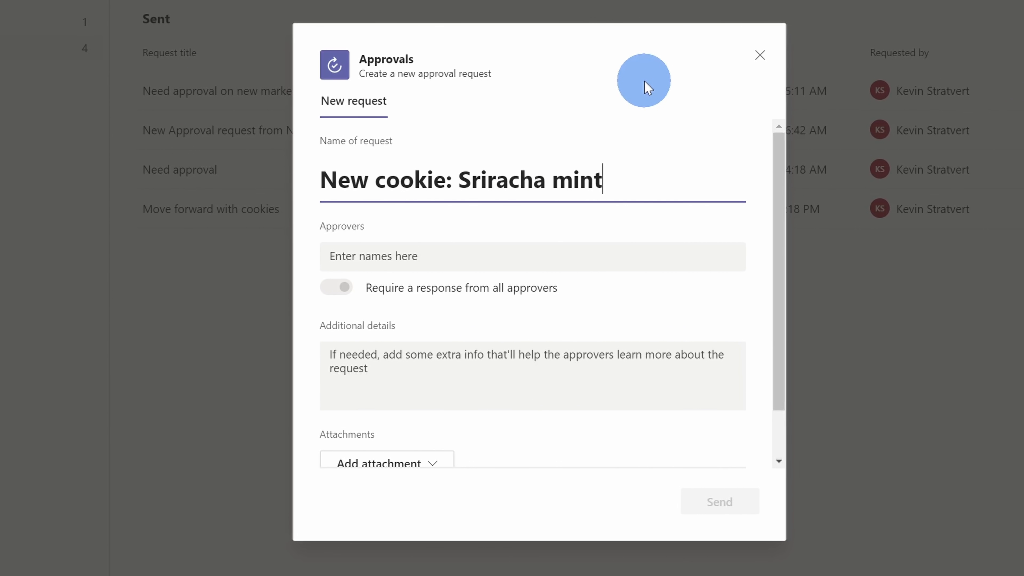
Discard the unsent 'New cookie: Sriracha mint' request and return to the channel conversation.
{"action": "left_click", "coordinate": [760, 55]}
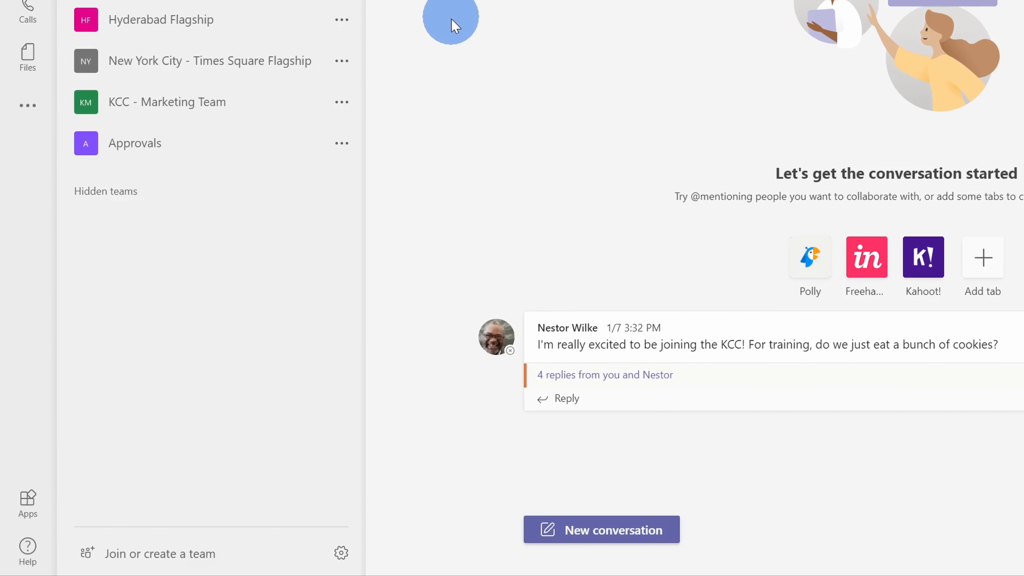
Search the Teams apps for 'approvals' and list the added apps showing Approvals.
{"action": "left_click", "coordinate": [27, 500]}
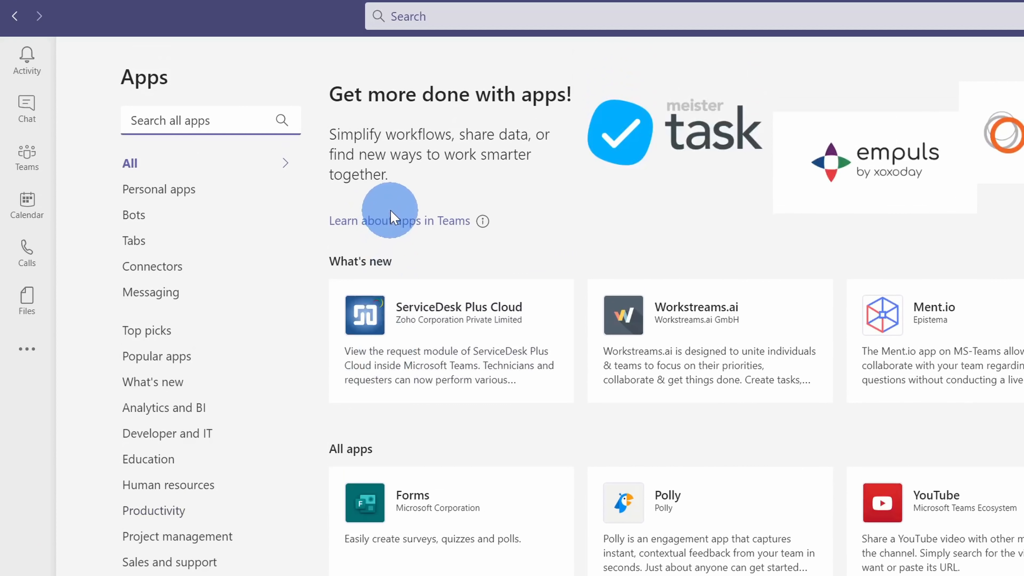
{"action": "mouse_move", "coordinate": [480, 199]}
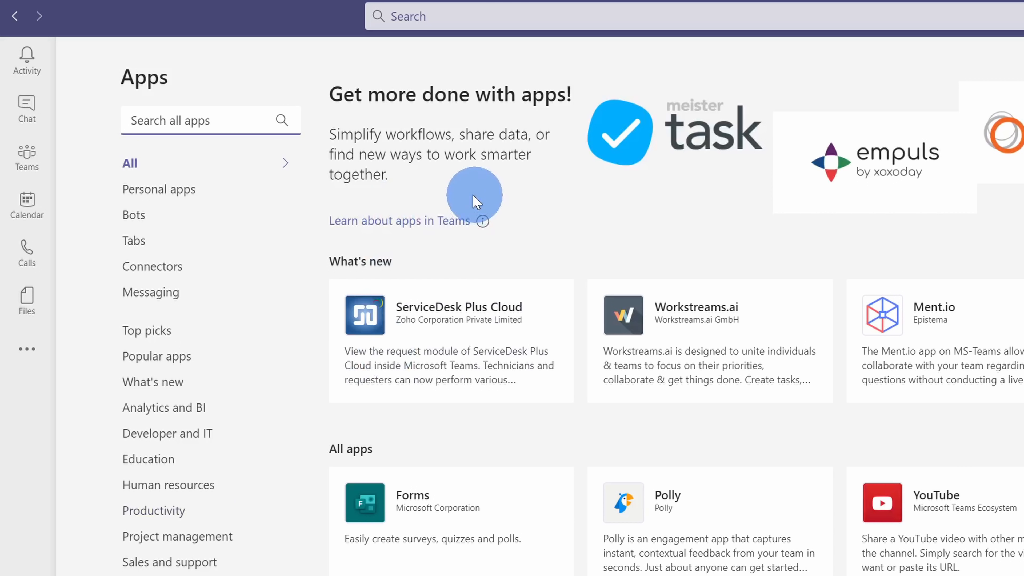
{"action": "type", "text": "approvals"}
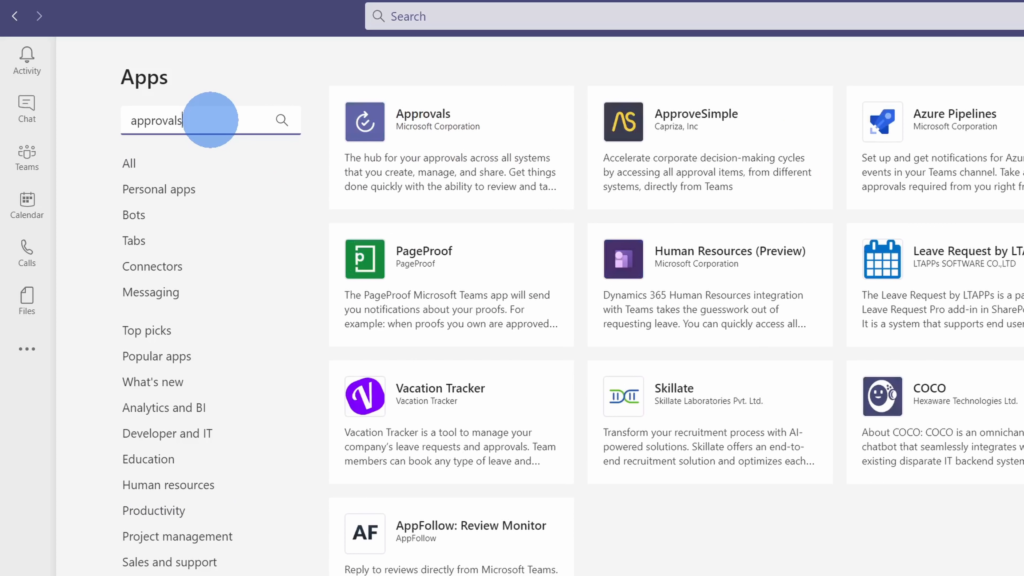
{"action": "mouse_move", "coordinate": [270, 187]}
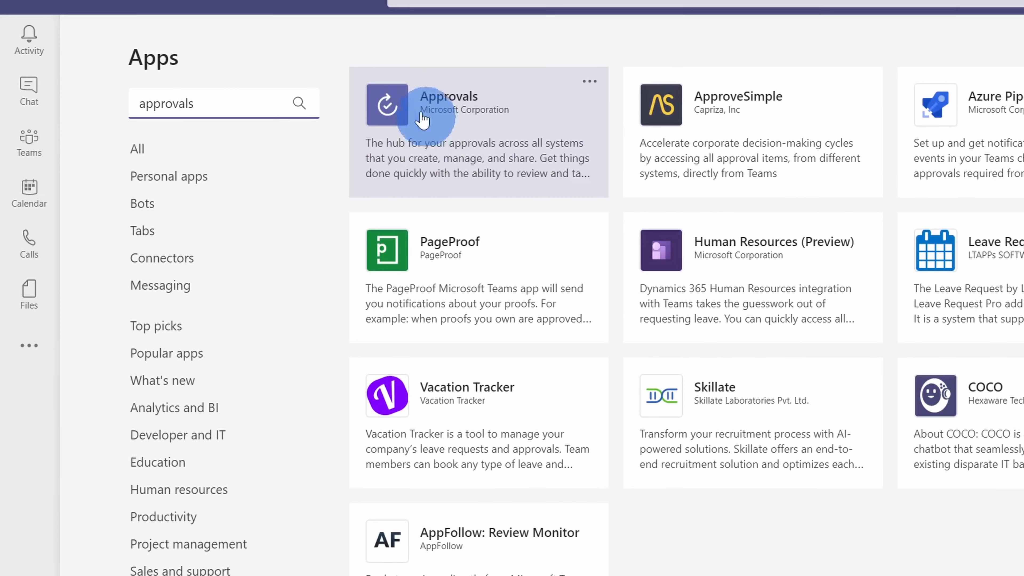
{"action": "mouse_move", "coordinate": [30, 345]}
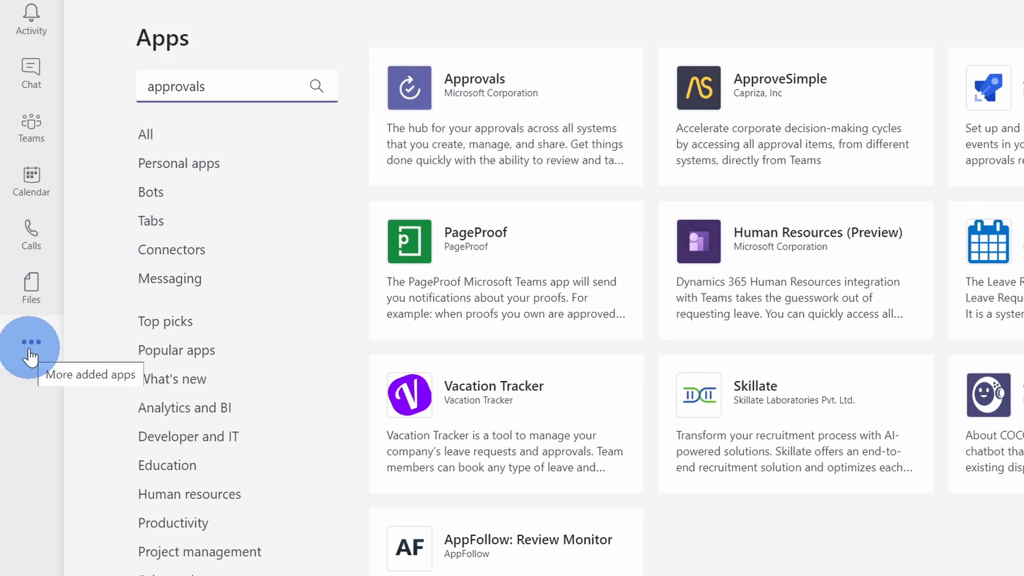
{"action": "left_click", "coordinate": [30, 346]}
{"action": "type", "text": "approvals"}
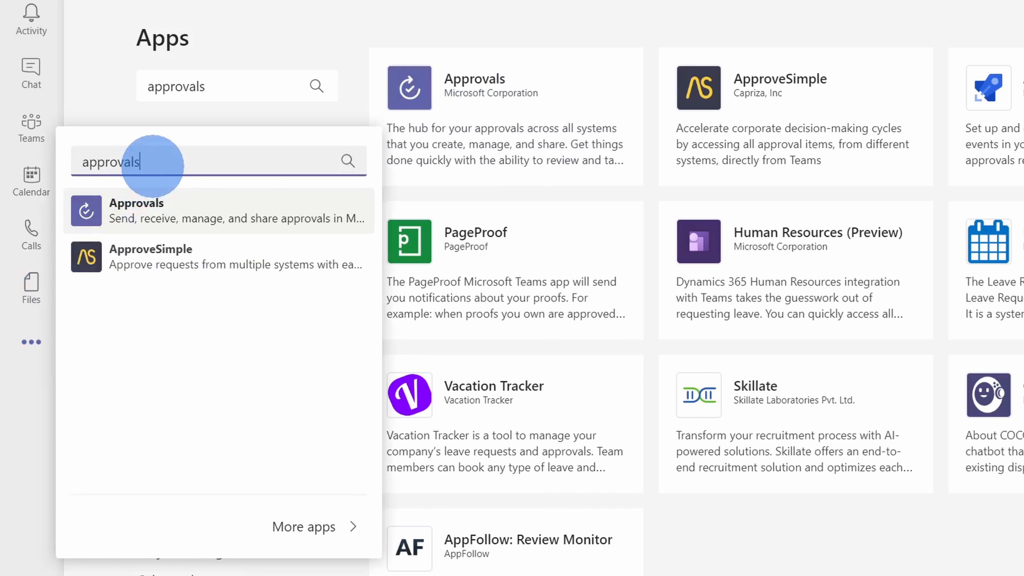
{"action": "mouse_move", "coordinate": [209, 218]}
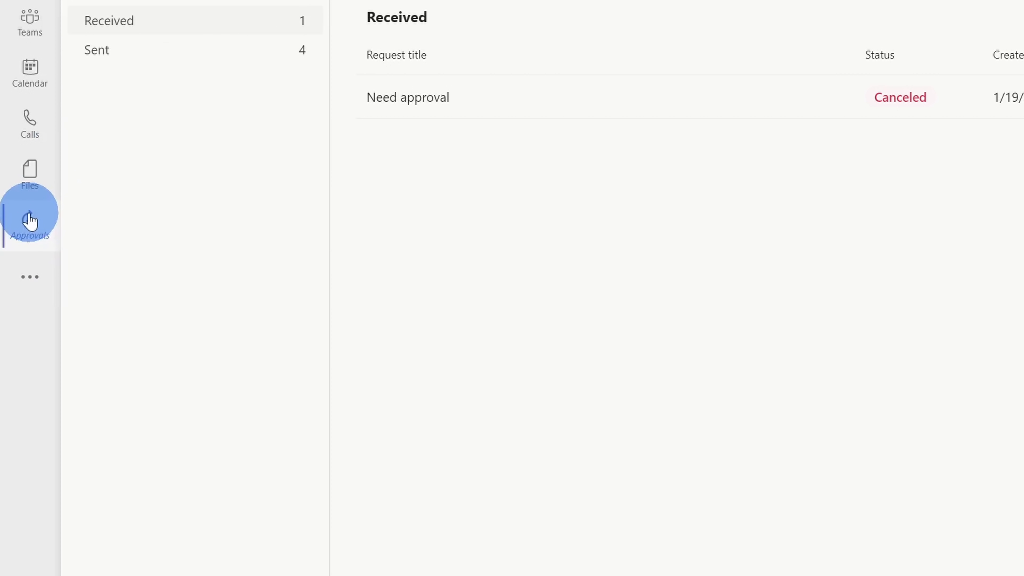
Show the Approvals app's Sent list of four requests with their statuses.
{"action": "right_click", "coordinate": [30, 222]}
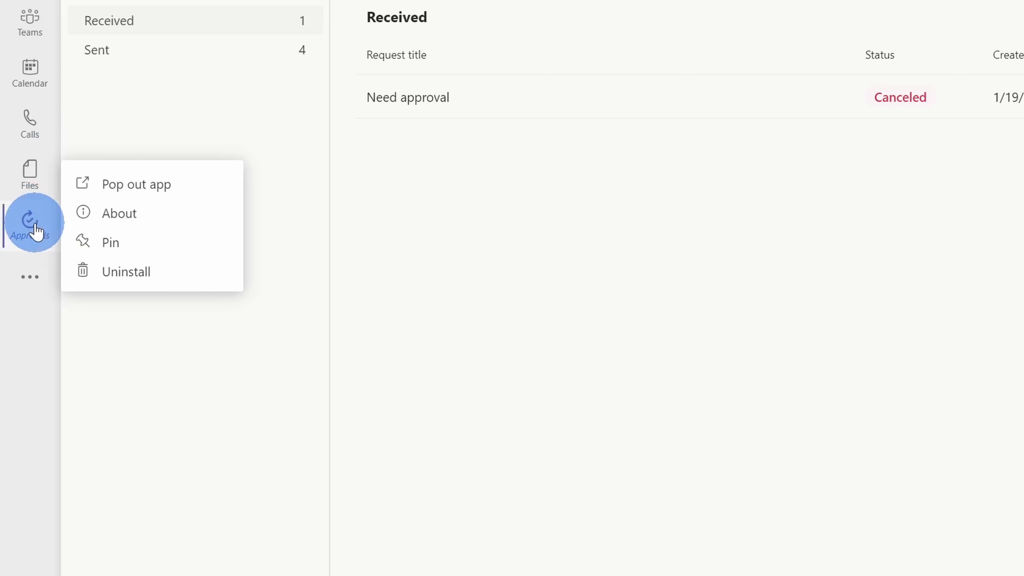
{"action": "mouse_move", "coordinate": [127, 242]}
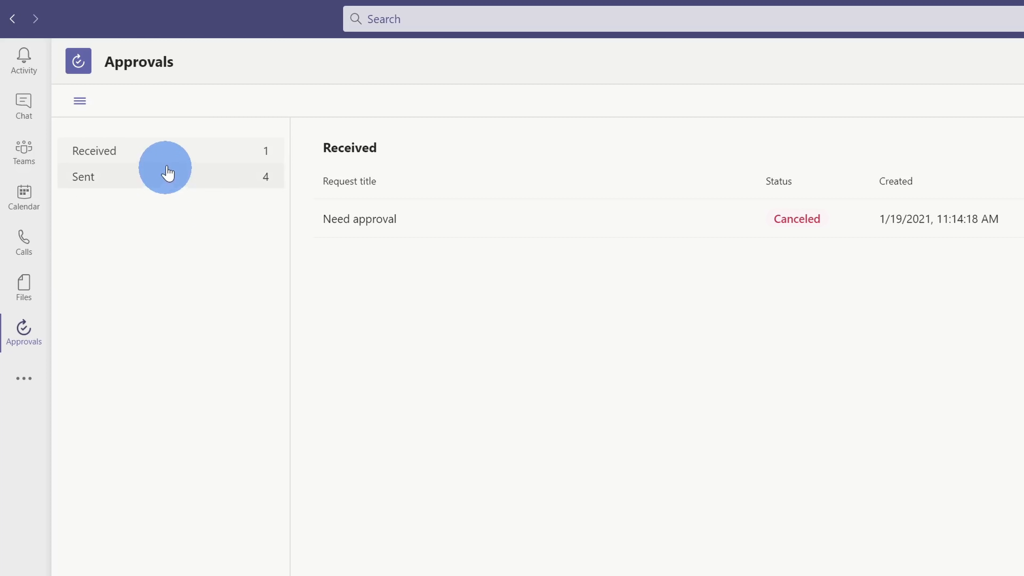
{"action": "mouse_move", "coordinate": [187, 150]}
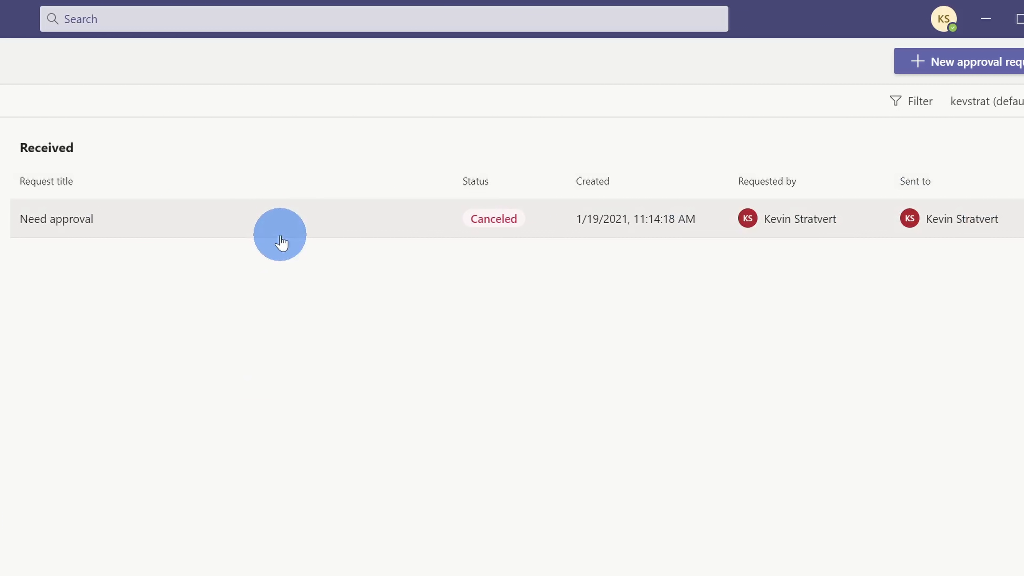
{"action": "left_click", "coordinate": [85, 176]}
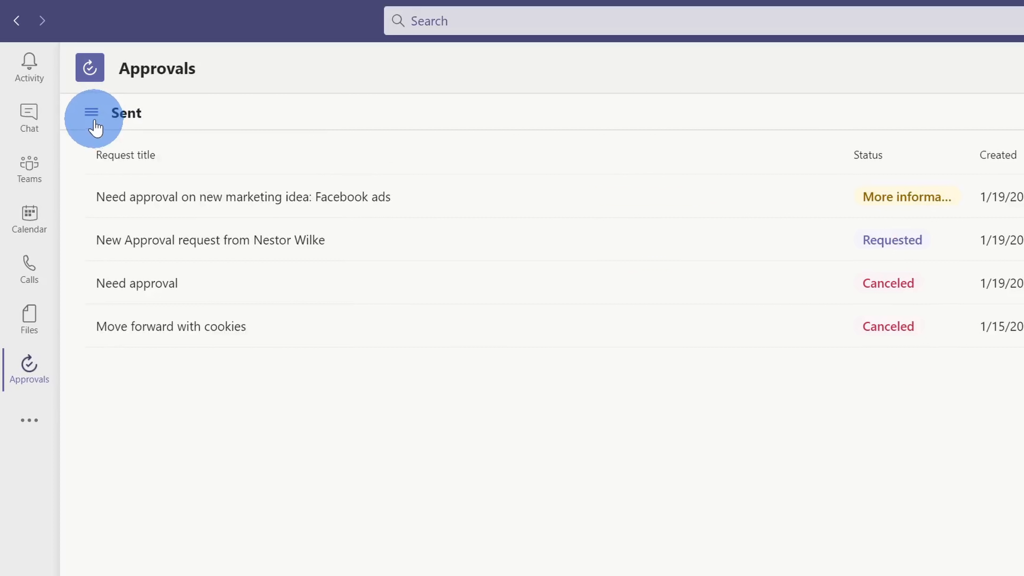
{"action": "left_click", "coordinate": [91, 112]}
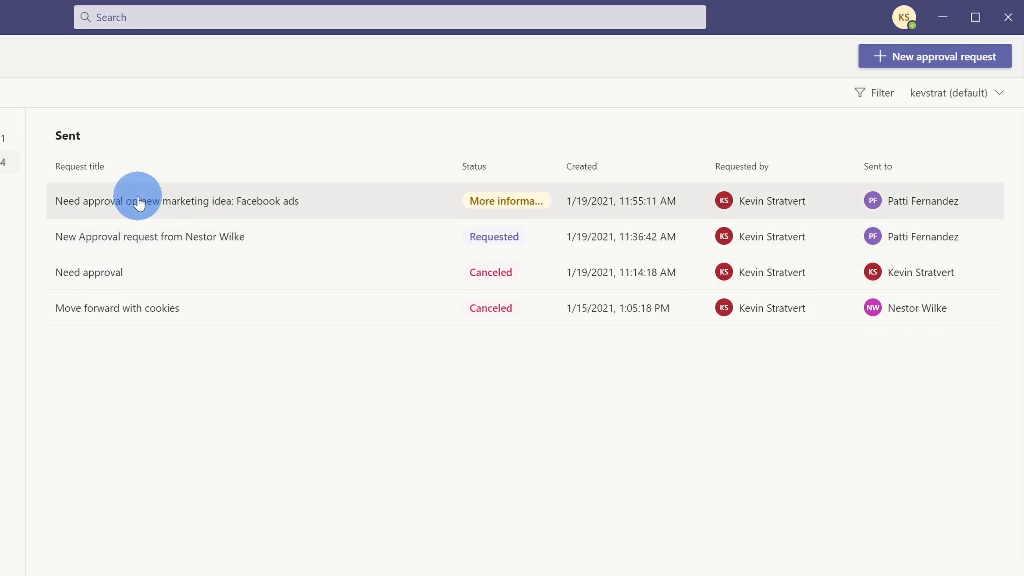
{"action": "mouse_move", "coordinate": [128, 193]}
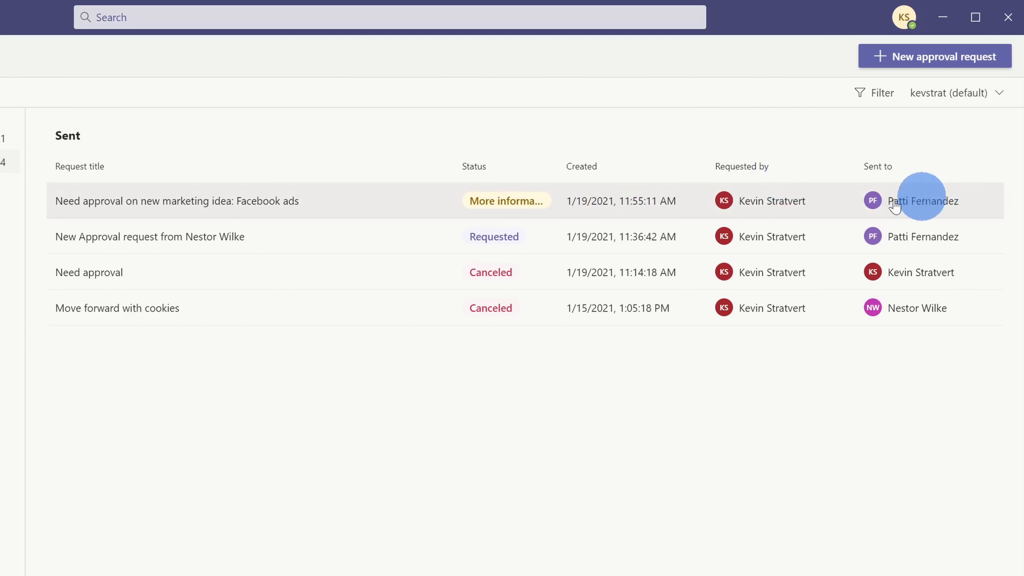
{"action": "mouse_move", "coordinate": [503, 210]}
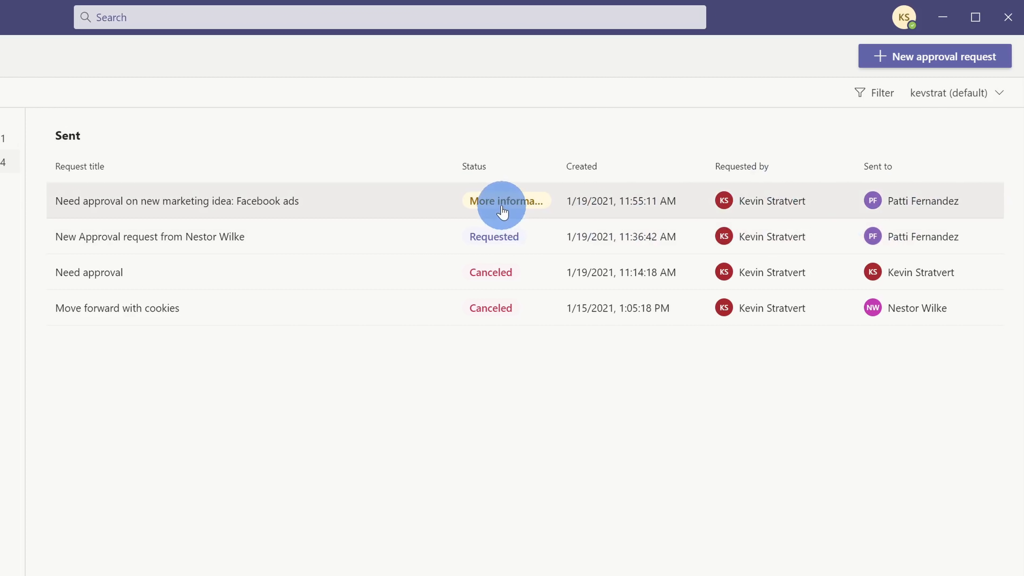
{"action": "mouse_move", "coordinate": [493, 317]}
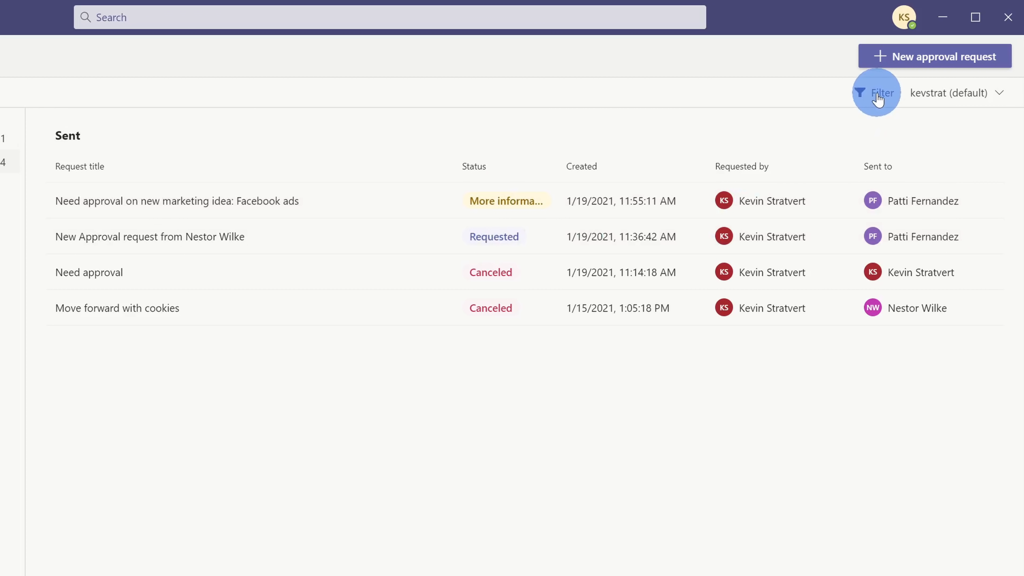
{"action": "left_click", "coordinate": [877, 93]}
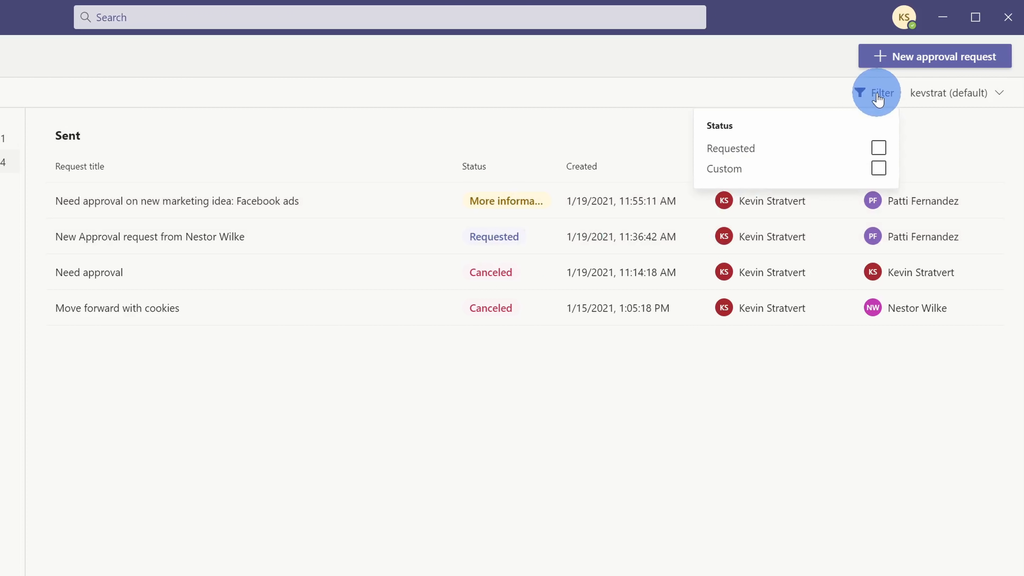
{"action": "left_click", "coordinate": [879, 148]}
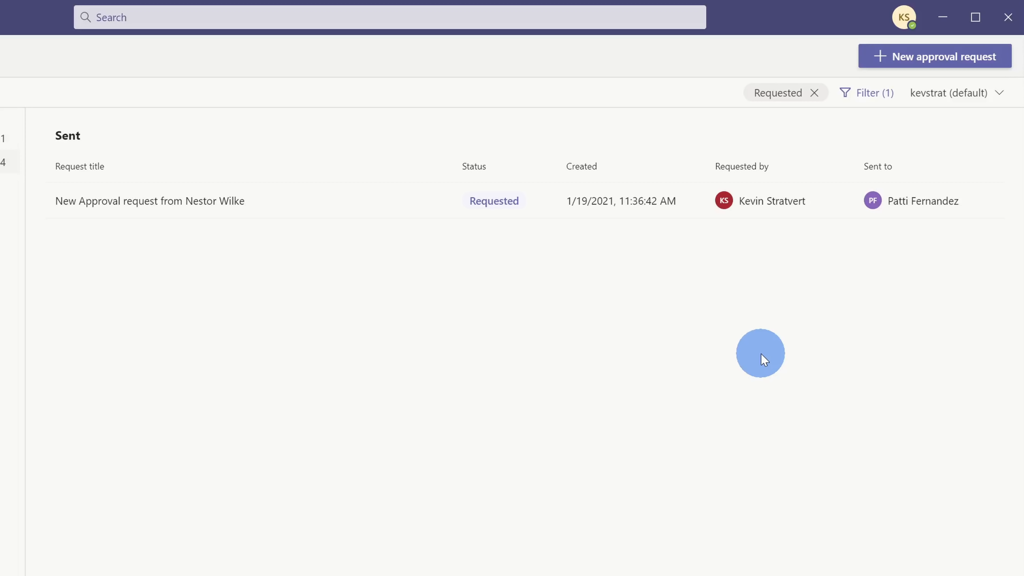
{"action": "mouse_move", "coordinate": [749, 352]}
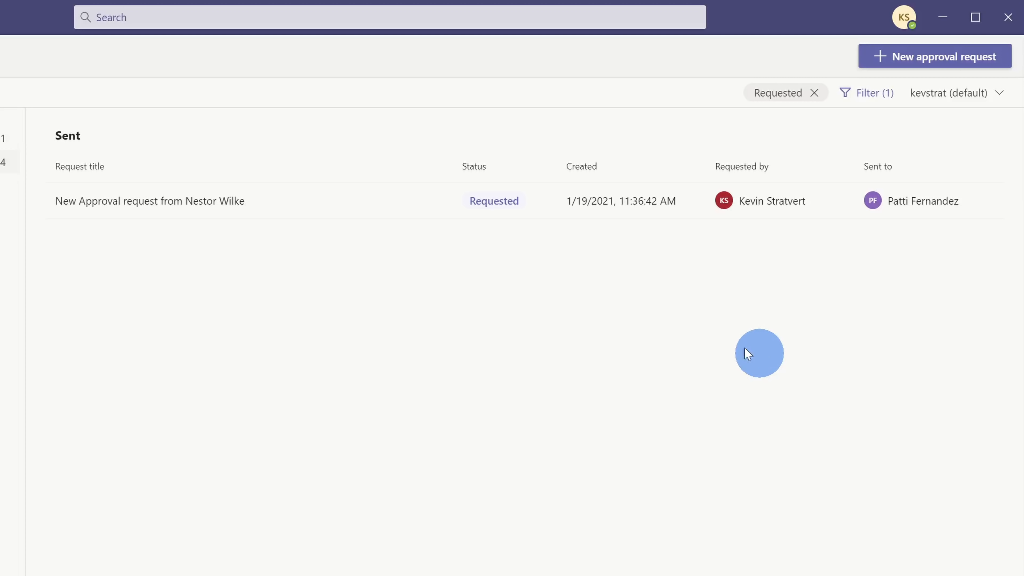
{"action": "left_click", "coordinate": [150, 201]}
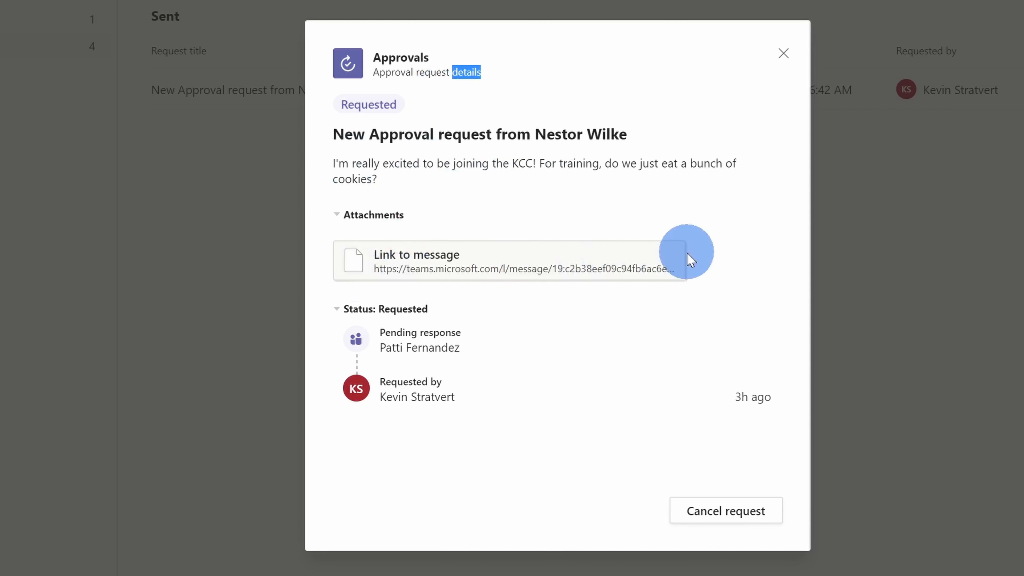
{"action": "left_click", "coordinate": [783, 52]}
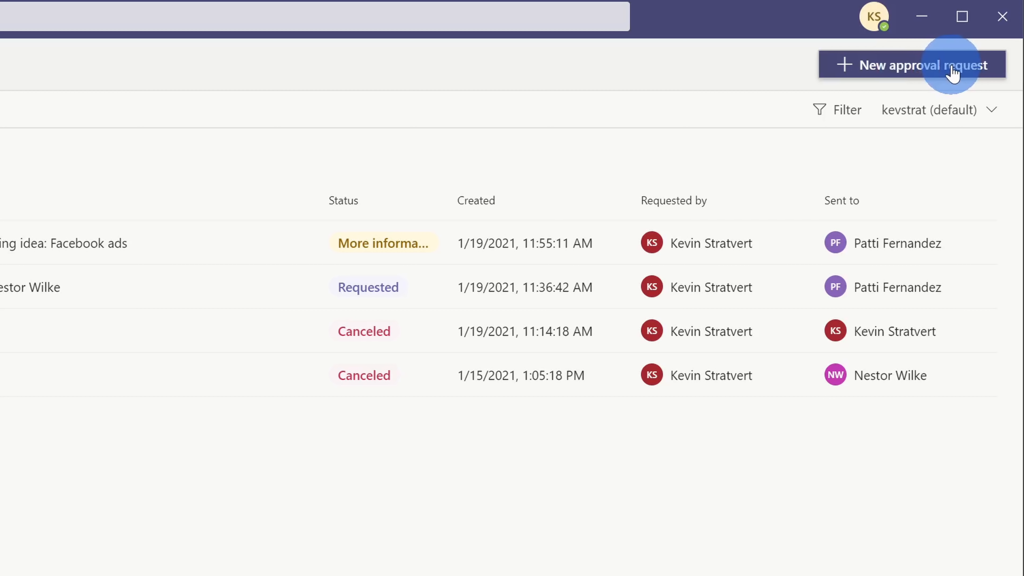
Start a new approval request named 'New cookie: Sriracha mint'.
{"action": "left_click", "coordinate": [916, 65]}
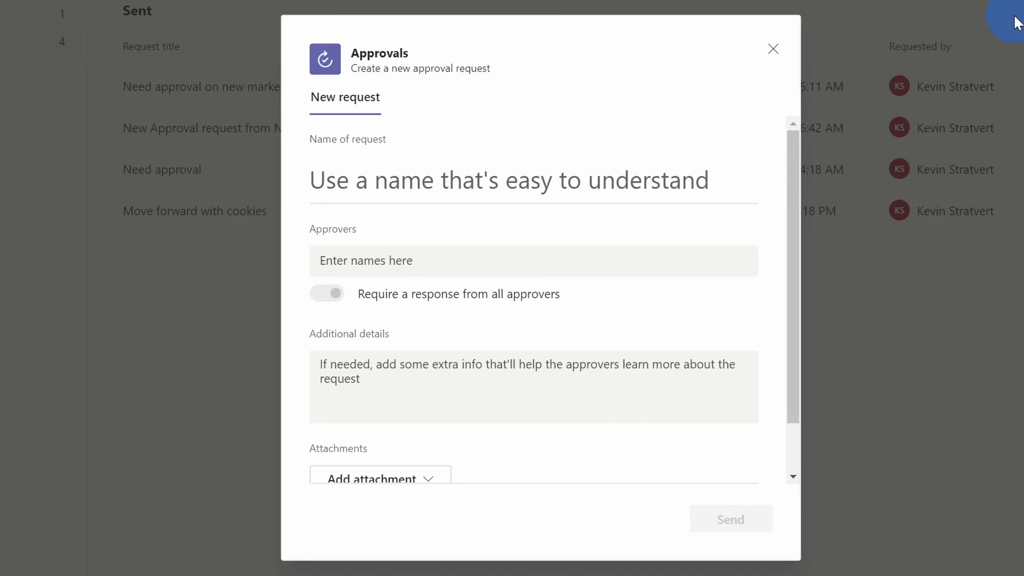
{"action": "mouse_move", "coordinate": [1019, 12]}
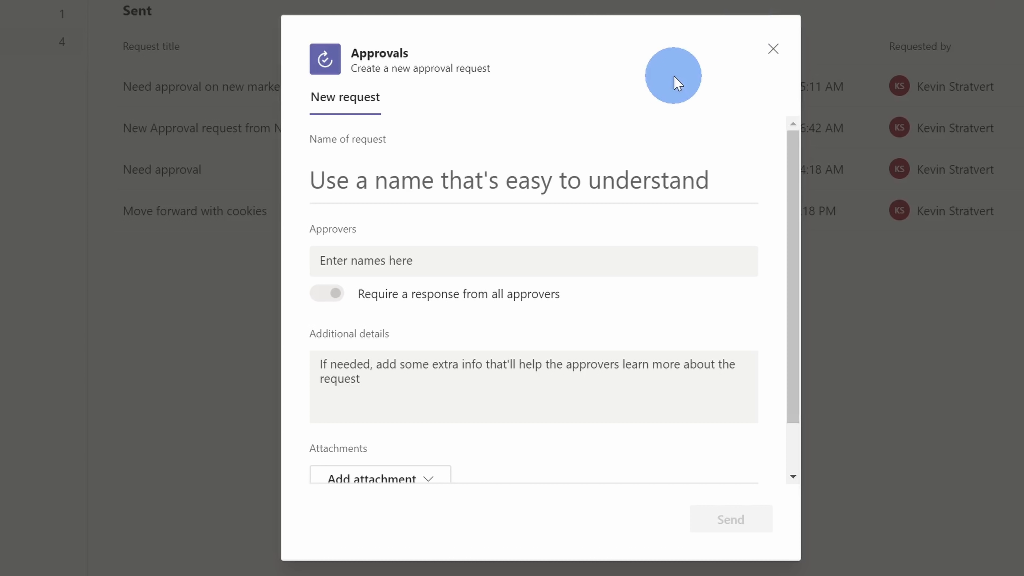
{"action": "mouse_move", "coordinate": [680, 131]}
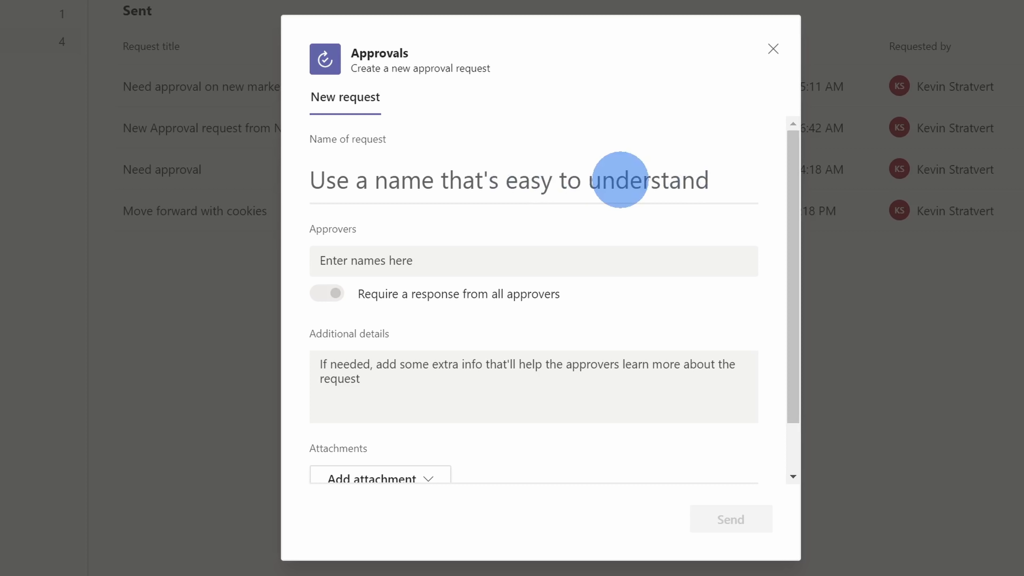
{"action": "mouse_move", "coordinate": [198, 135]}
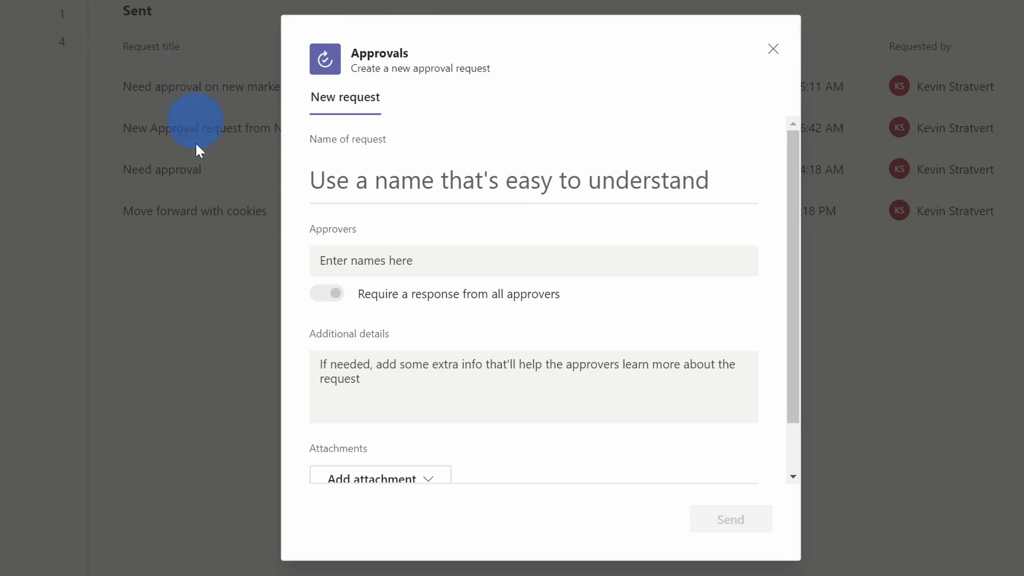
{"action": "type", "text": "New cookie: Sriracha mint"}
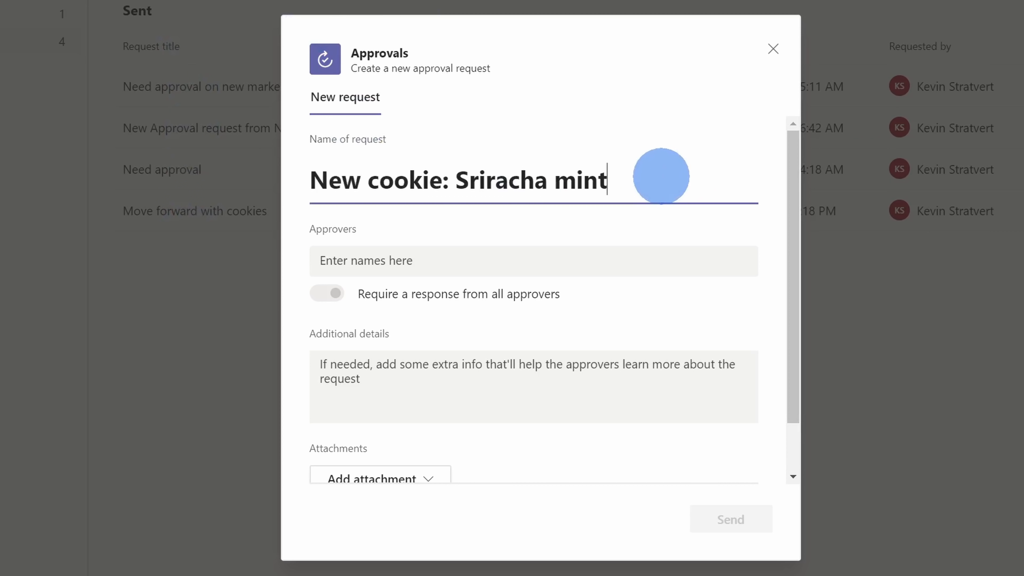
{"action": "mouse_move", "coordinate": [651, 75]}
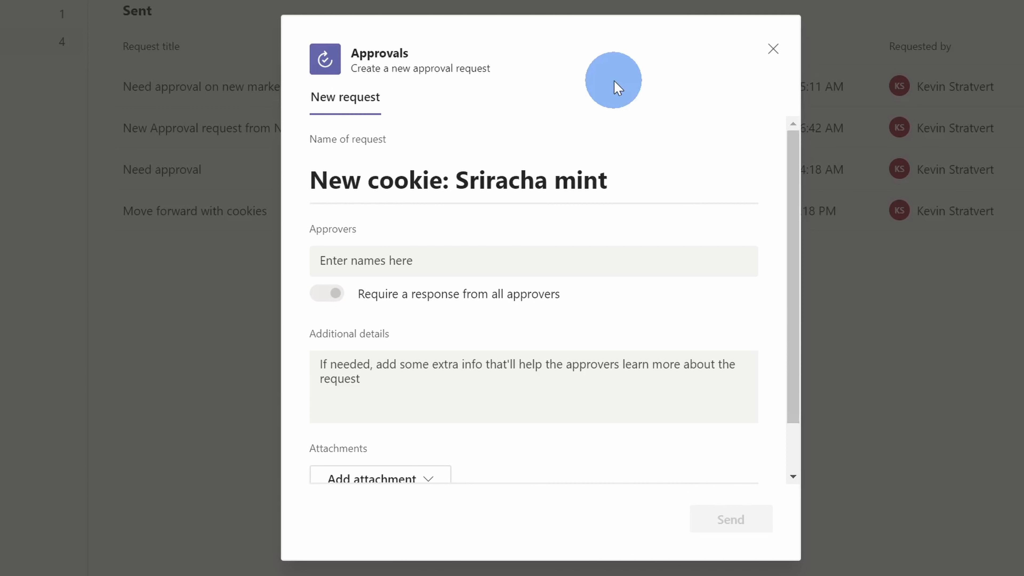
Add Patti Fernandez as the request's approver.
{"action": "left_click", "coordinate": [462, 261]}
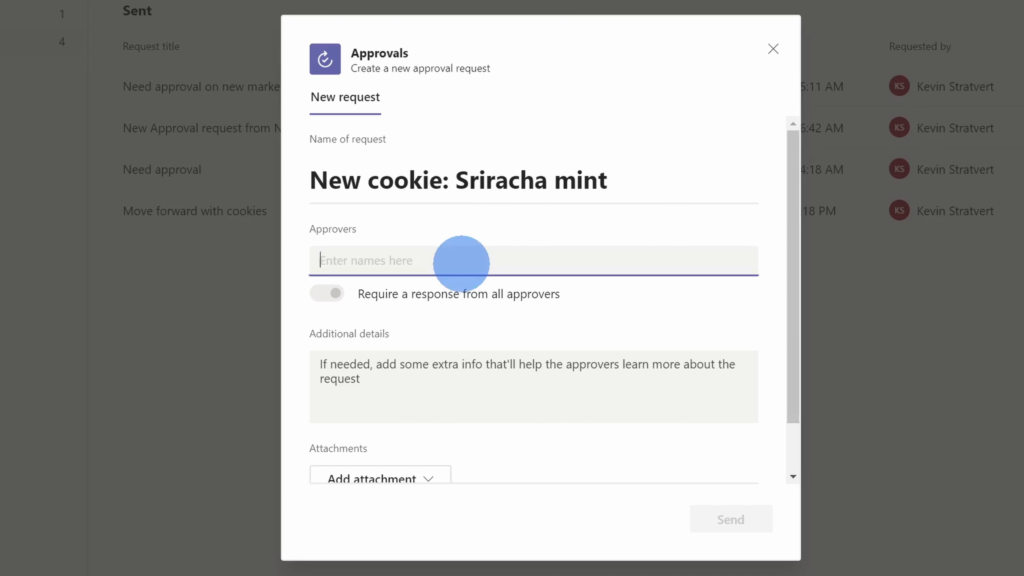
{"action": "type", "text": "Patti Fernandez"}
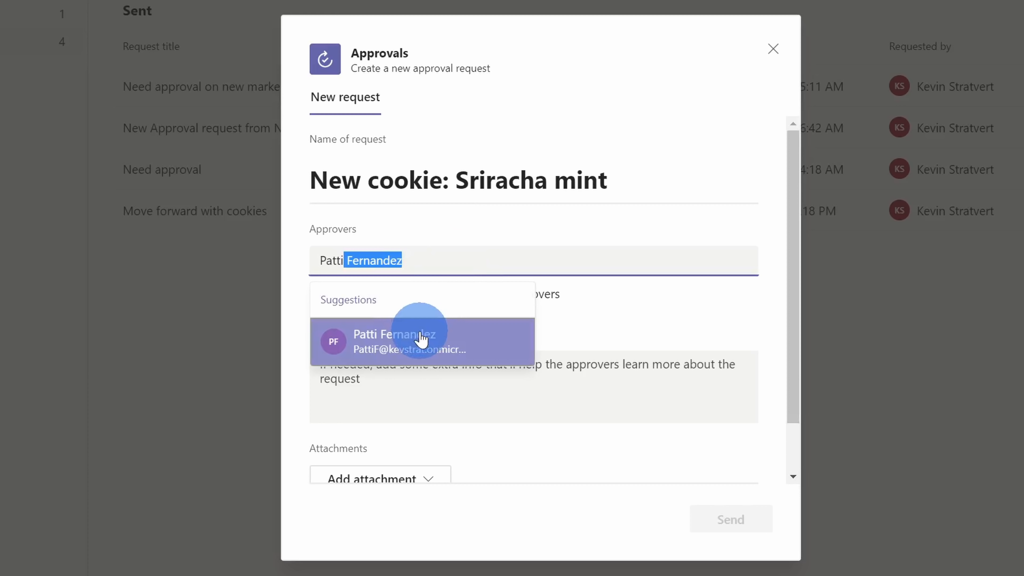
{"action": "left_click", "coordinate": [395, 342]}
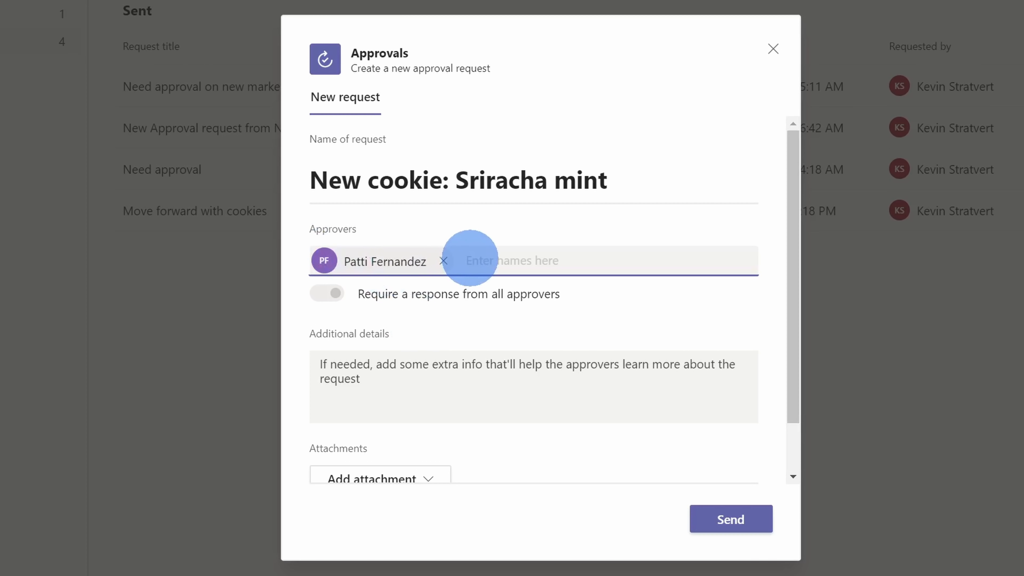
Add Nestor Wilke as a second approver, then remove him again.
{"action": "type", "text": "nes"}
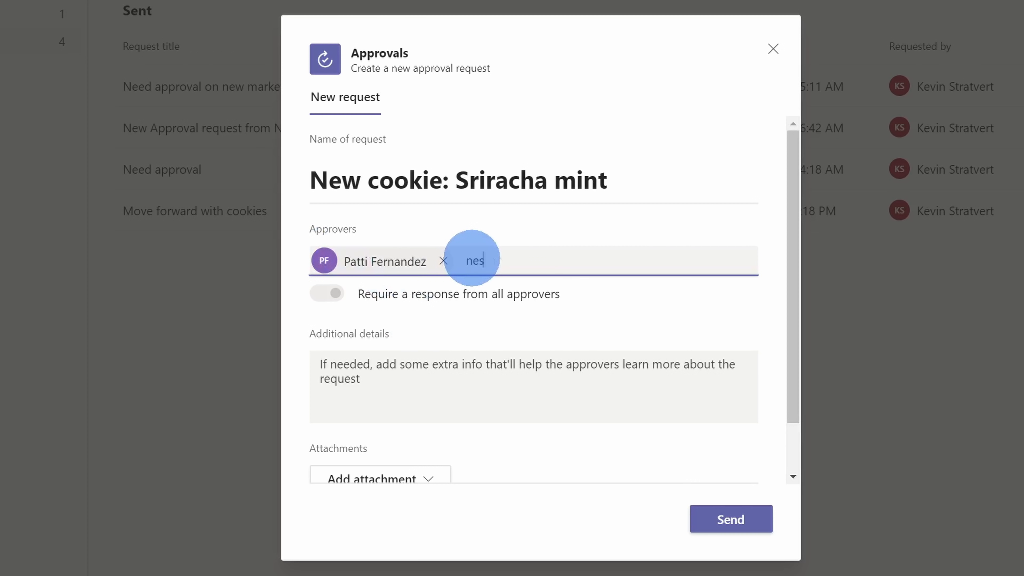
{"action": "type", "text": "Nestor Wilke"}
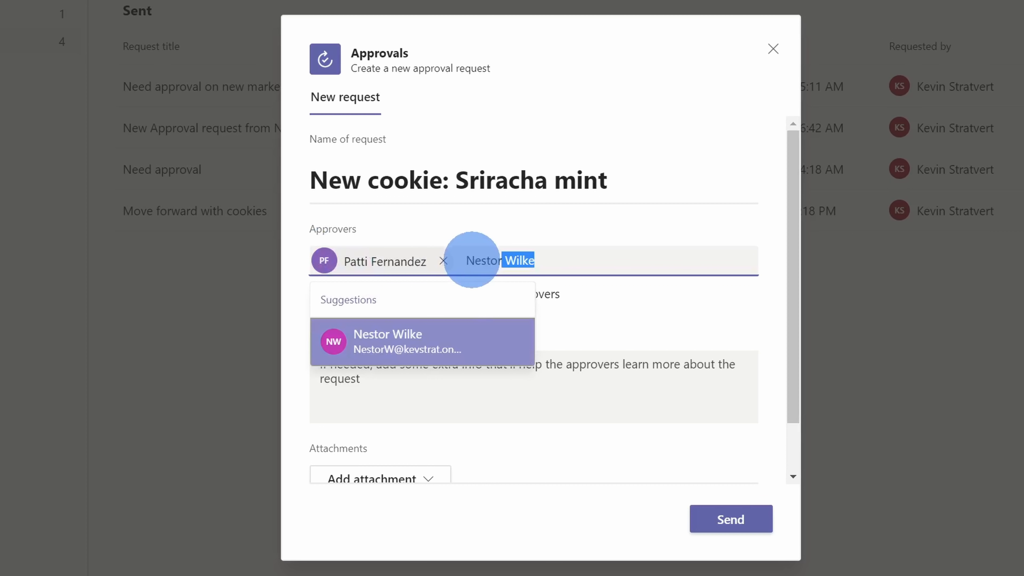
{"action": "left_click", "coordinate": [388, 341]}
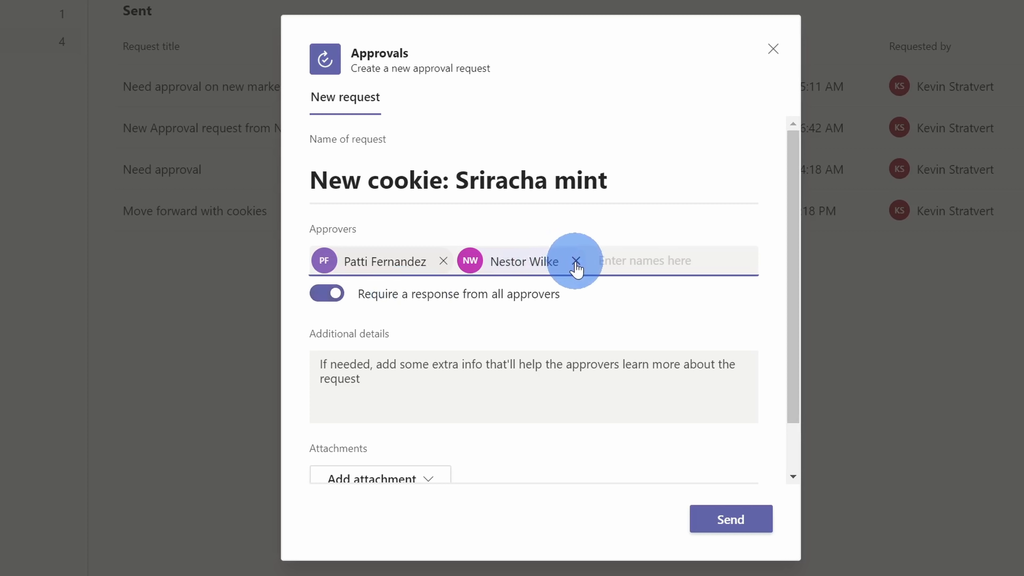
{"action": "left_click", "coordinate": [577, 261]}
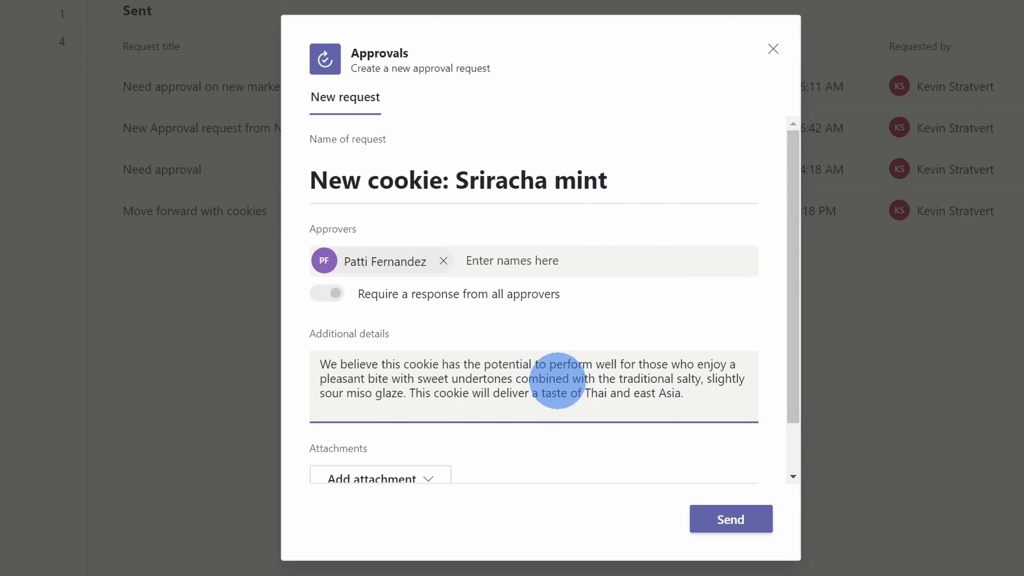
Reveal the Add attachment choices, offering upload from the computer.
{"action": "left_click", "coordinate": [684, 392]}
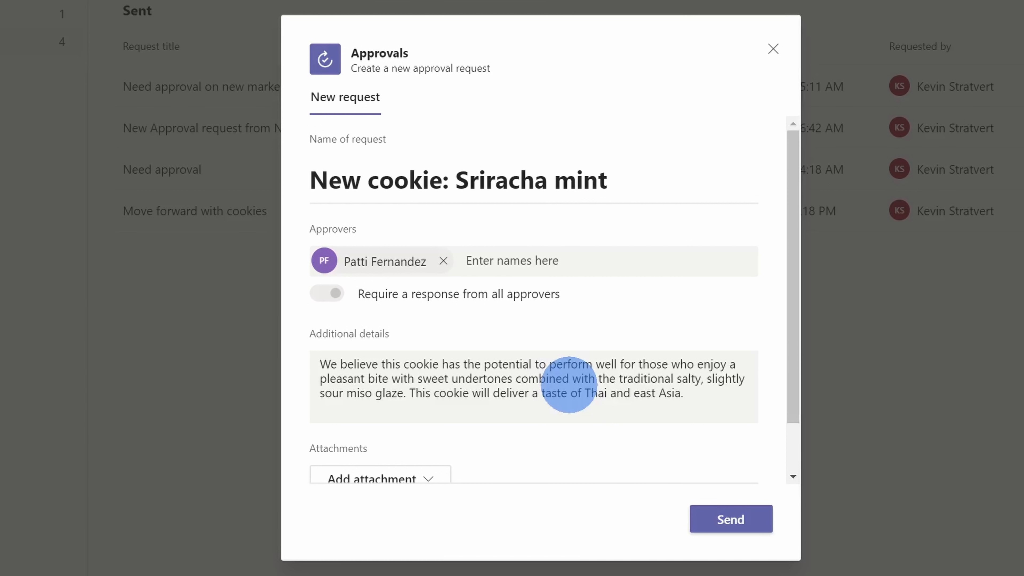
{"action": "scroll", "scroll_direction": "down", "scroll_amount": 3}
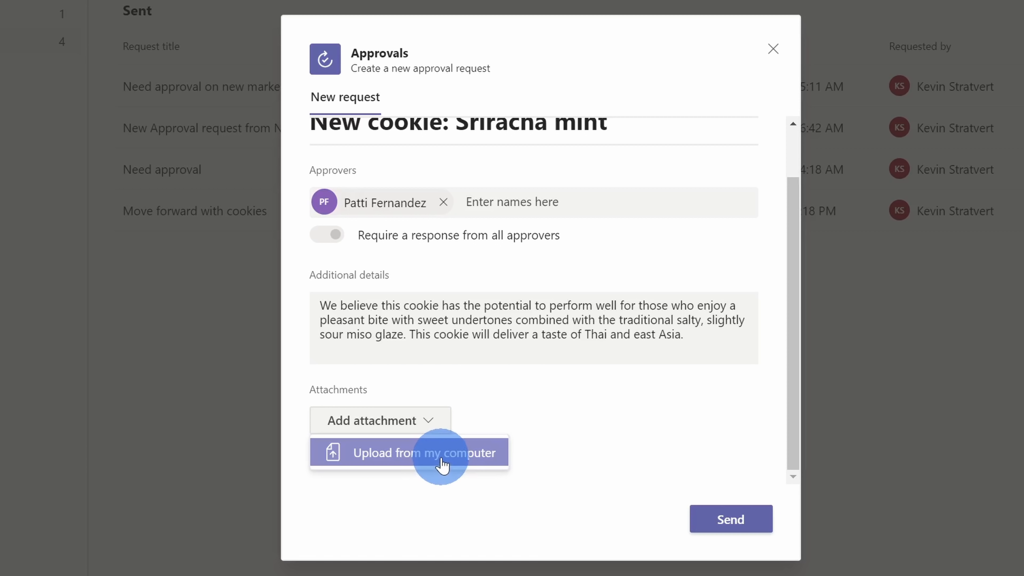
Attach Chocolate-Chip-Sriracha-Cookies-square-1.jpg from the Desktop to the request.
{"action": "left_click", "coordinate": [425, 453]}
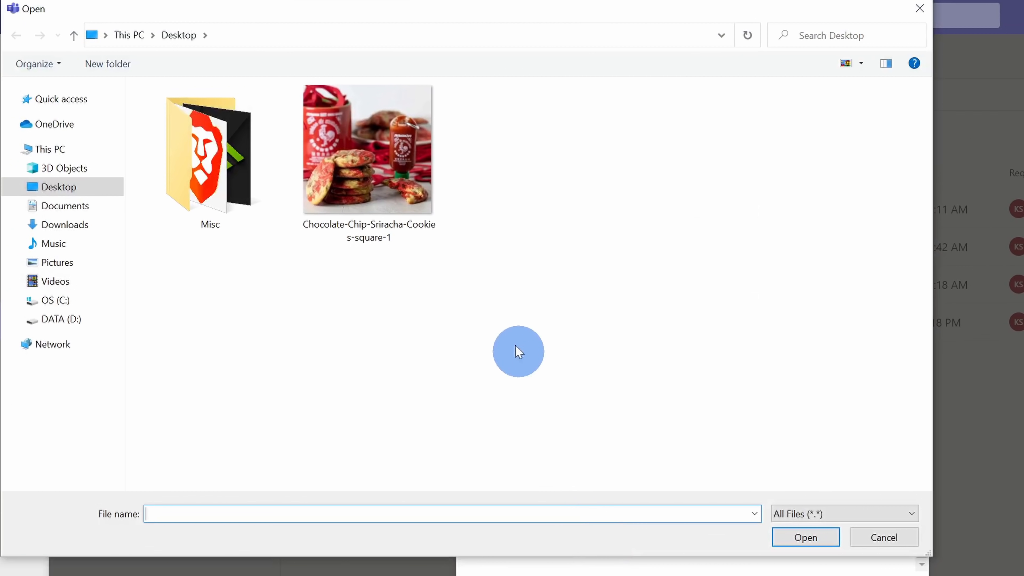
{"action": "left_click", "coordinate": [367, 149]}
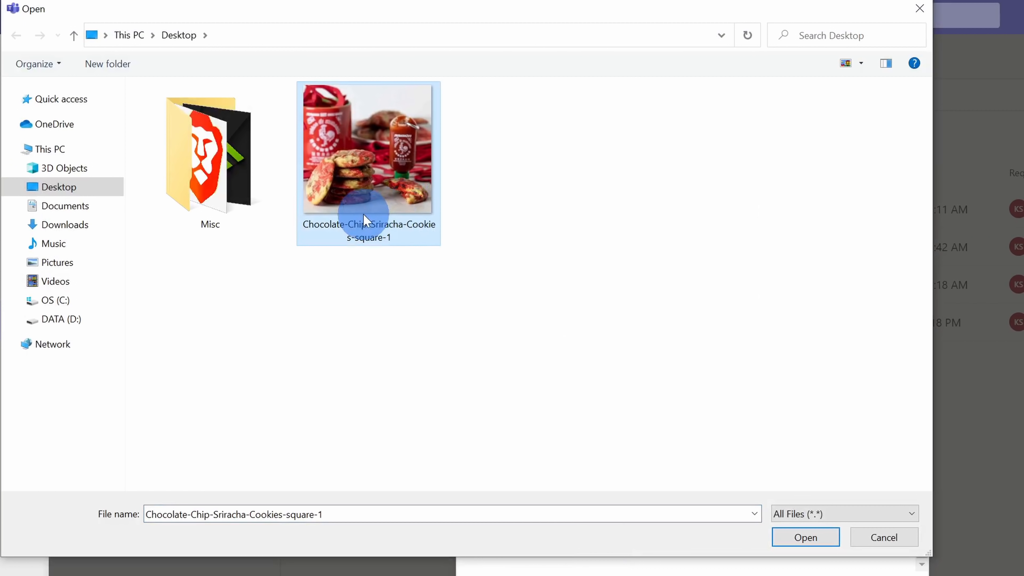
{"action": "mouse_move", "coordinate": [375, 201]}
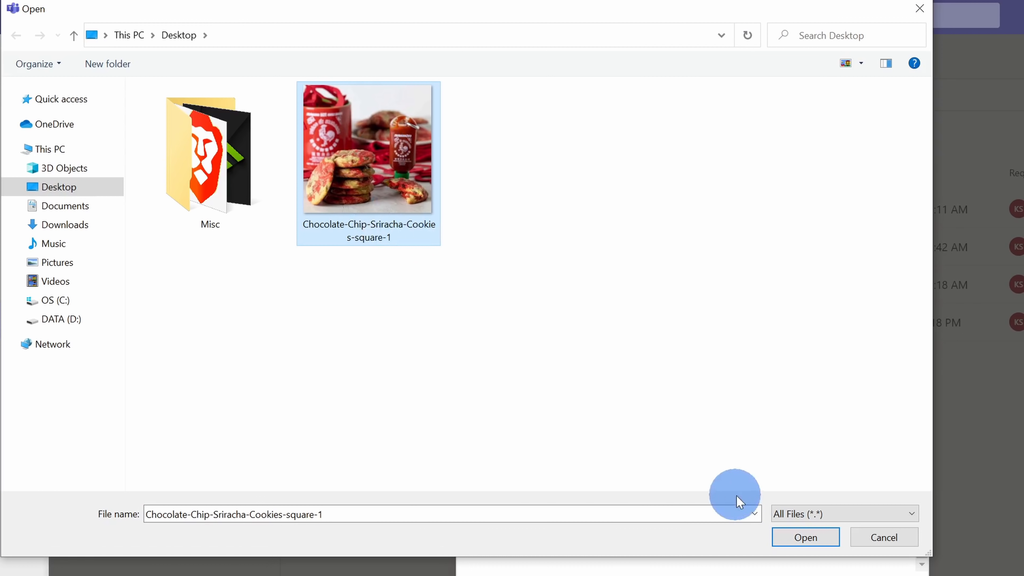
{"action": "left_click", "coordinate": [806, 537]}
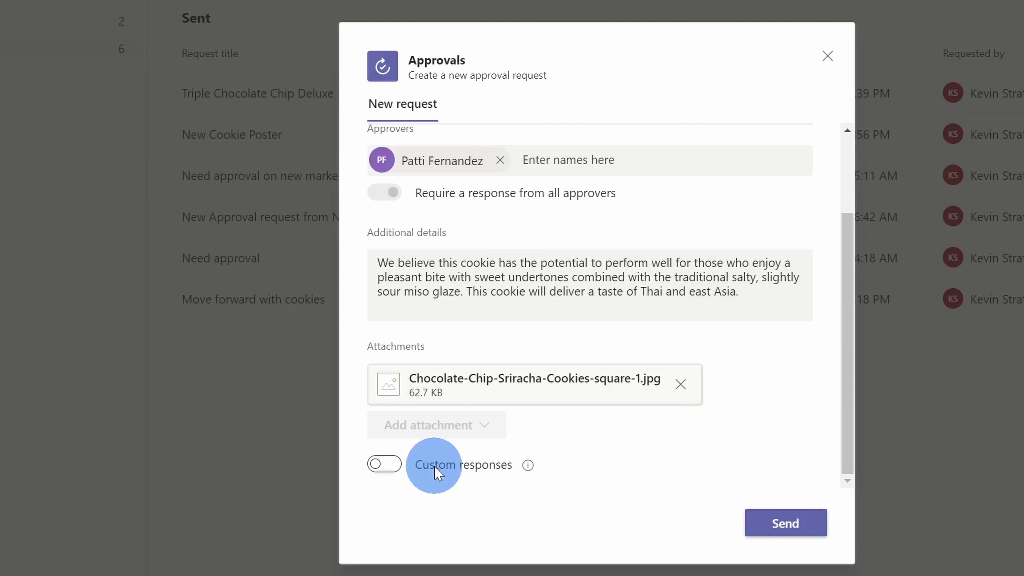
{"action": "mouse_move", "coordinate": [527, 465]}
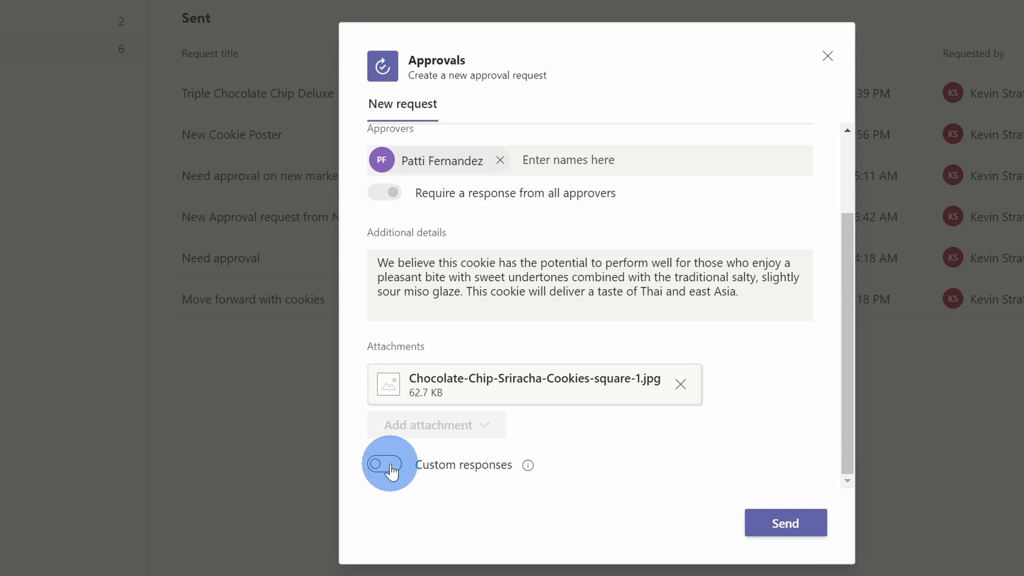
{"action": "left_click", "coordinate": [384, 465]}
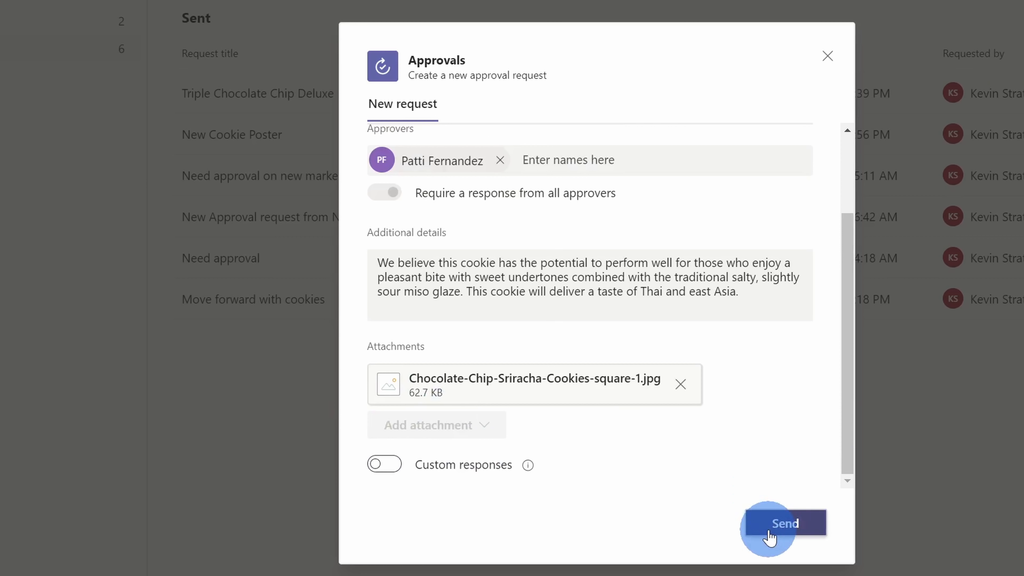
Send the Sriracha mint request and view its details showing Patti's response pending.
{"action": "left_click", "coordinate": [783, 523]}
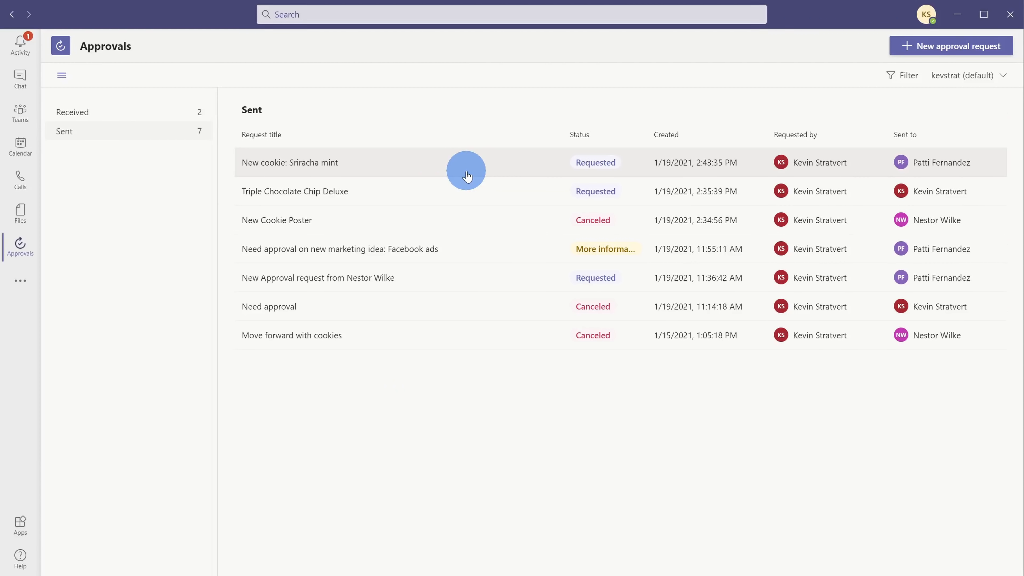
{"action": "mouse_move", "coordinate": [1004, 162]}
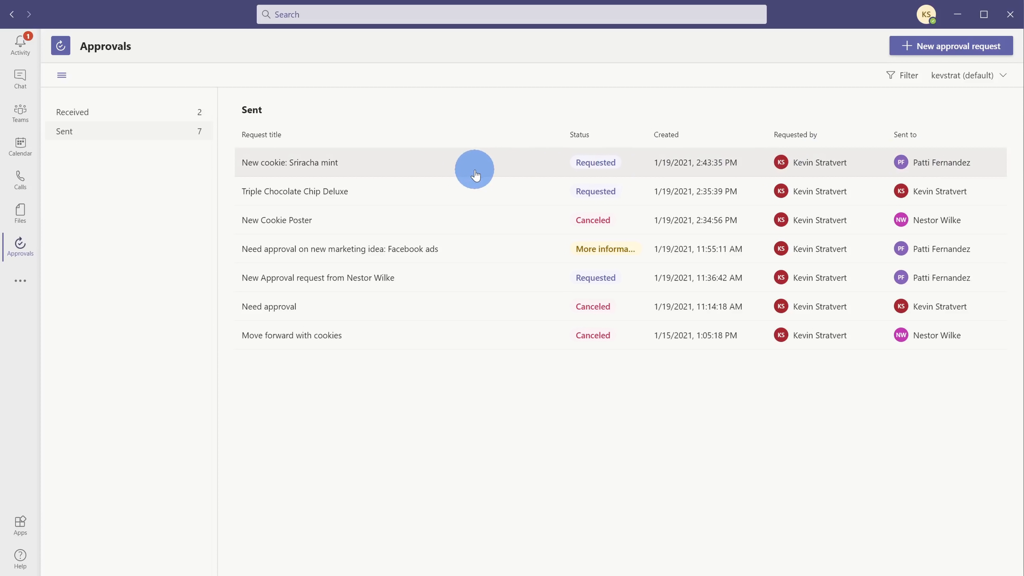
{"action": "left_click", "coordinate": [289, 162]}
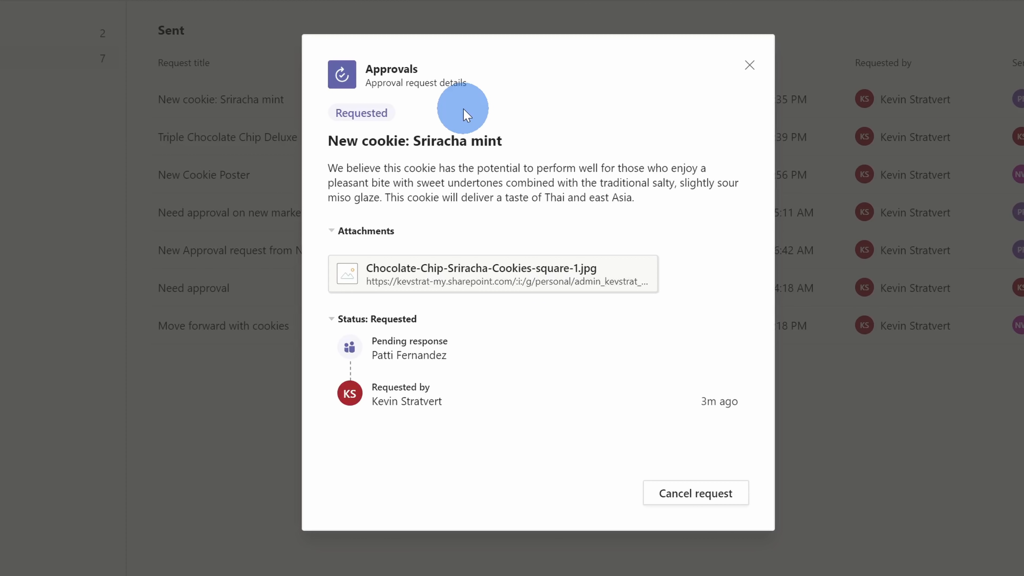
{"action": "mouse_move", "coordinate": [777, 464]}
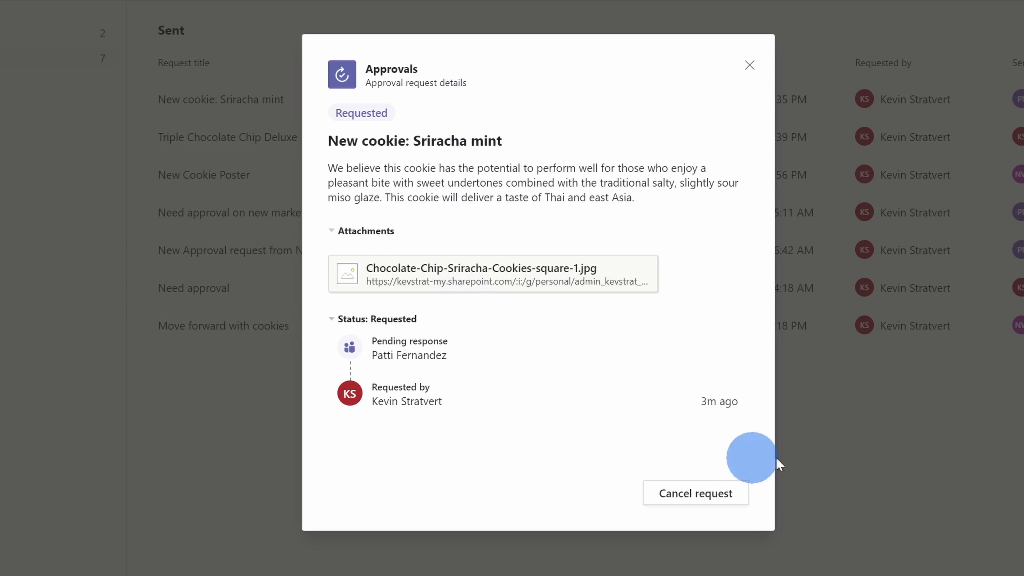
{"action": "mouse_move", "coordinate": [545, 136]}
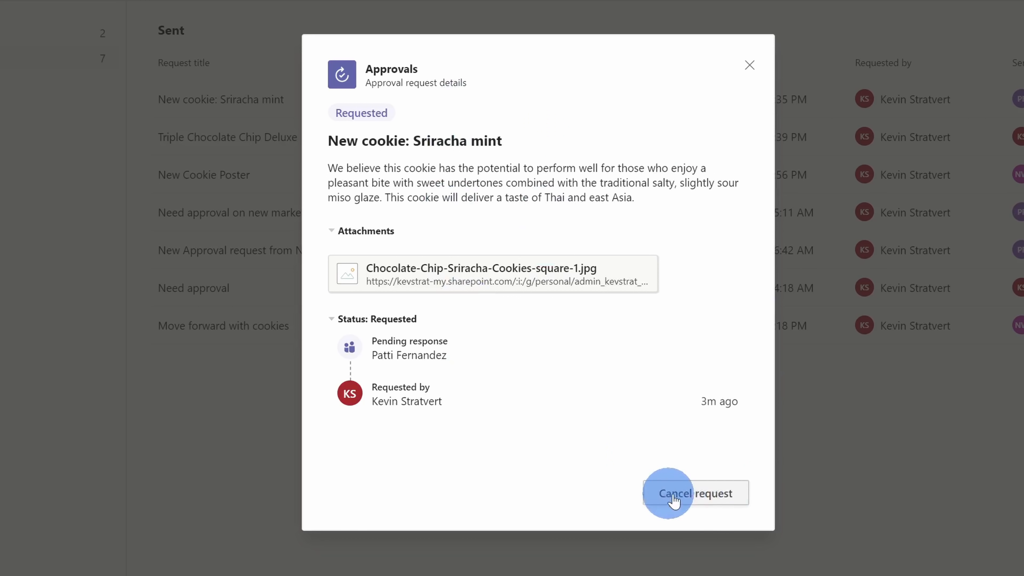
{"action": "mouse_move", "coordinate": [428, 358]}
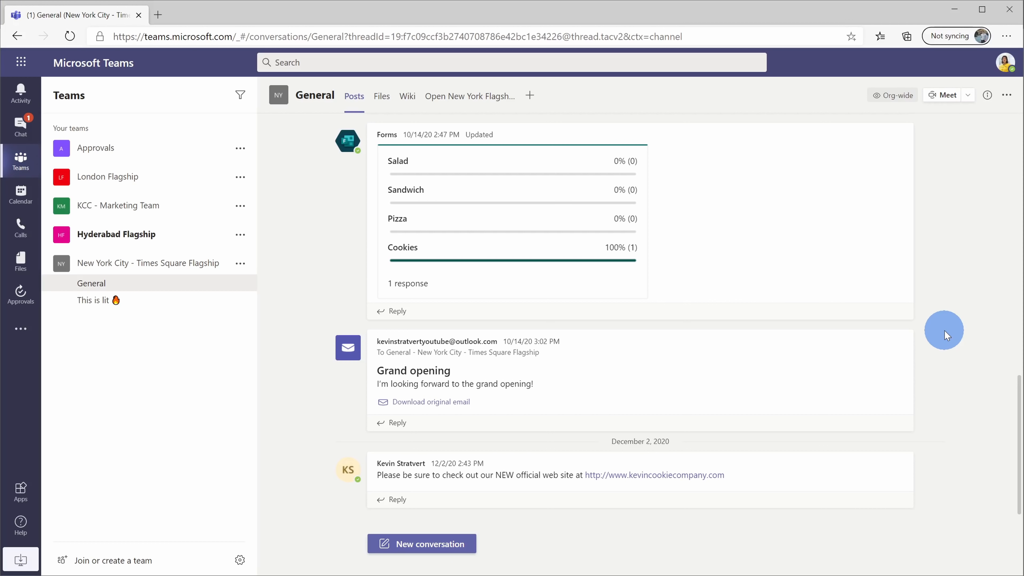
{"action": "mouse_move", "coordinate": [670, 285]}
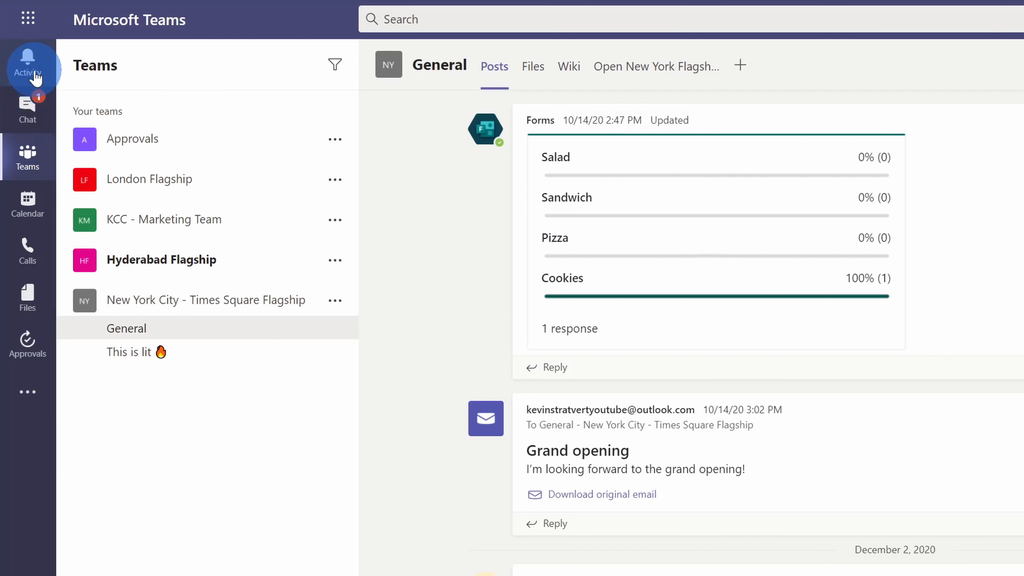
From the Activity feed, open the incoming 'New cookie: Sriracha mint' request notification.
{"action": "left_click", "coordinate": [27, 65]}
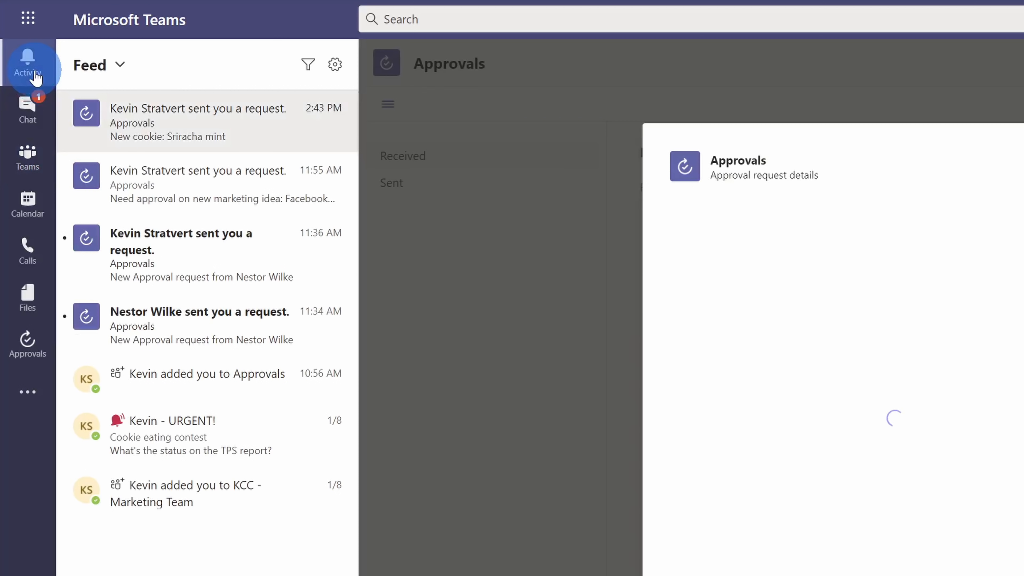
{"action": "left_click", "coordinate": [196, 121]}
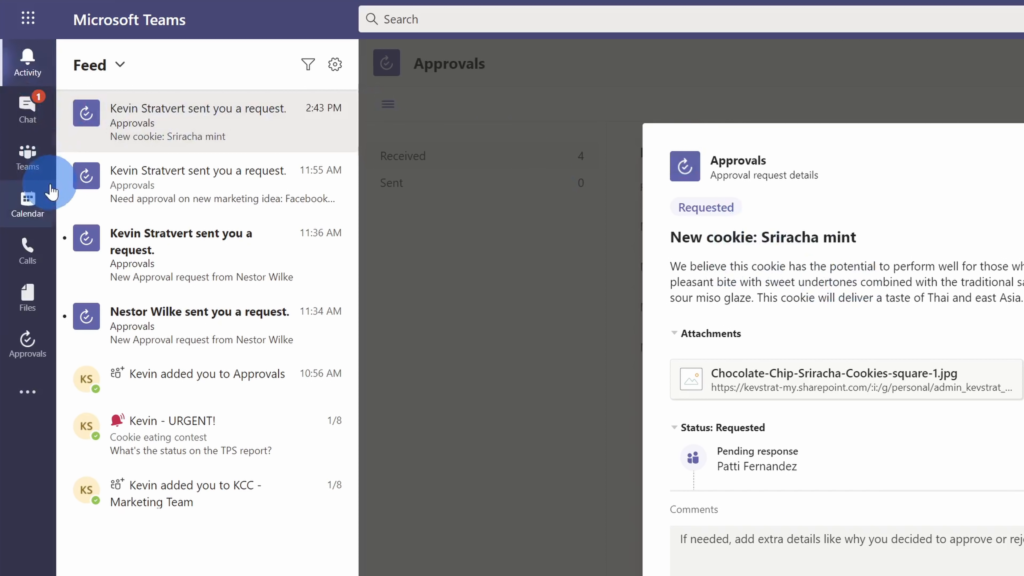
Approve the request with the comment 'The picture sold it! Keep going!'.
{"action": "left_click", "coordinate": [27, 344]}
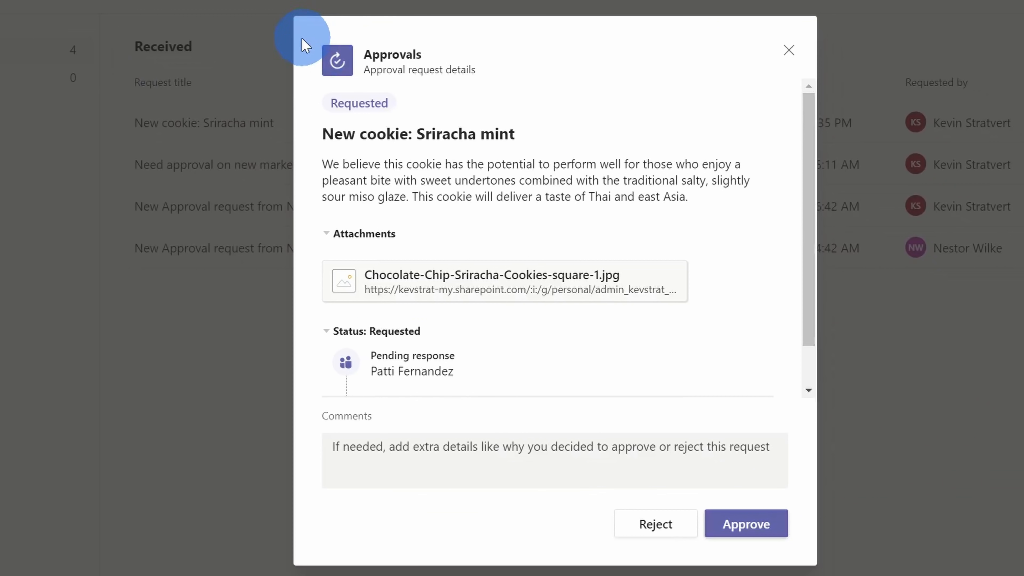
{"action": "mouse_move", "coordinate": [298, 124]}
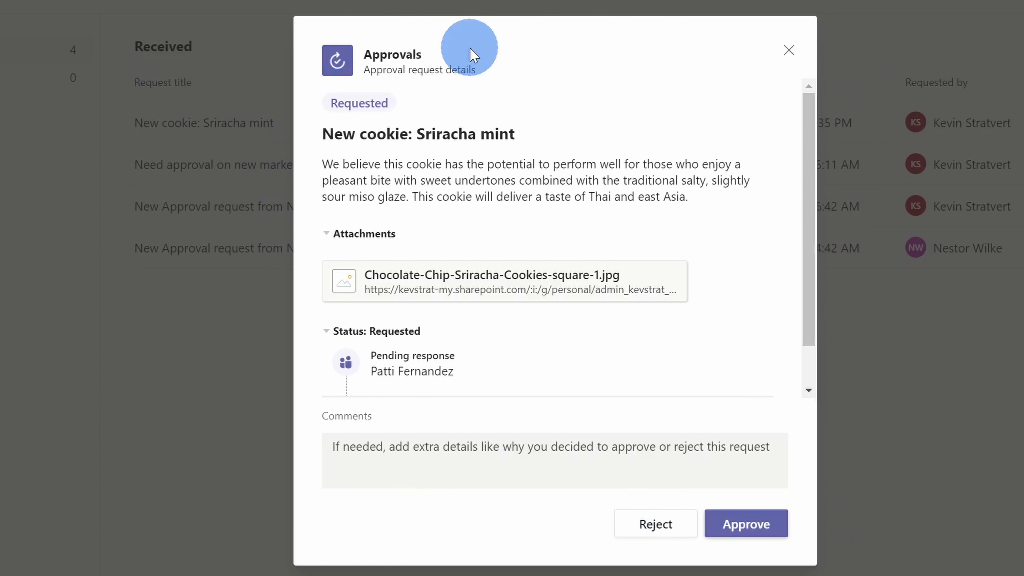
{"action": "mouse_move", "coordinate": [666, 175]}
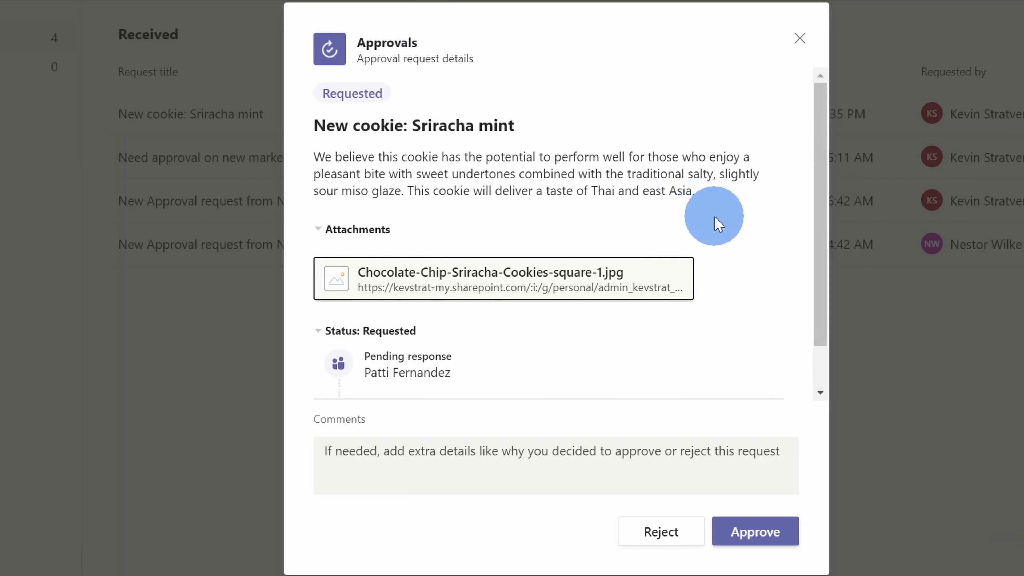
{"action": "type", "text": "The picture sold it! Keep going!"}
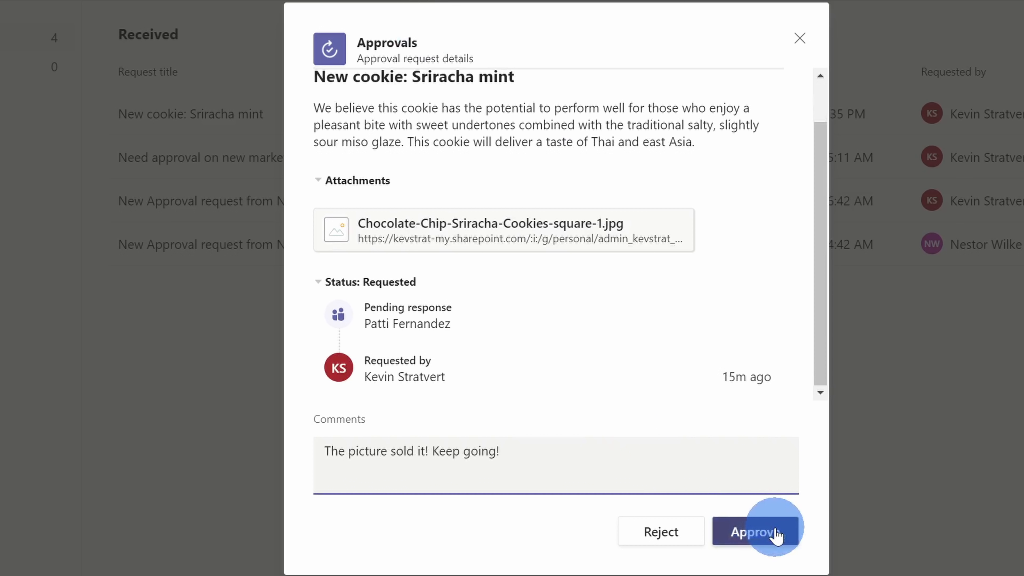
{"action": "left_click", "coordinate": [756, 532]}
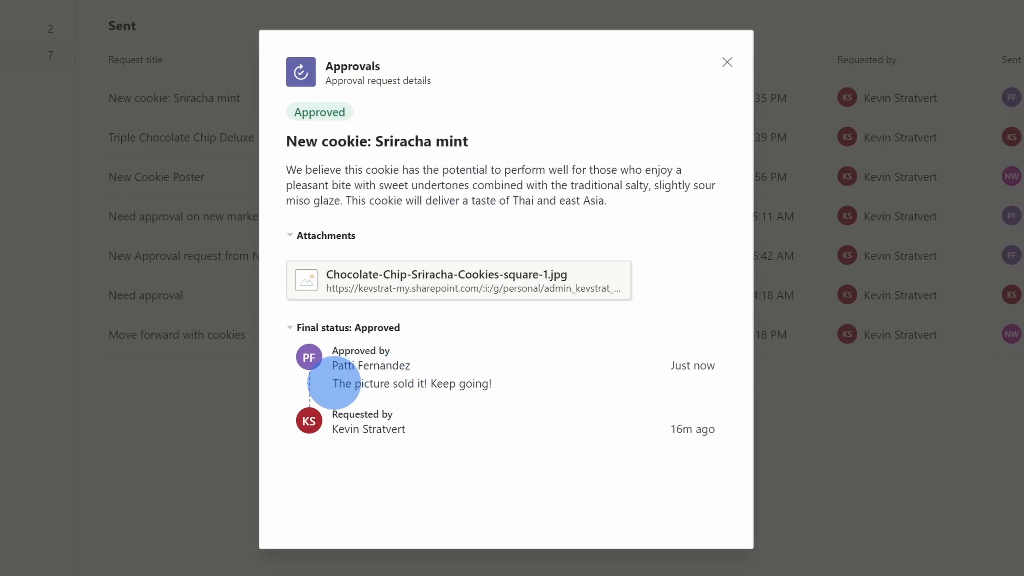
{"action": "mouse_move", "coordinate": [492, 391]}
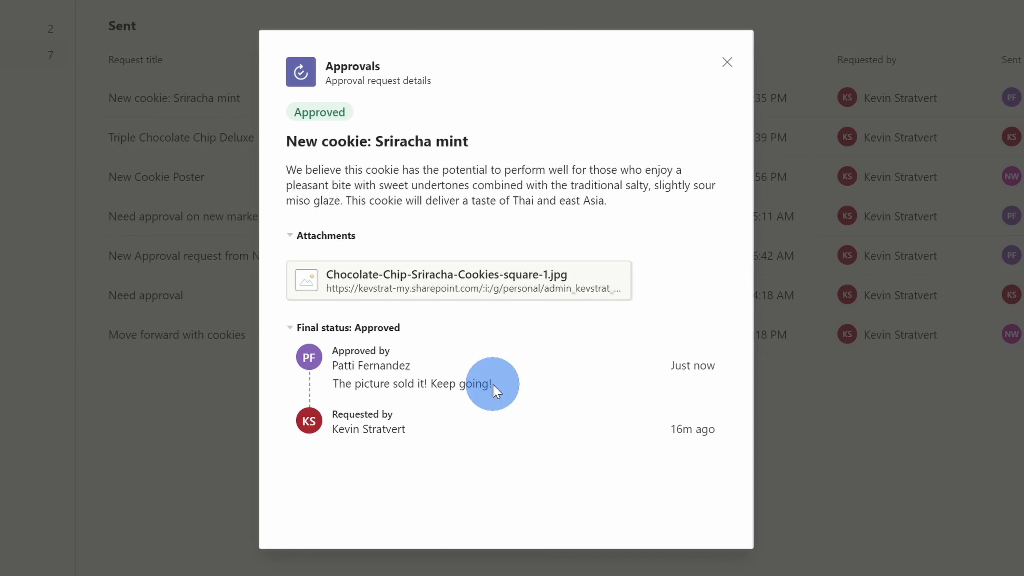
Close the approved Sriracha mint request's details and head to the Approvals team's General channel.
{"action": "left_click", "coordinate": [727, 62]}
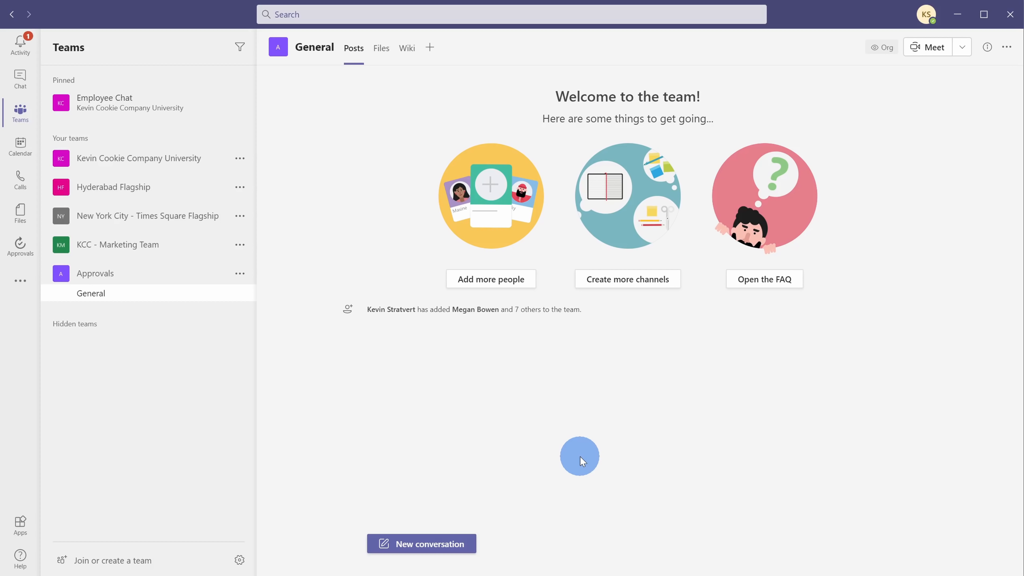
{"action": "mouse_move", "coordinate": [306, 247]}
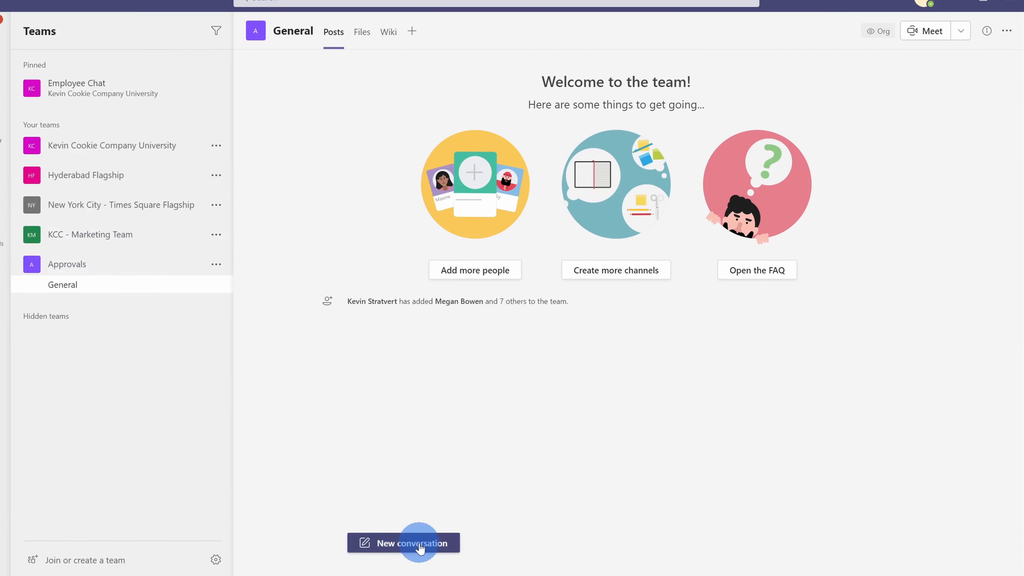
Post a New Employee Benefit Handbook approval request for Patti Fernandez in the General channel.
{"action": "left_click", "coordinate": [403, 543]}
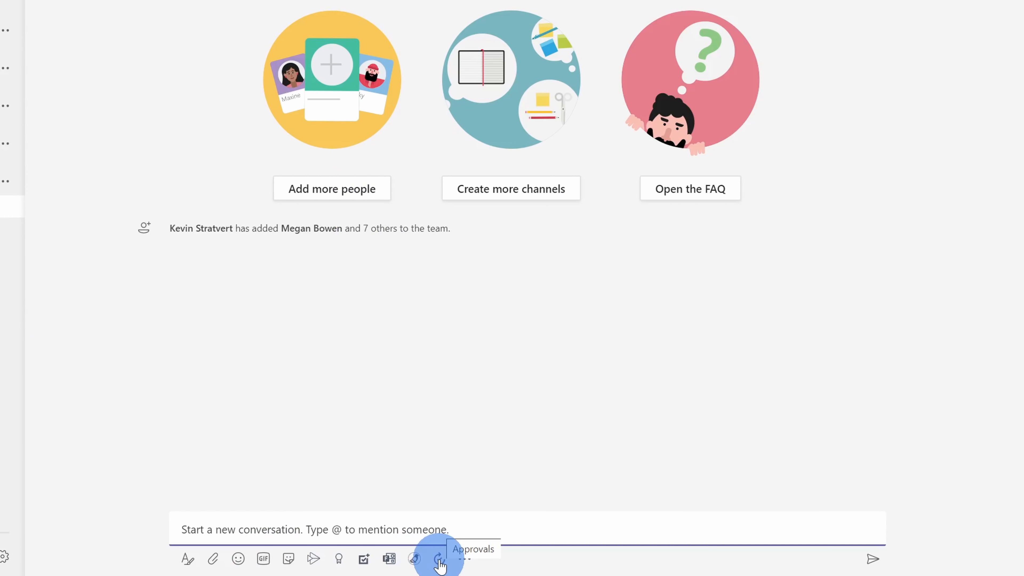
{"action": "left_click", "coordinate": [438, 559]}
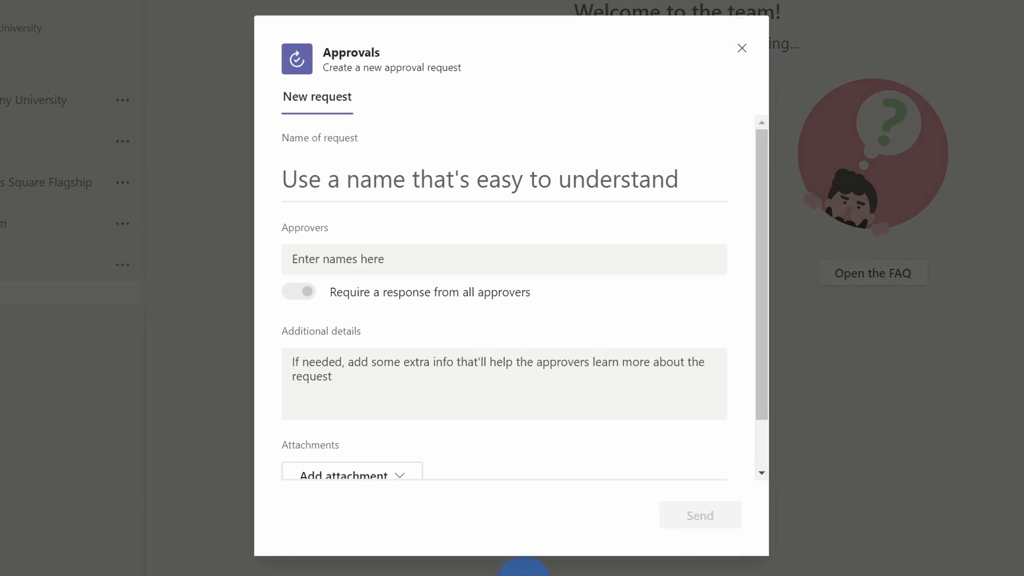
{"action": "mouse_move", "coordinate": [667, 62]}
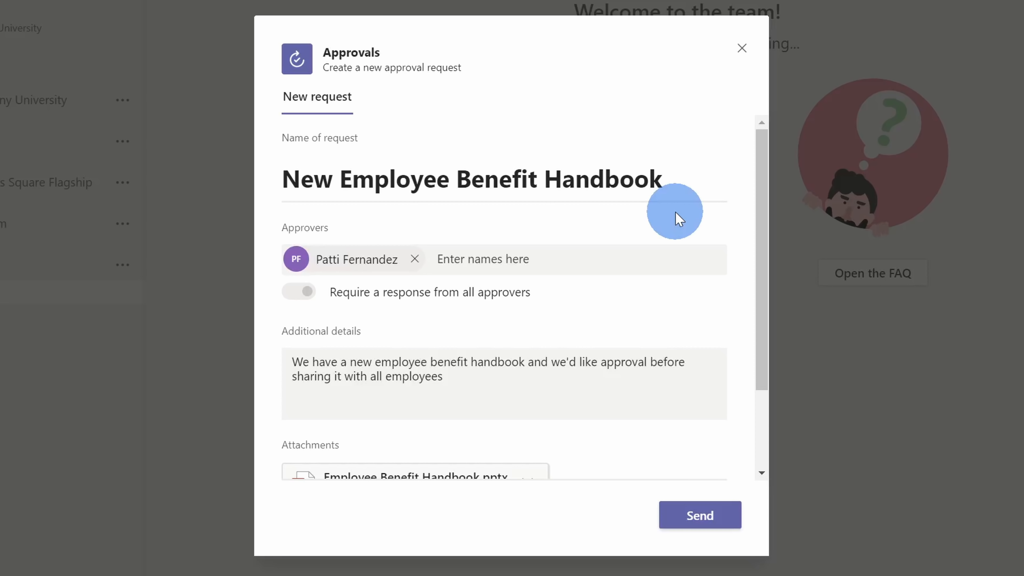
{"action": "mouse_move", "coordinate": [663, 219]}
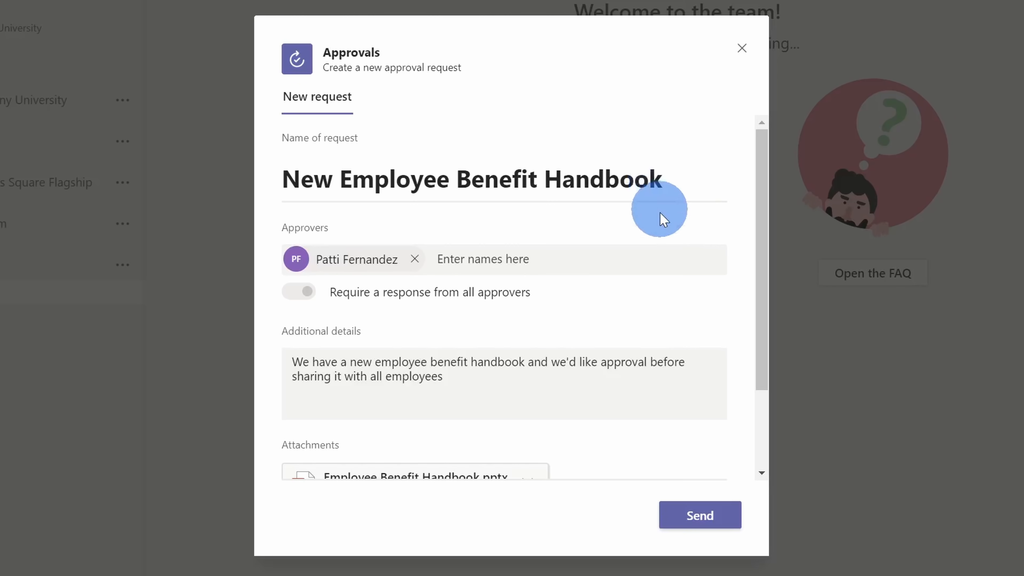
{"action": "scroll", "scroll_direction": "down", "scroll_amount": 3}
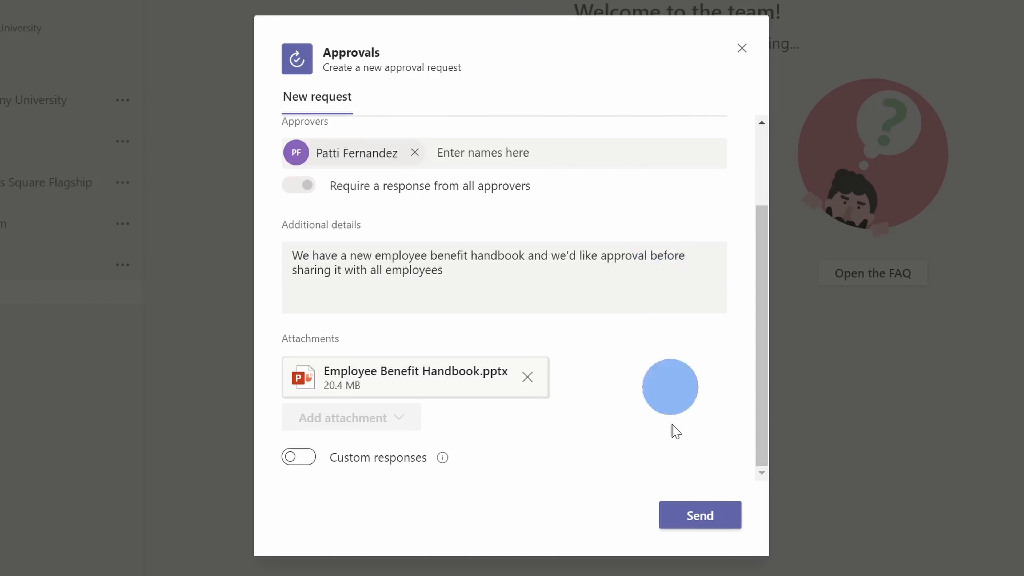
{"action": "left_click", "coordinate": [699, 515]}
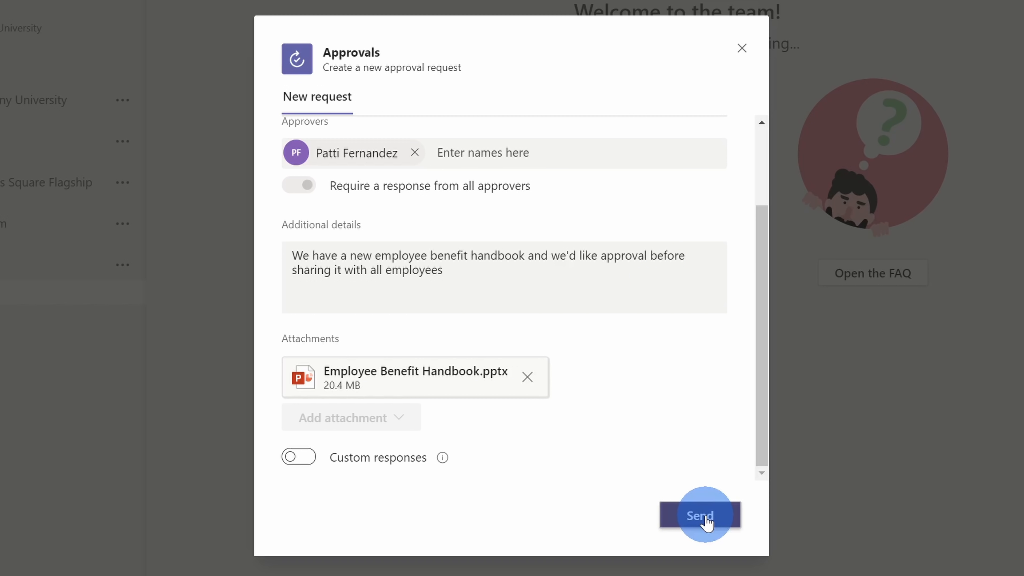
{"action": "left_click", "coordinate": [699, 515]}
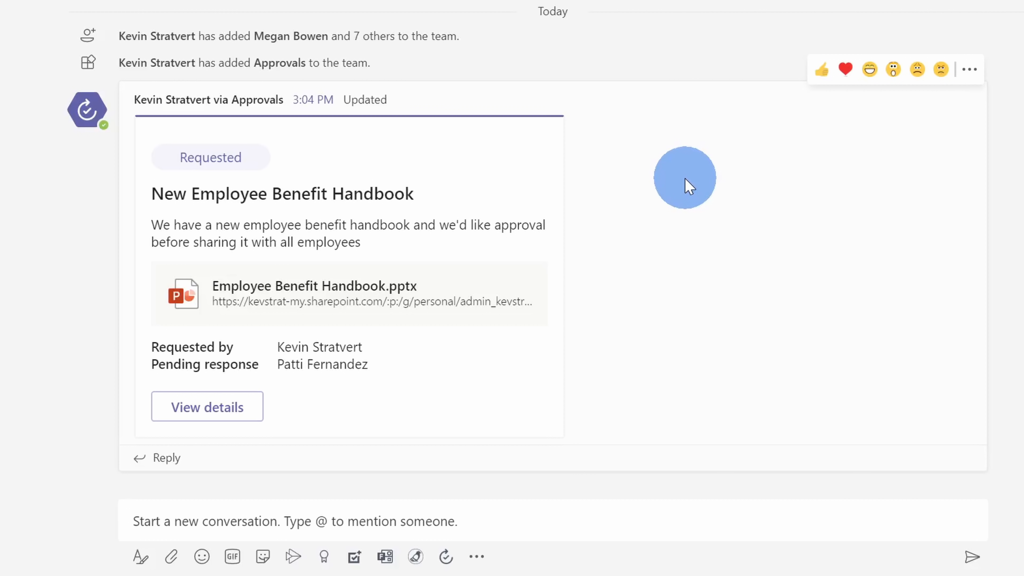
{"action": "mouse_move", "coordinate": [646, 131]}
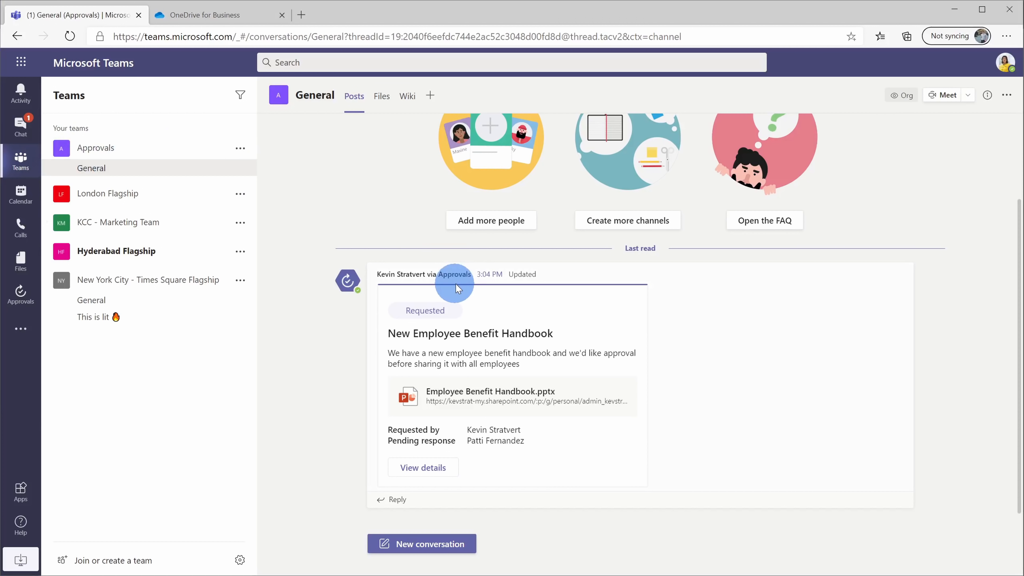
{"action": "mouse_move", "coordinate": [495, 385]}
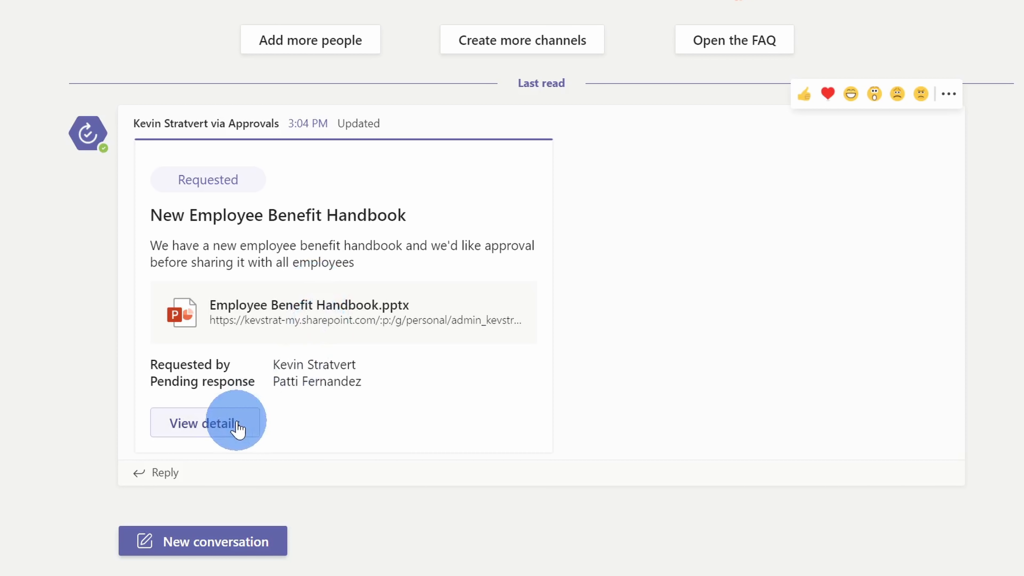
View the New Employee Benefit Handbook request's details and reject it.
{"action": "left_click", "coordinate": [203, 423]}
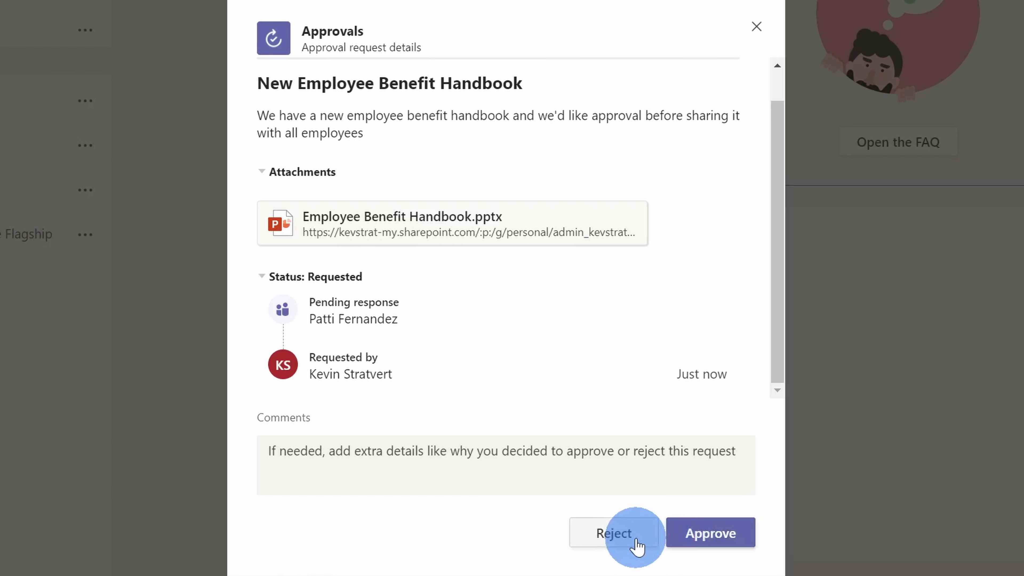
{"action": "left_click", "coordinate": [614, 533]}
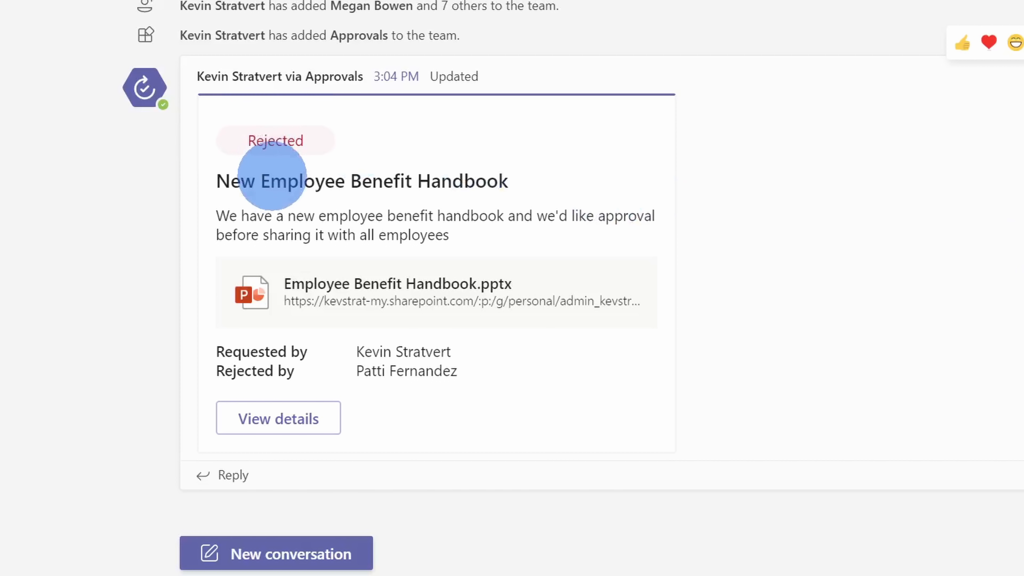
{"action": "mouse_move", "coordinate": [382, 181]}
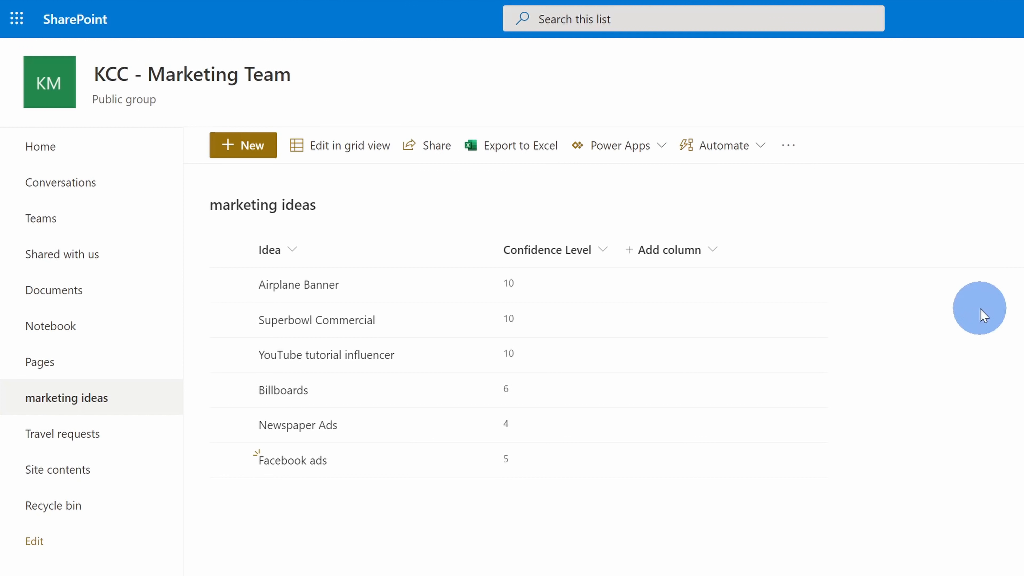
{"action": "mouse_move", "coordinate": [308, 88]}
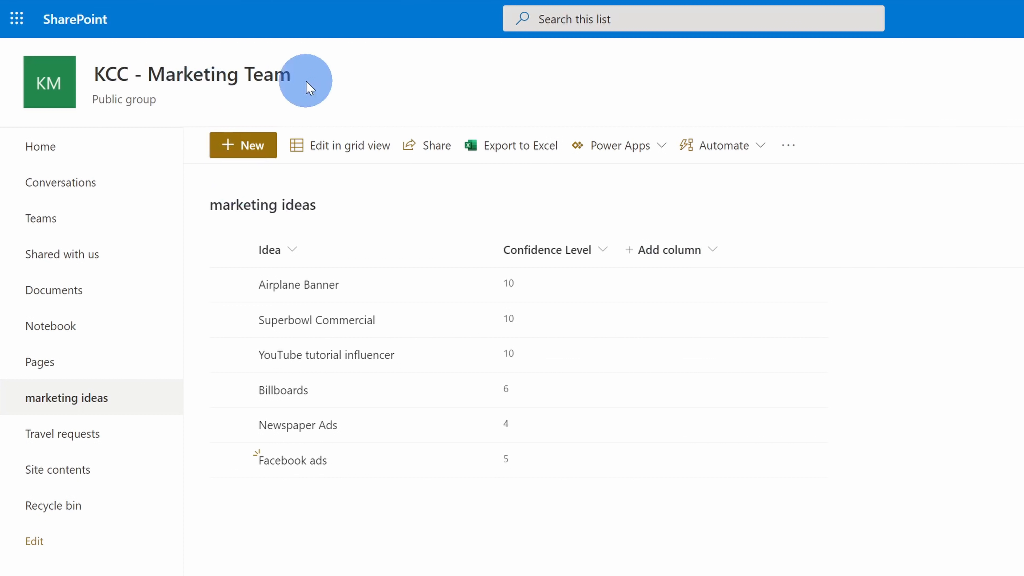
{"action": "mouse_move", "coordinate": [366, 192]}
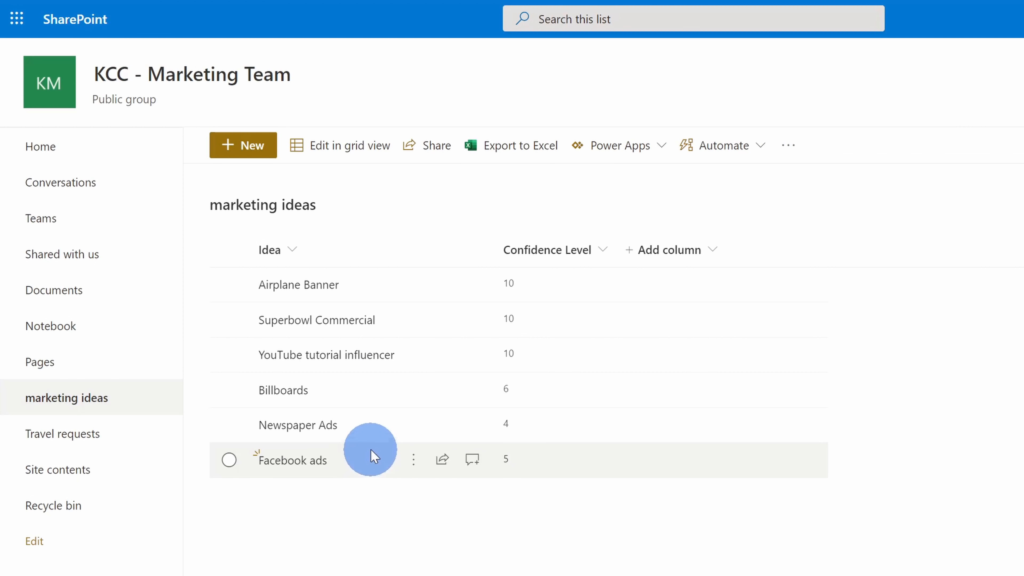
Start a new marketing ideas list item and focus its Idea field.
{"action": "left_click", "coordinate": [243, 145]}
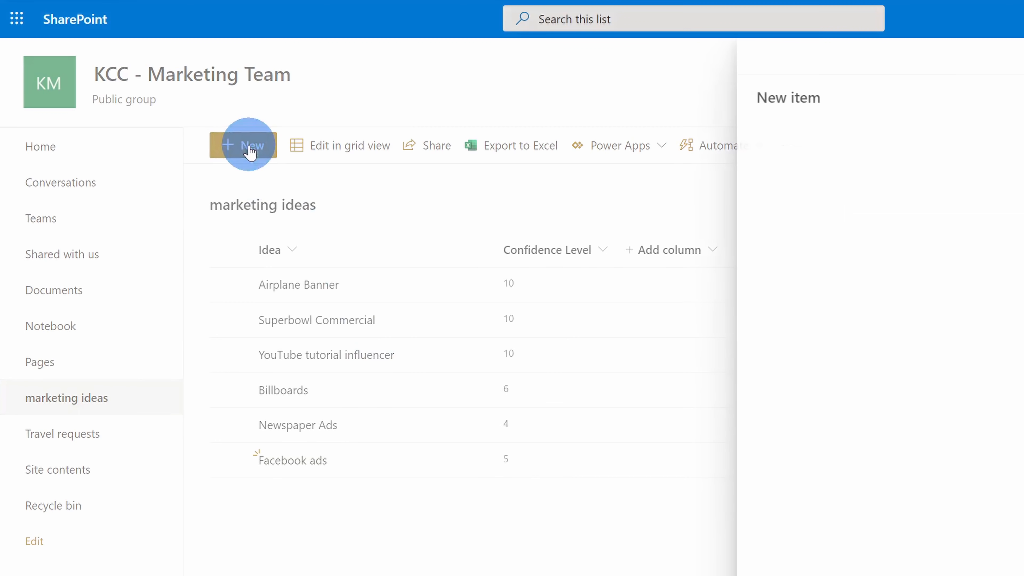
{"action": "left_click", "coordinate": [247, 145]}
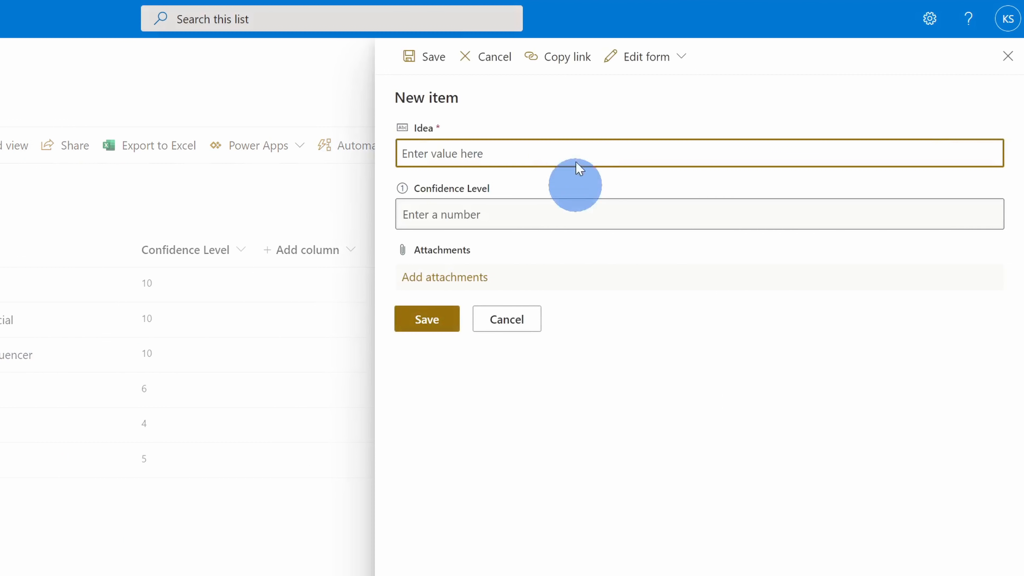
{"action": "mouse_move", "coordinate": [581, 254]}
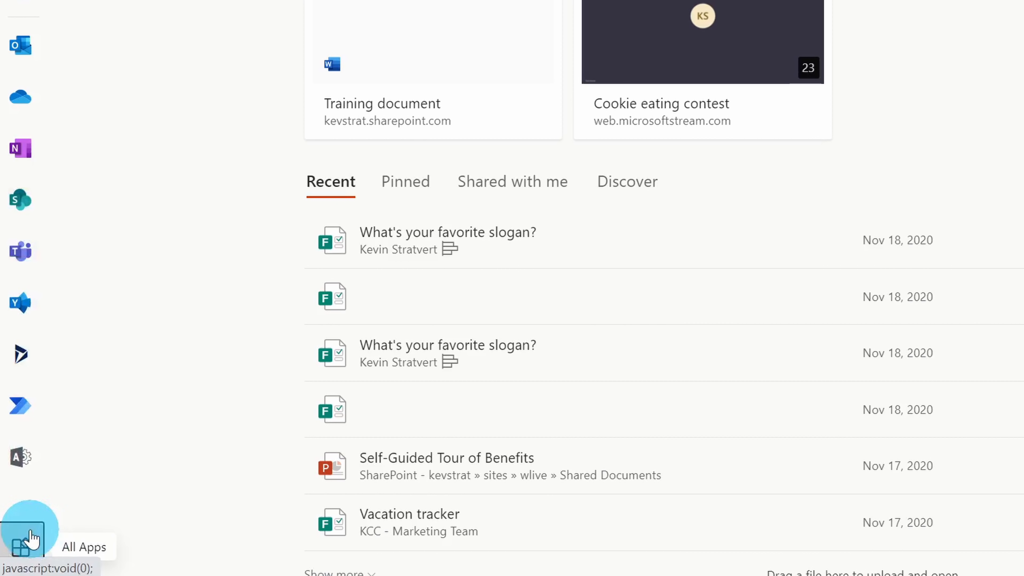
Launch Power Automate from the All Apps grid on the Office.com home page.
{"action": "left_click", "coordinate": [26, 529]}
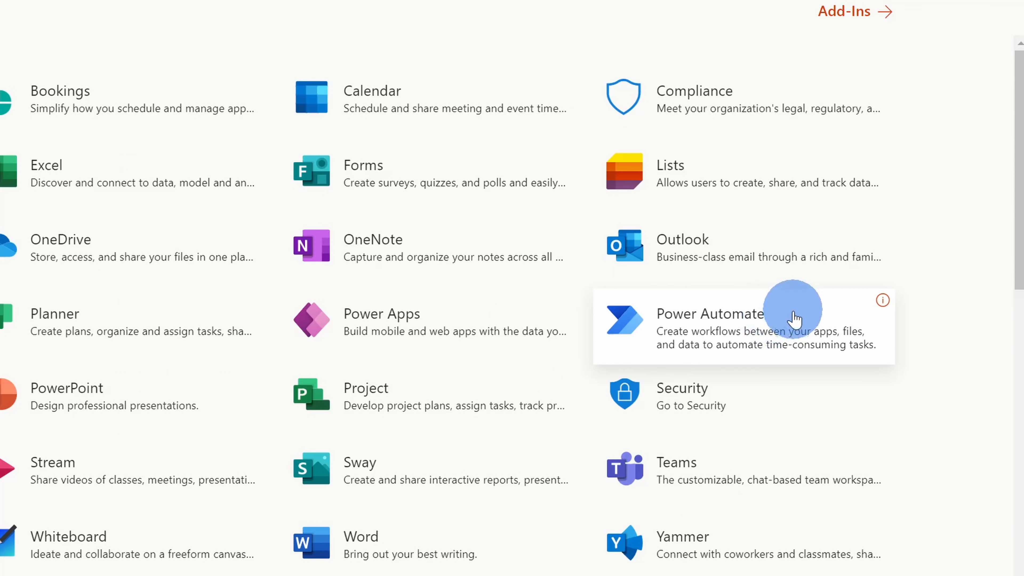
{"action": "left_click", "coordinate": [709, 320]}
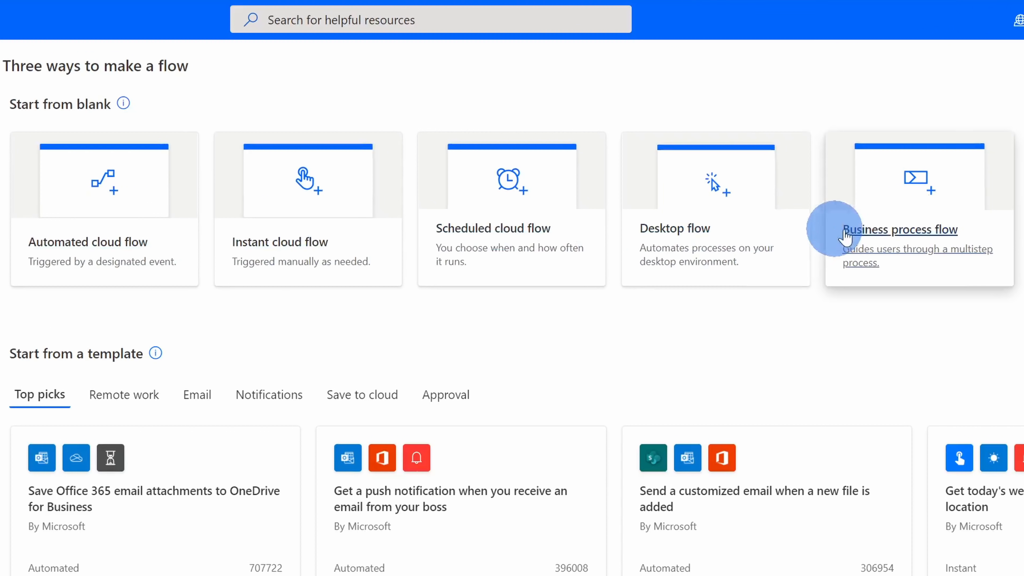
{"action": "mouse_move", "coordinate": [353, 182]}
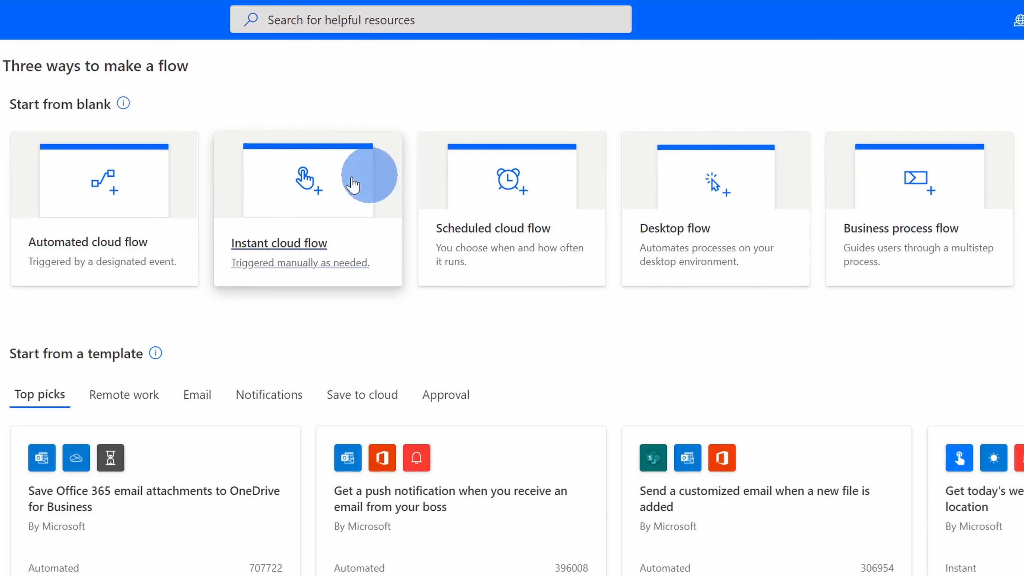
{"action": "mouse_move", "coordinate": [139, 196]}
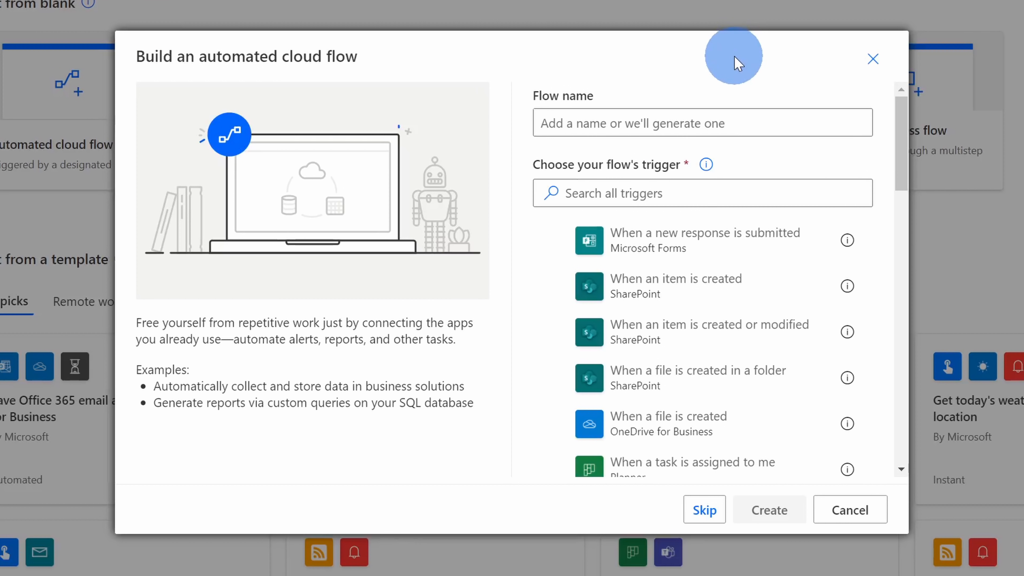
Name the flow 'Marketing idea needs approval' and create it with the SharePoint item-created trigger.
{"action": "type", "text": "Marketing idea needs approval"}
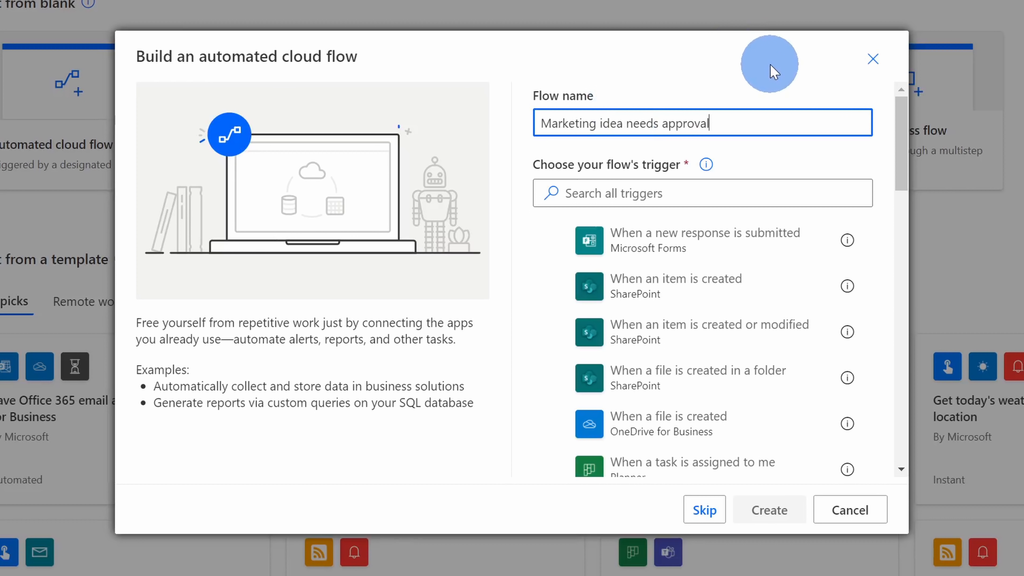
{"action": "mouse_move", "coordinate": [695, 171]}
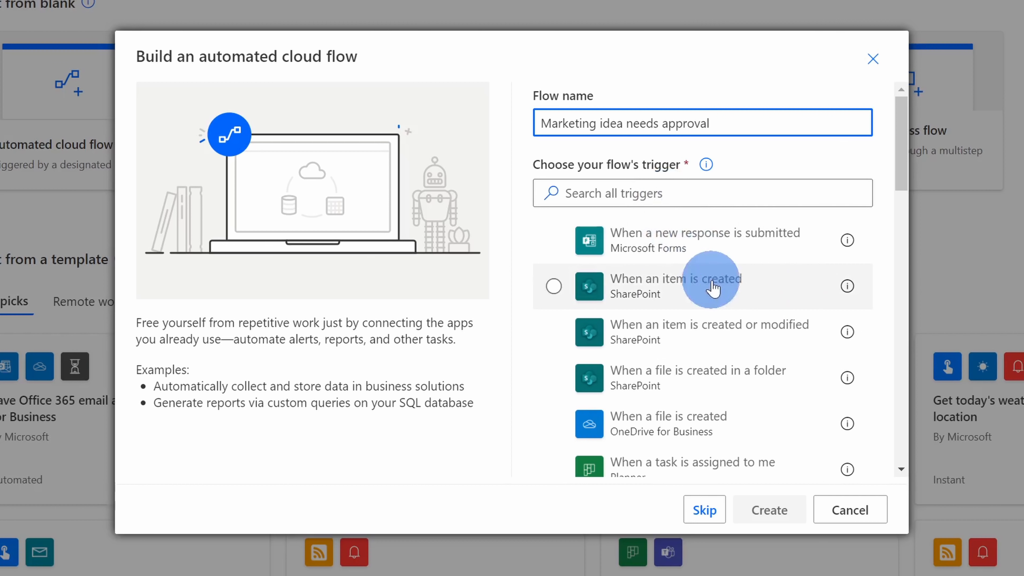
{"action": "mouse_move", "coordinate": [722, 289]}
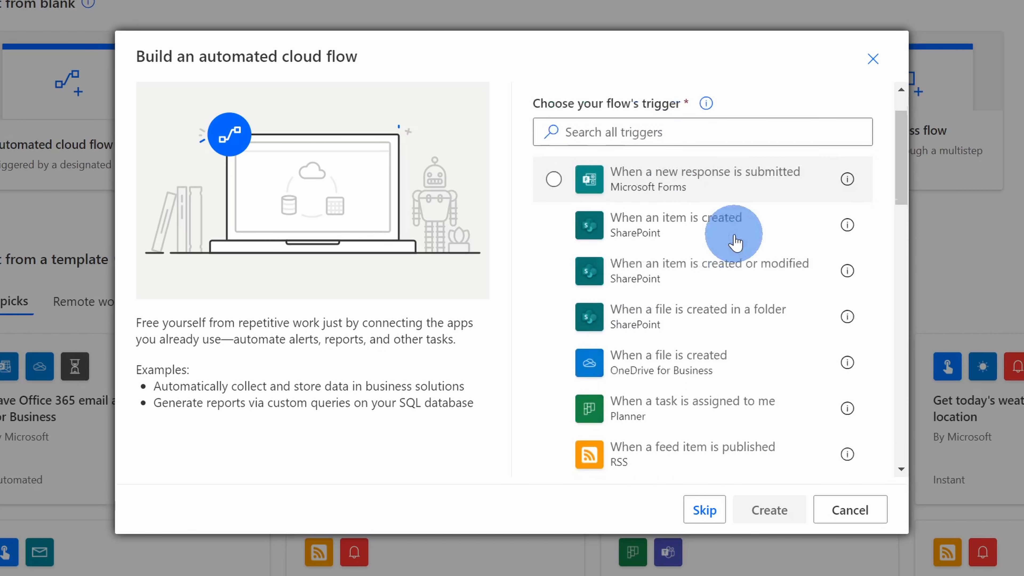
{"action": "scroll", "scroll_direction": "down", "scroll_amount": 3}
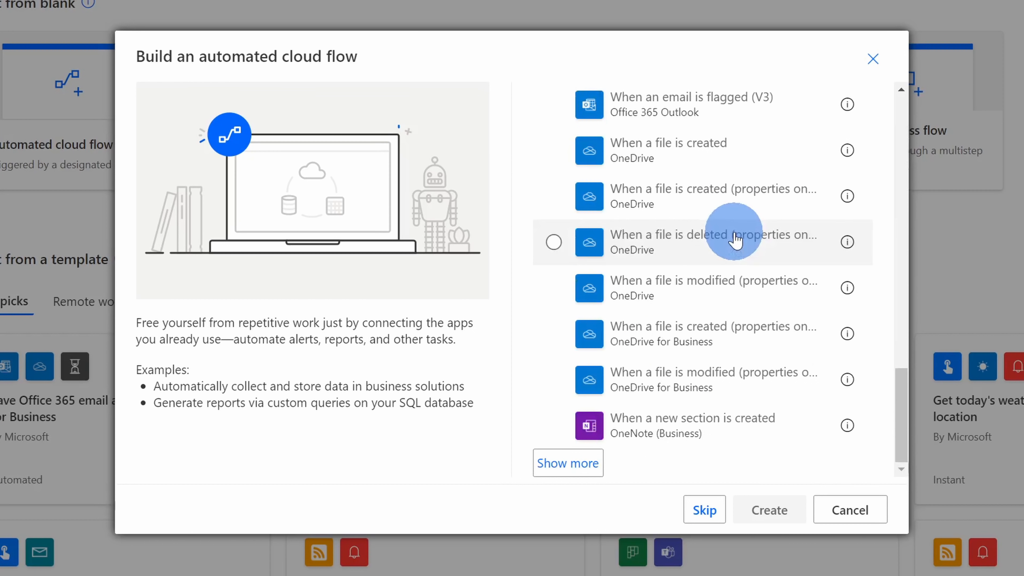
{"action": "type", "text": "Marketing idea needs approval"}
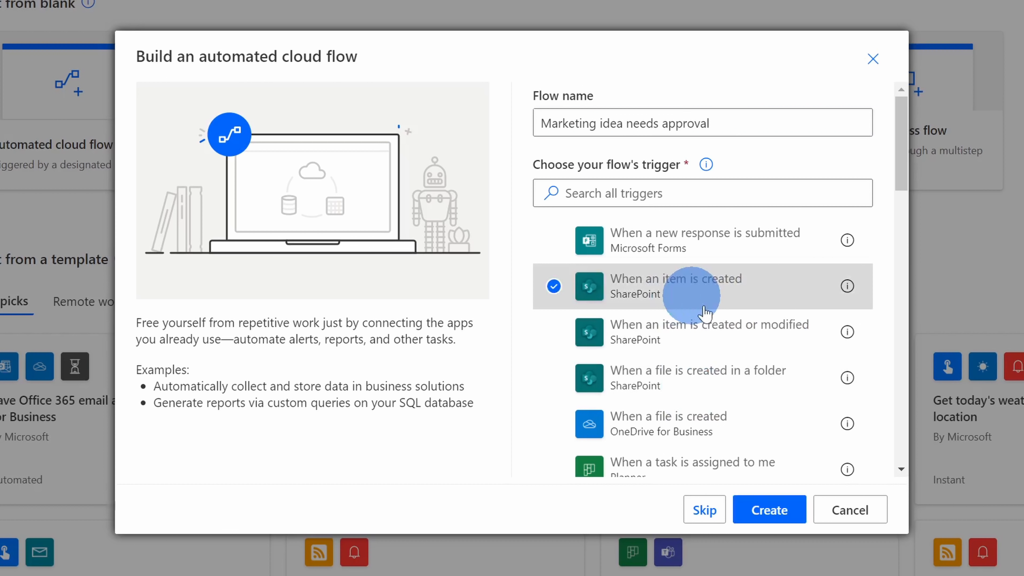
{"action": "left_click", "coordinate": [768, 509]}
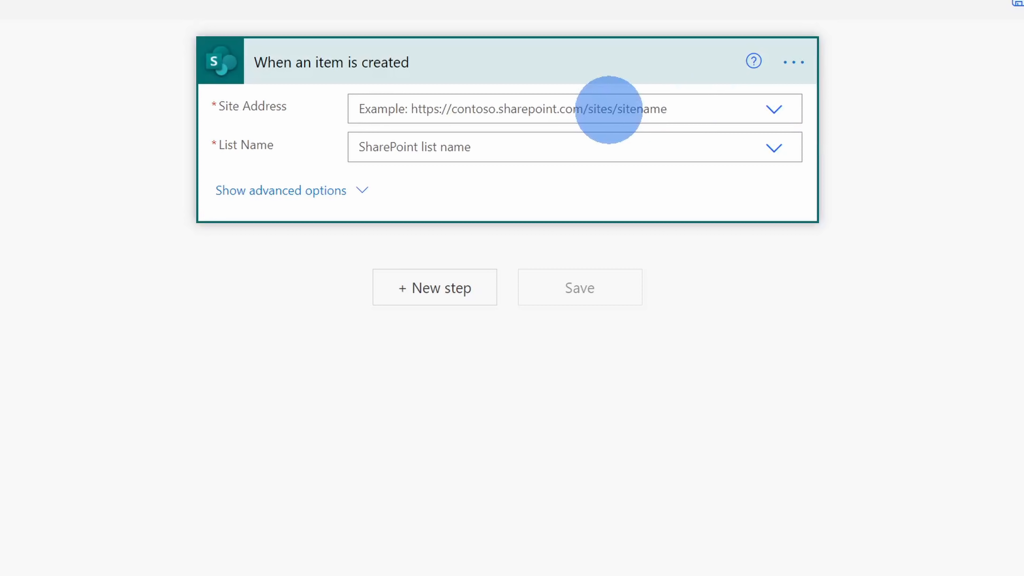
Point the trigger at the KCC-MarketingTeam site and its marketing ideas list.
{"action": "type", "text": "https://kevstrat.sharepoint.com/sites/KCC-MarketingTeam"}
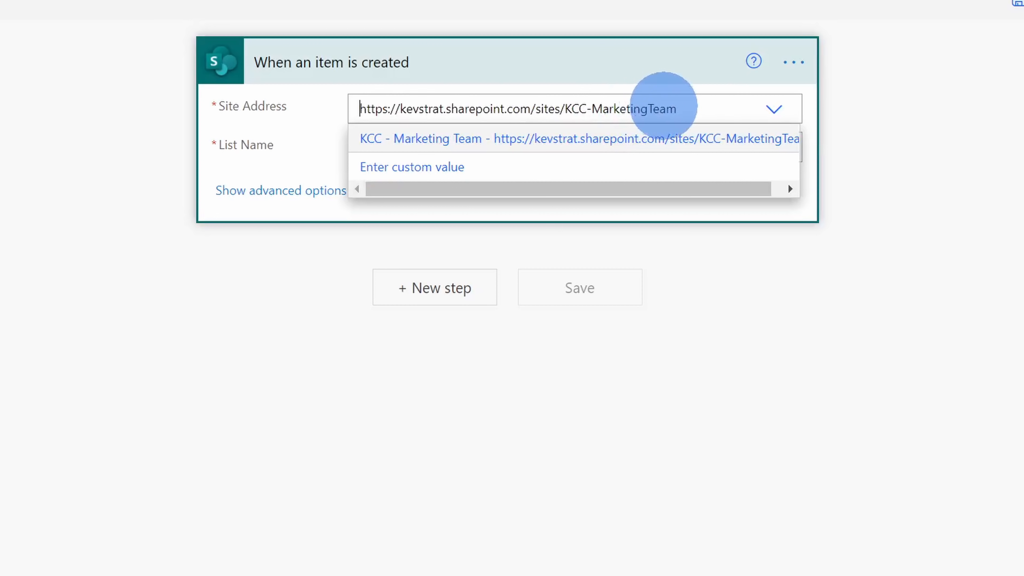
{"action": "left_click", "coordinate": [576, 138]}
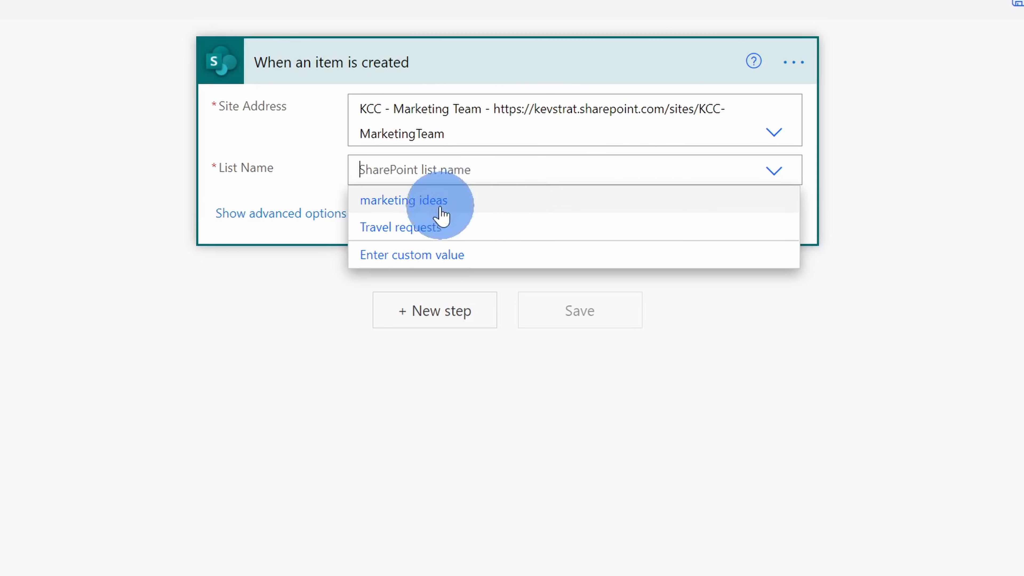
{"action": "left_click", "coordinate": [404, 201]}
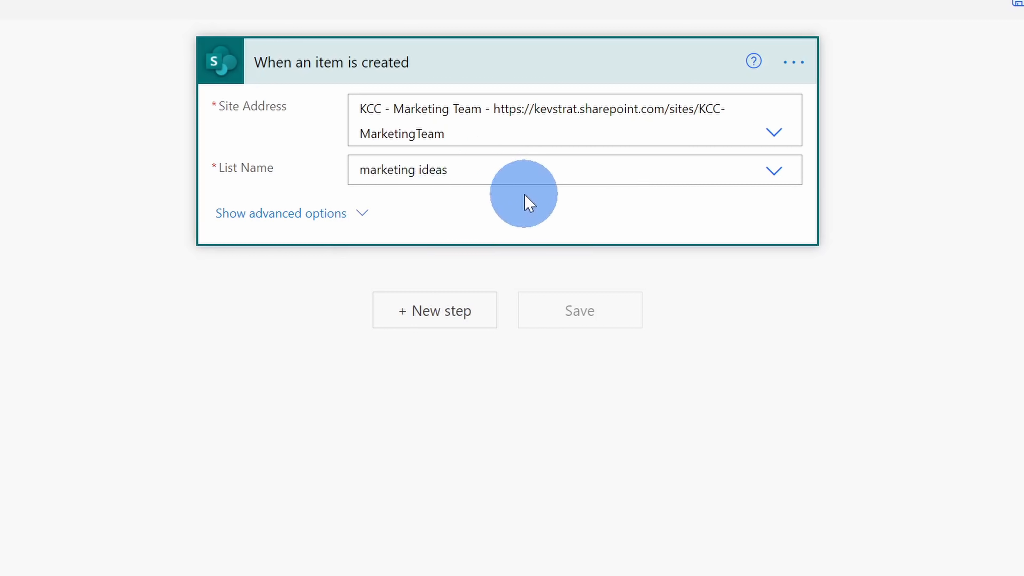
Add a new step after the trigger and search 'appro' to list the Approvals connector's actions.
{"action": "left_click", "coordinate": [434, 309]}
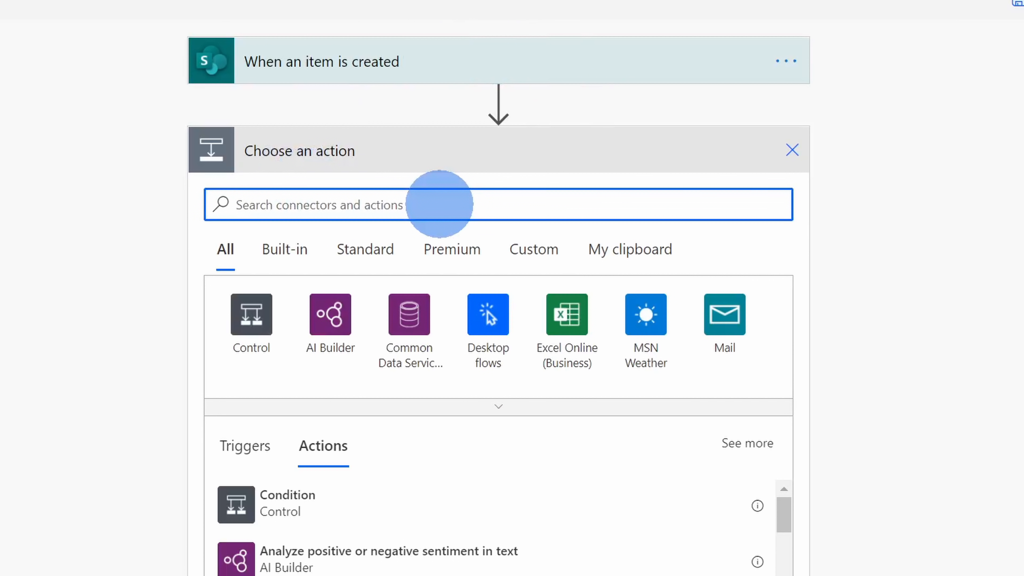
{"action": "type", "text": "approval"}
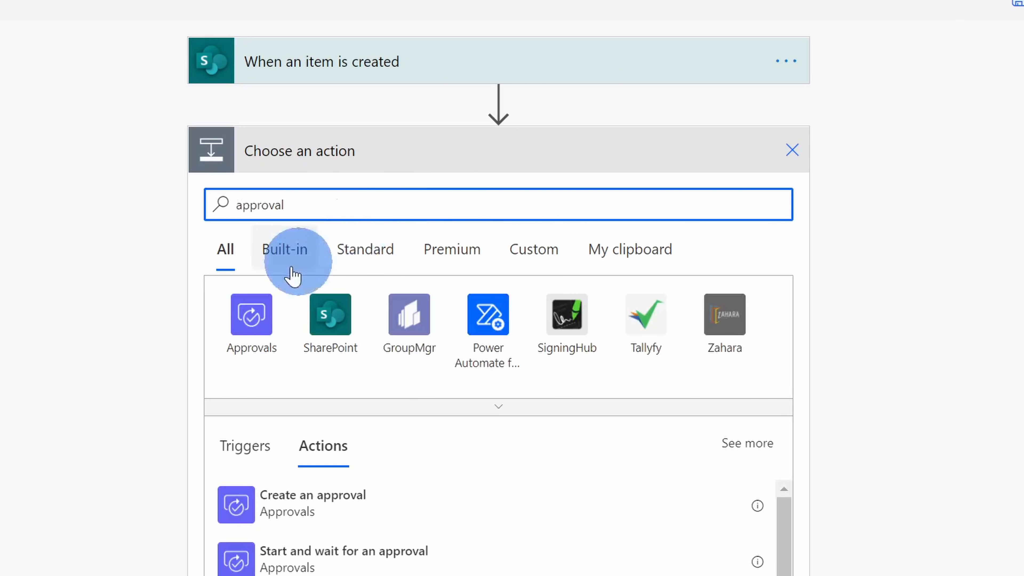
{"action": "left_click", "coordinate": [251, 314]}
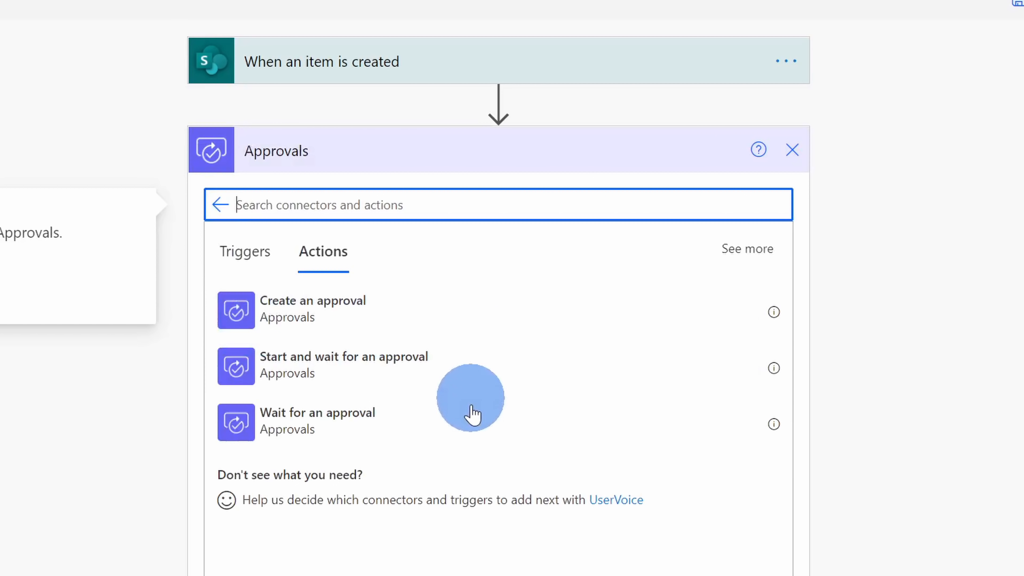
{"action": "mouse_move", "coordinate": [474, 363]}
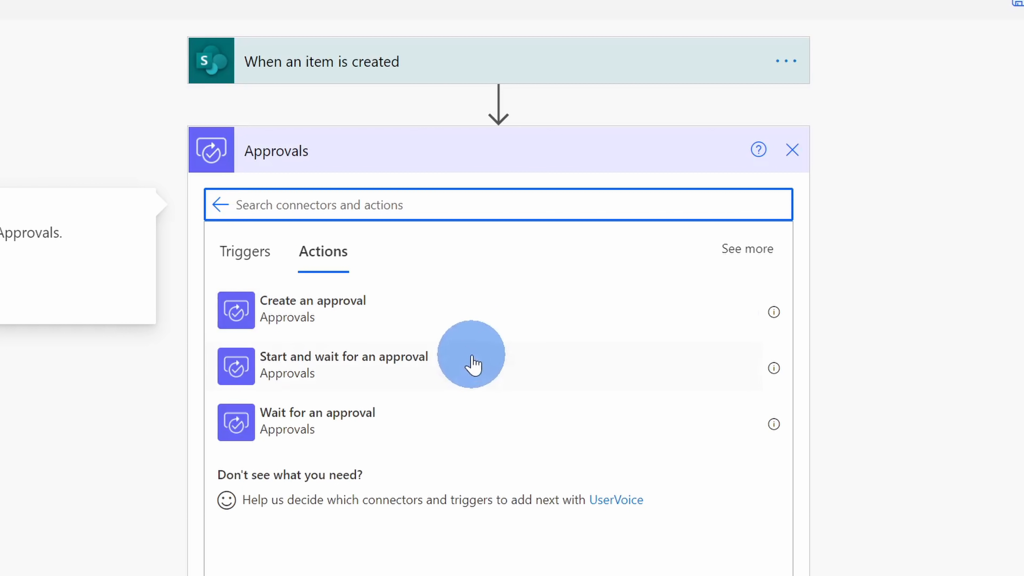
{"action": "mouse_move", "coordinate": [477, 371]}
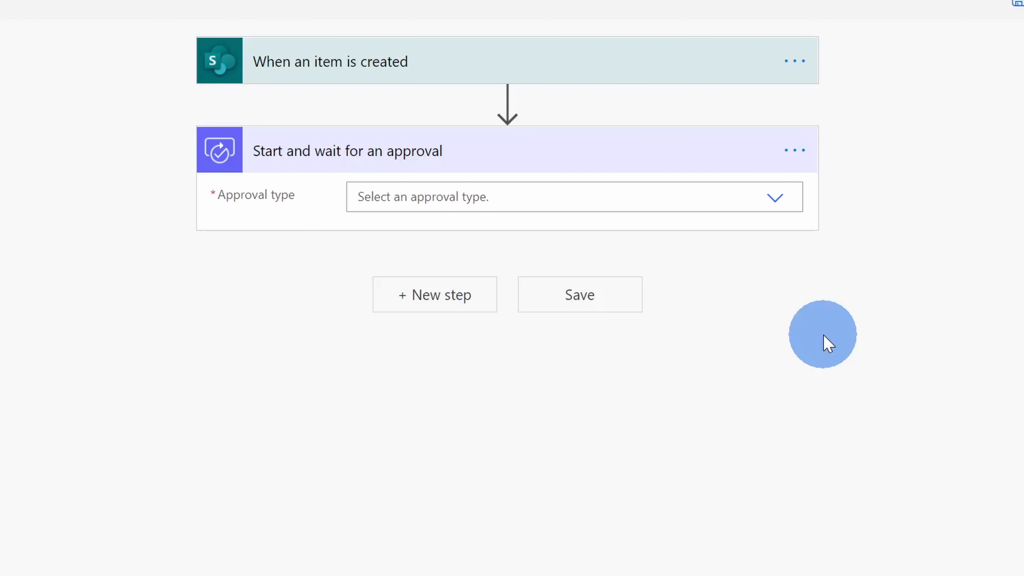
Expand the Approval type choices on the Start and wait for an approval step.
{"action": "left_click", "coordinate": [774, 196]}
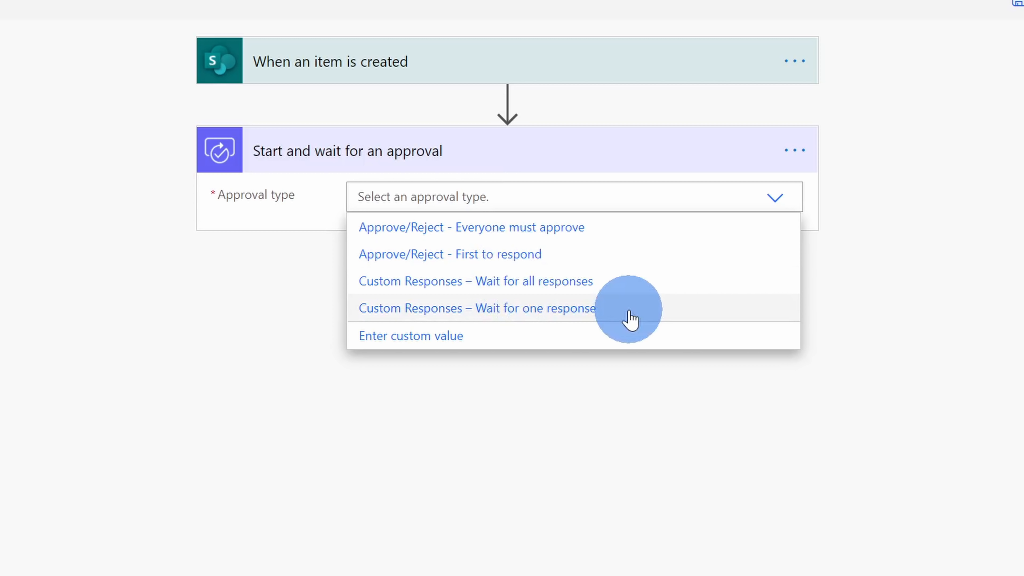
{"action": "mouse_move", "coordinate": [634, 312]}
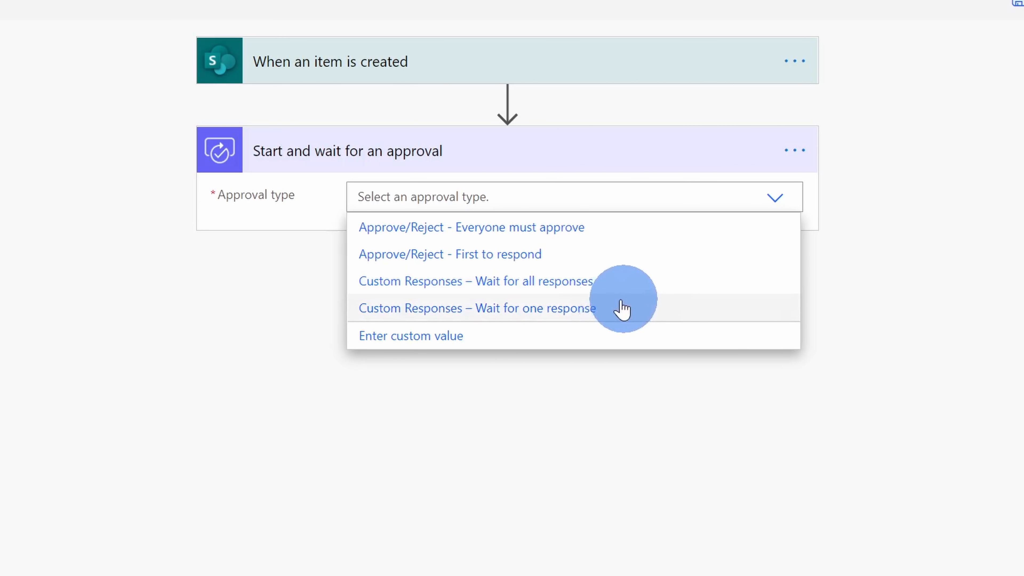
{"action": "mouse_move", "coordinate": [637, 312]}
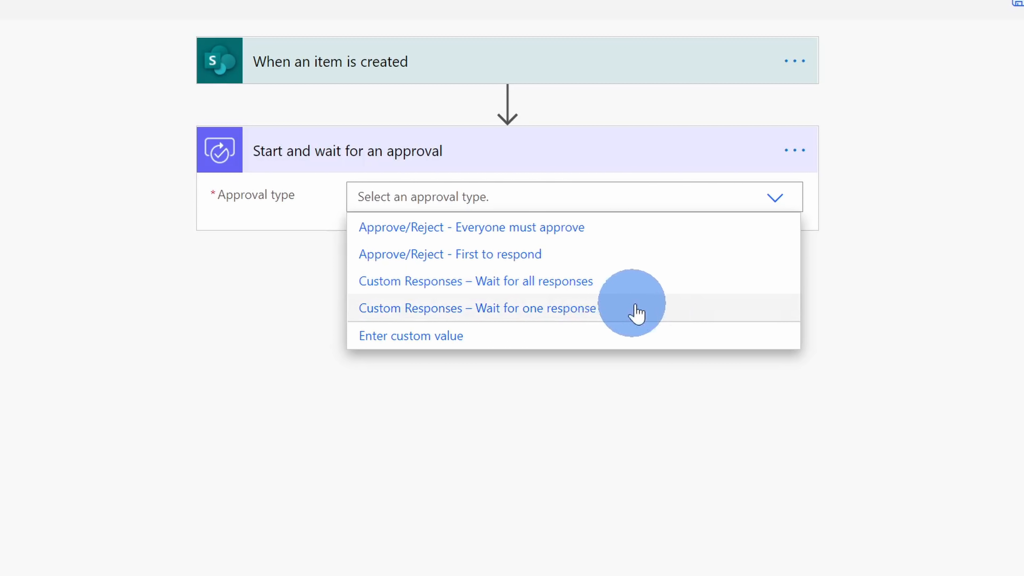
{"action": "mouse_move", "coordinate": [629, 314]}
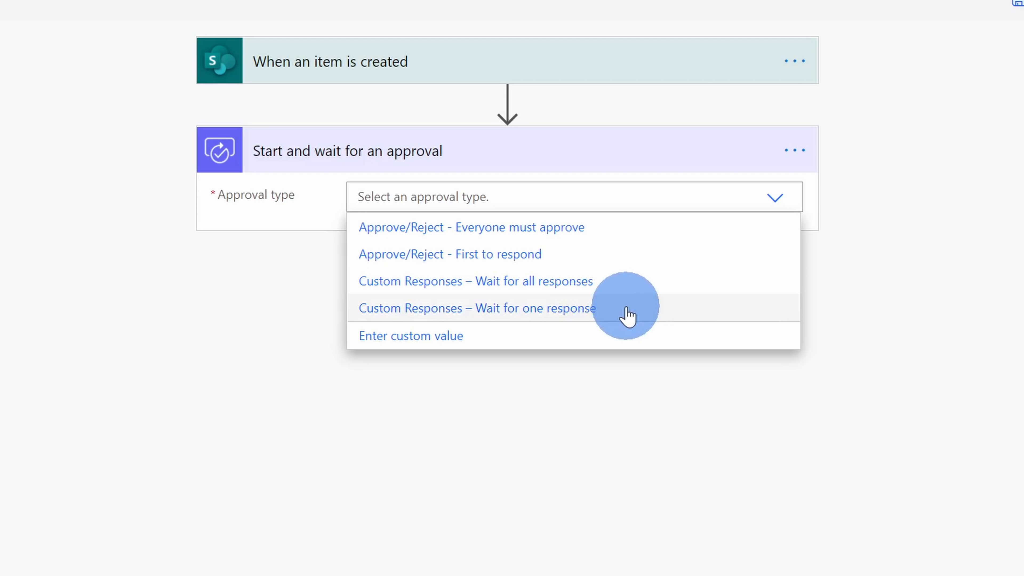
{"action": "mouse_move", "coordinate": [650, 320]}
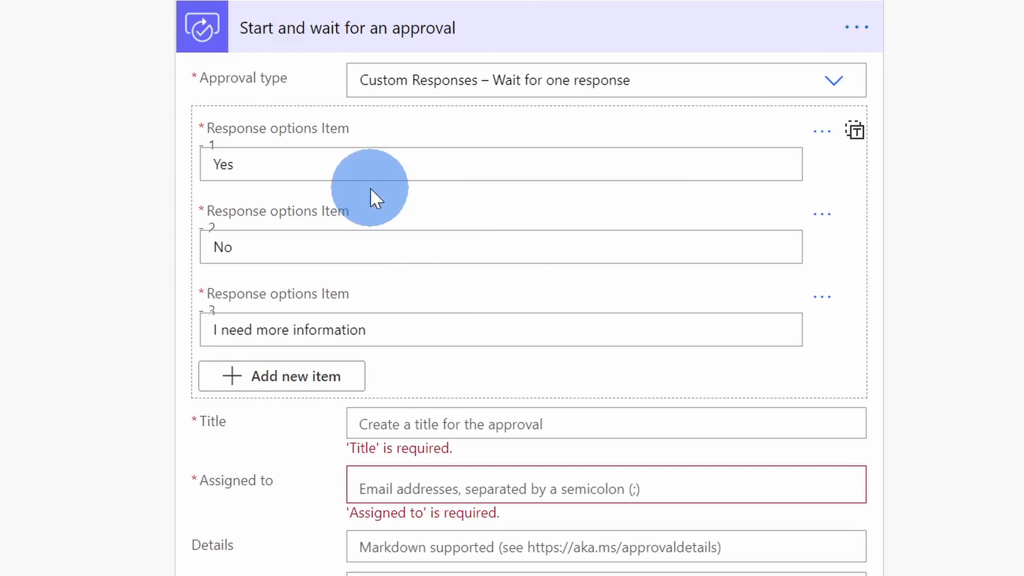
{"action": "mouse_move", "coordinate": [363, 294]}
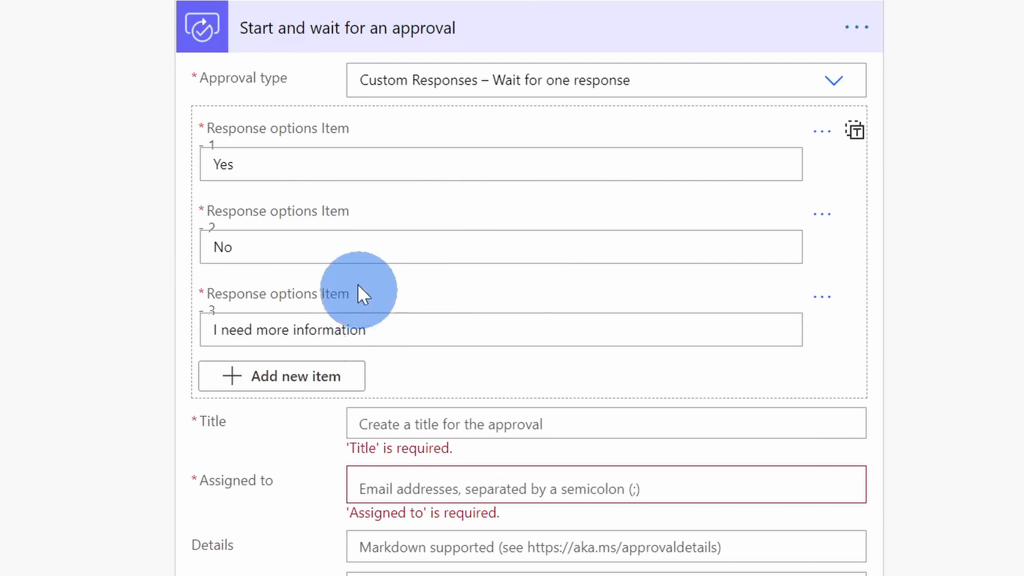
{"action": "mouse_move", "coordinate": [333, 163]}
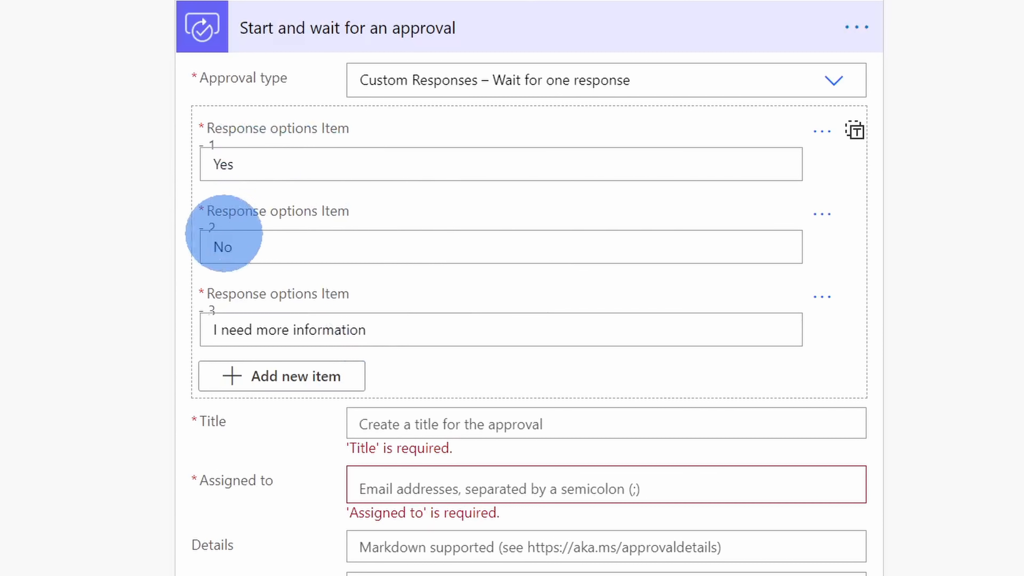
{"action": "mouse_move", "coordinate": [404, 333]}
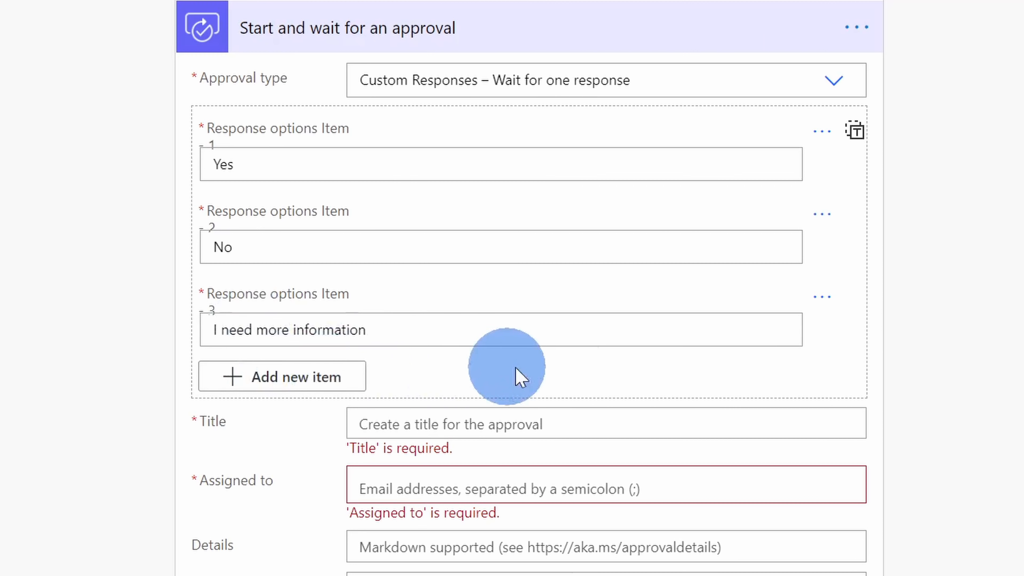
Insert the item's Title token into the approval title and assign the approval to Patti Fernandez.
{"action": "scroll", "scroll_direction": "down", "scroll_amount": 3}
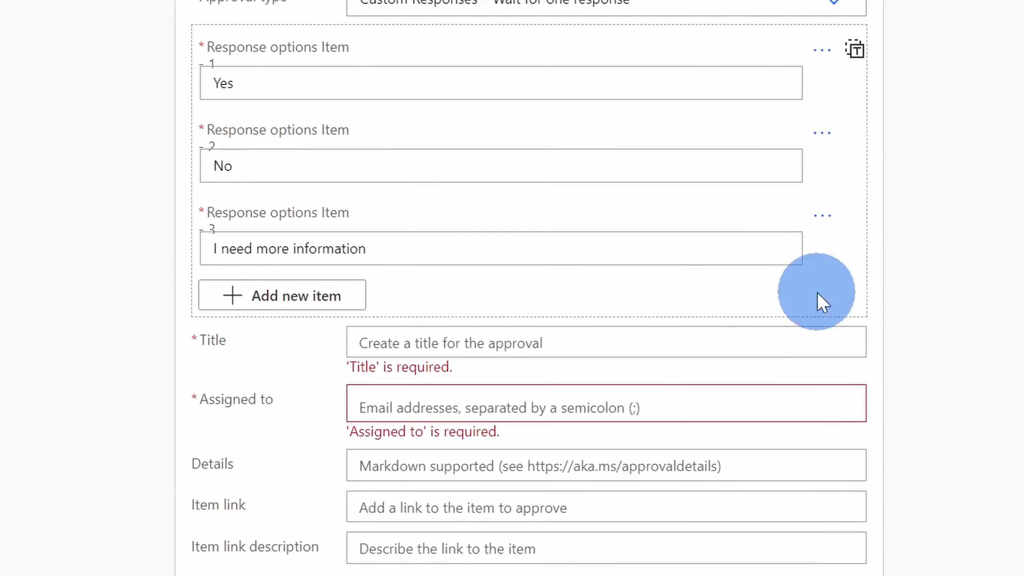
{"action": "scroll", "scroll_direction": "down", "scroll_amount": 3}
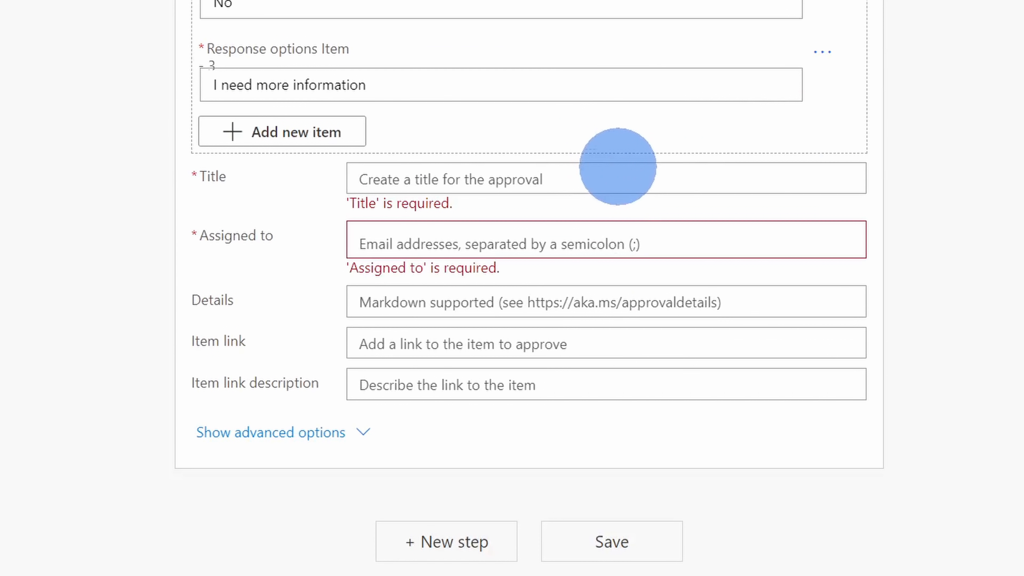
{"action": "mouse_move", "coordinate": [470, 195]}
{"action": "type", "text": "Marketing idea needs approval:"}
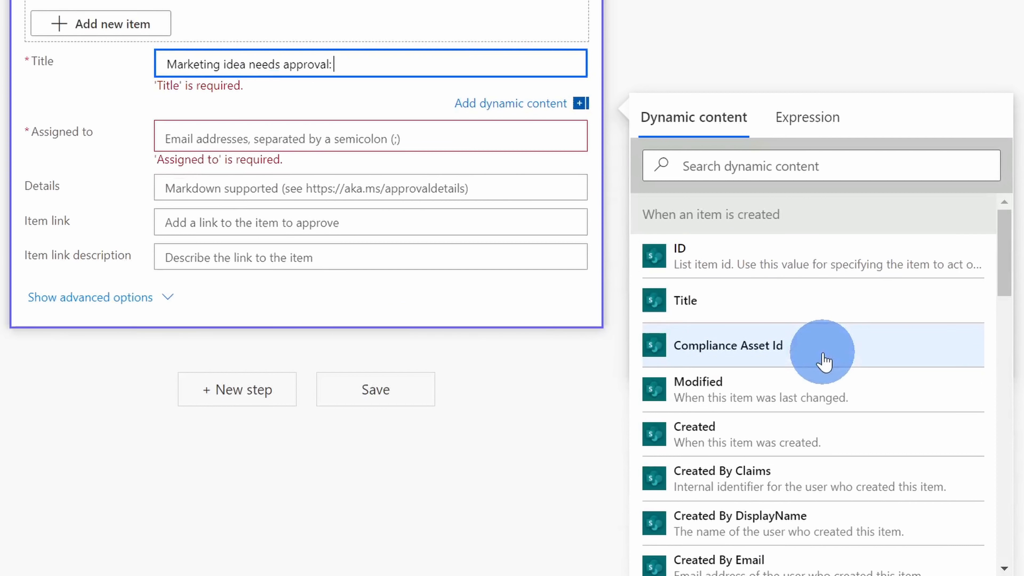
{"action": "mouse_move", "coordinate": [775, 232]}
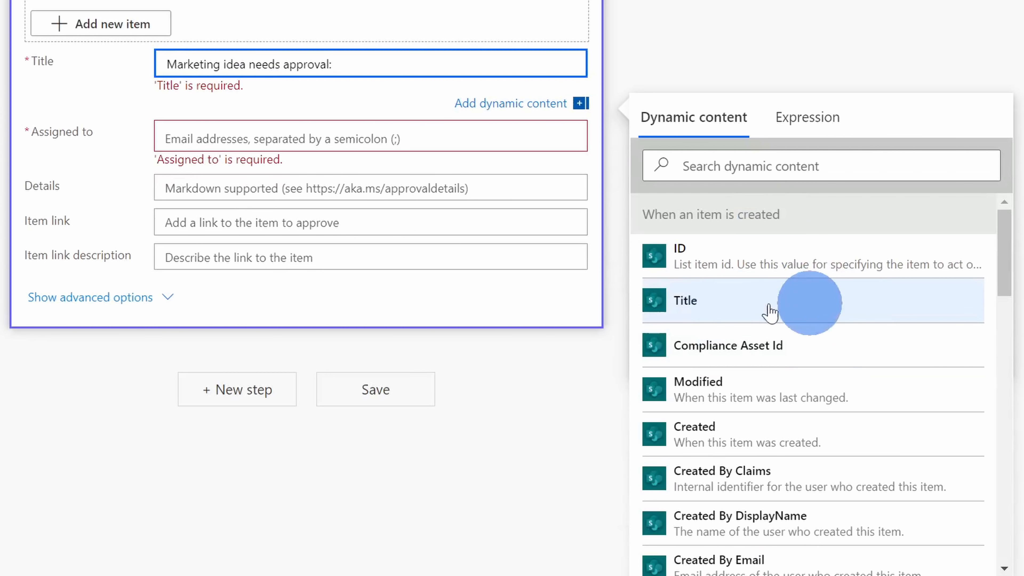
{"action": "left_click", "coordinate": [685, 300]}
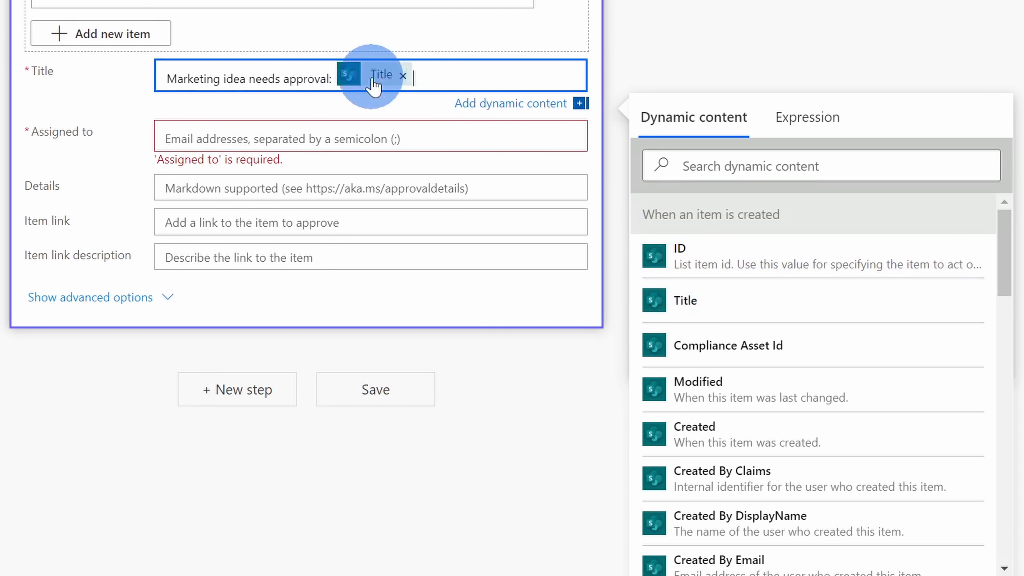
{"action": "mouse_move", "coordinate": [288, 139]}
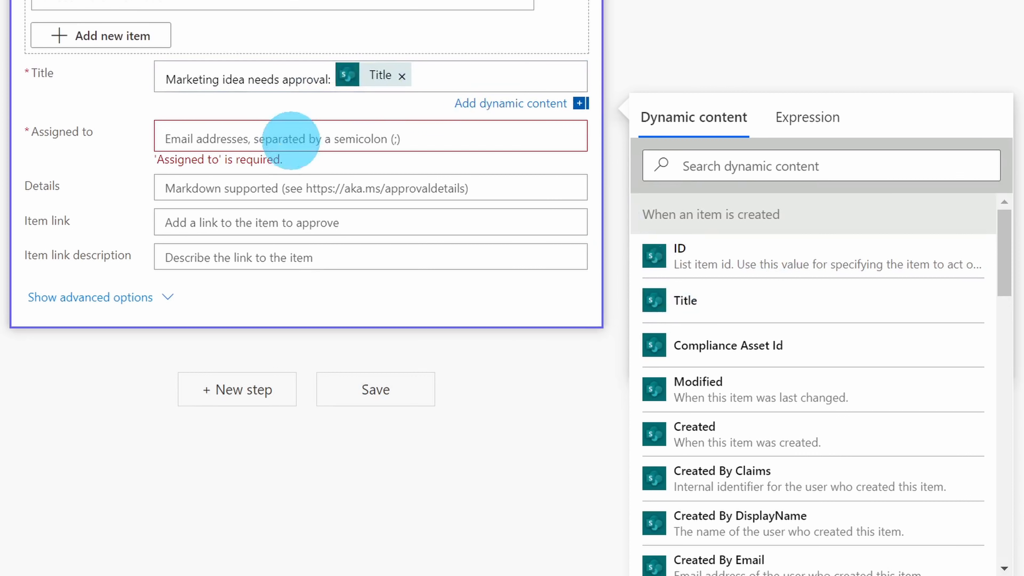
{"action": "type", "text": "patti"}
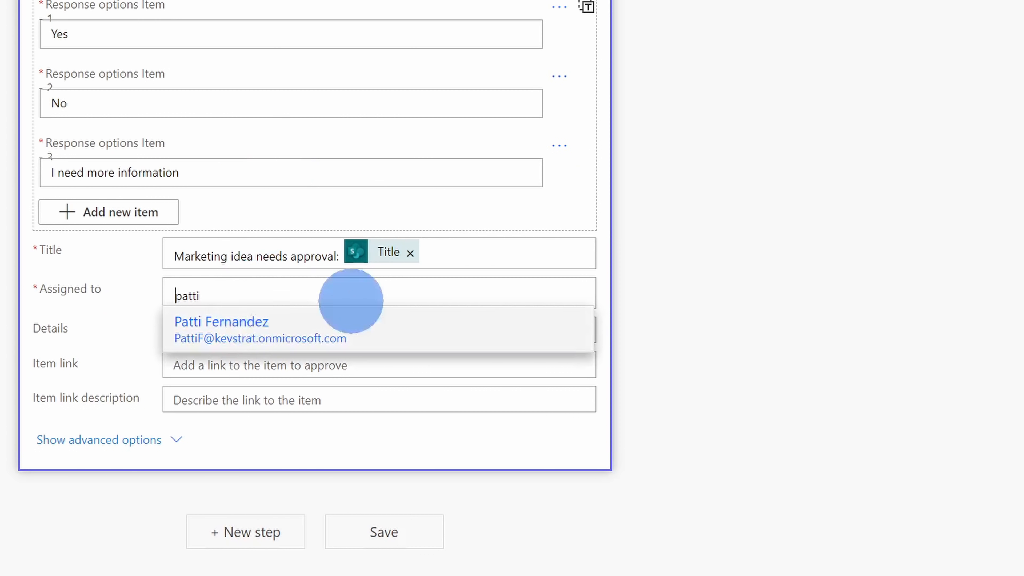
{"action": "left_click", "coordinate": [221, 322]}
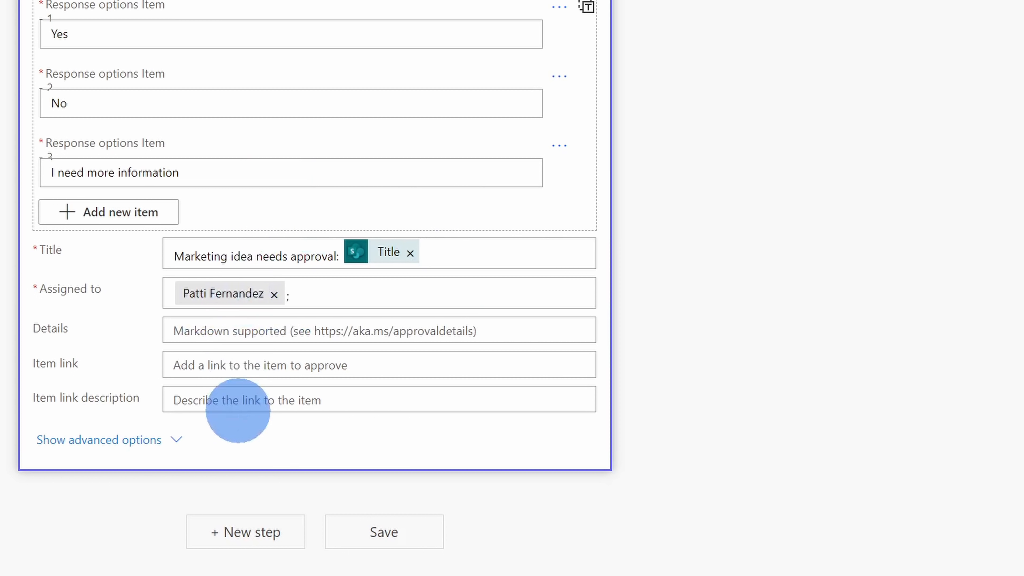
{"action": "mouse_move", "coordinate": [261, 308]}
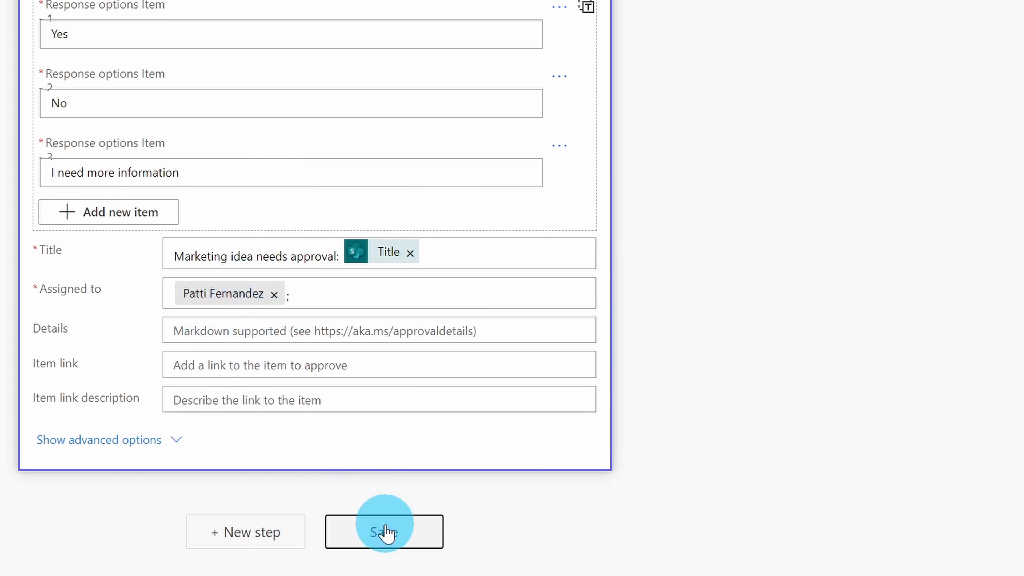
Save the Marketing idea needs approval flow so it reports ready to go.
{"action": "left_click", "coordinate": [384, 530]}
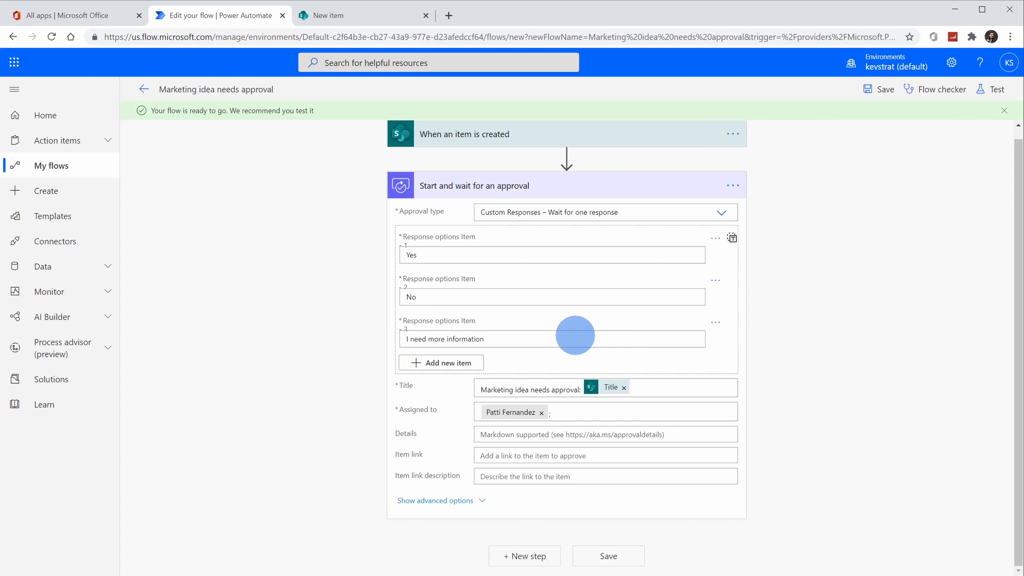
{"action": "mouse_move", "coordinate": [398, 240]}
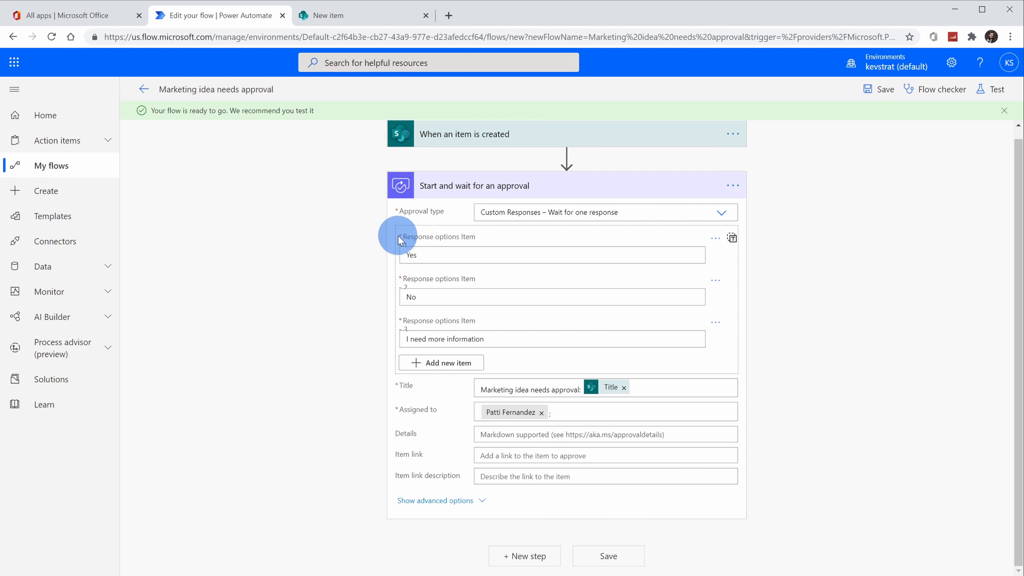
{"action": "left_click", "coordinate": [552, 255]}
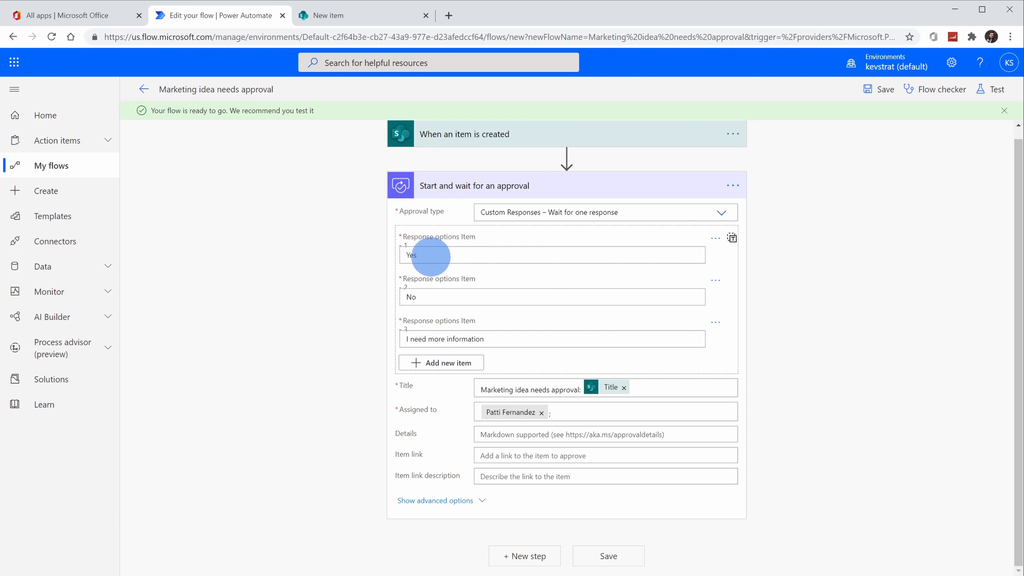
{"action": "mouse_move", "coordinate": [531, 339]}
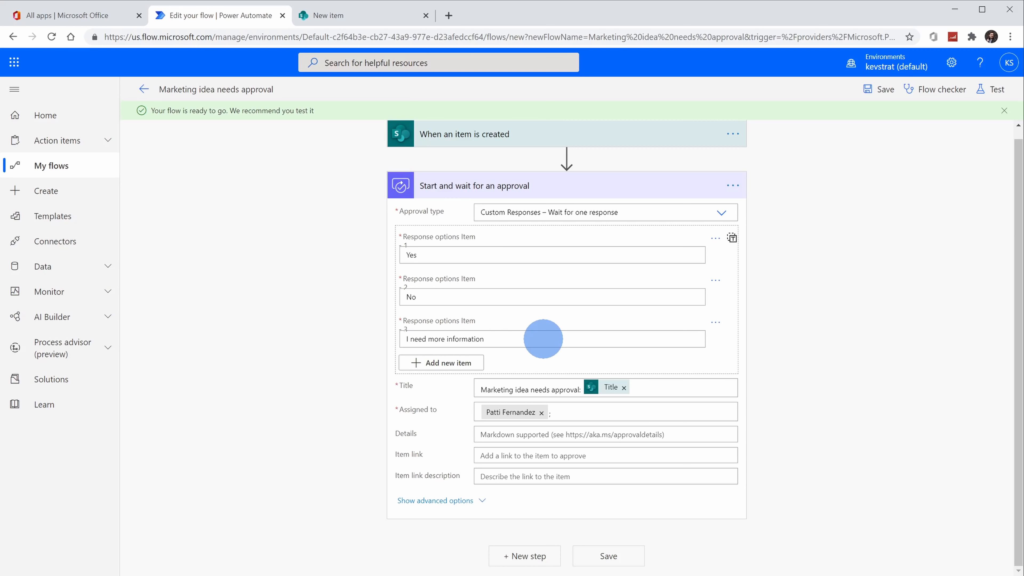
{"action": "mouse_move", "coordinate": [608, 344]}
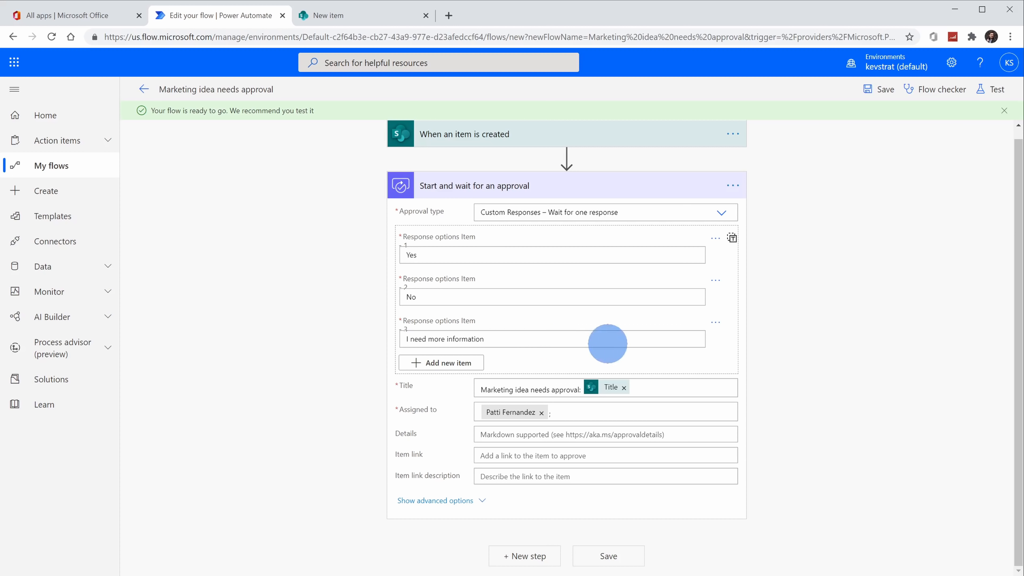
{"action": "mouse_move", "coordinate": [795, 327]}
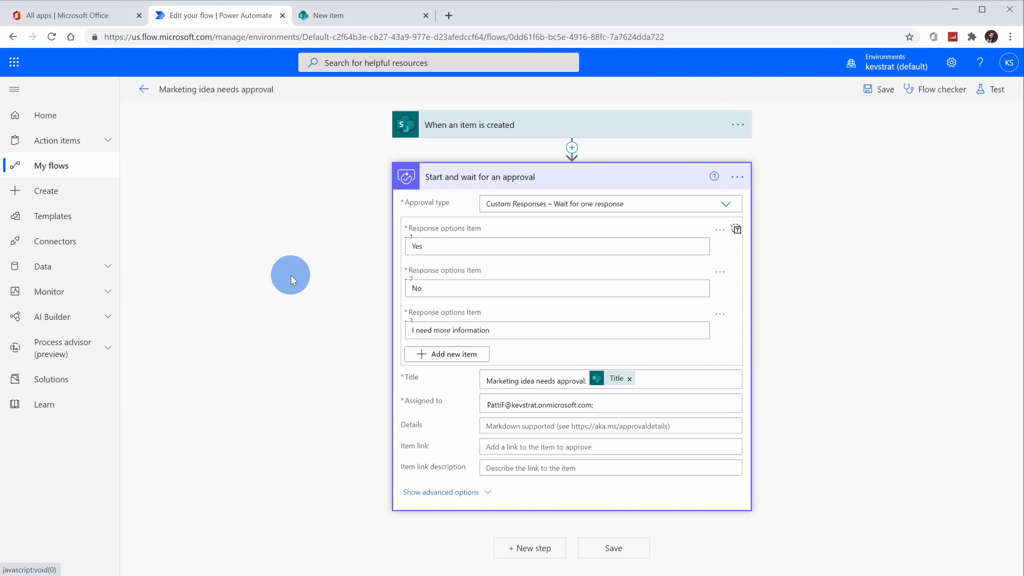
{"action": "mouse_move", "coordinate": [284, 256]}
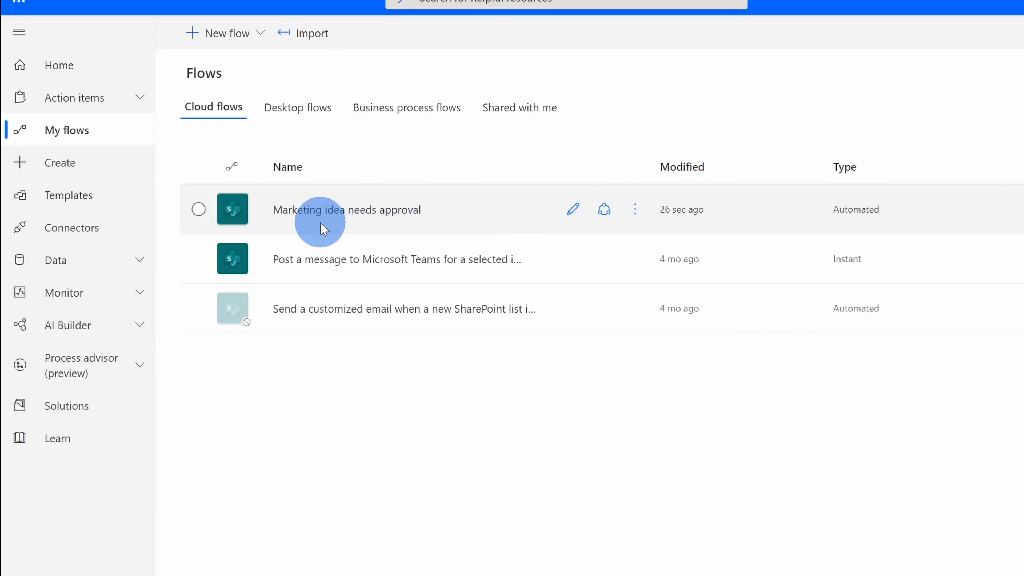
{"action": "mouse_move", "coordinate": [382, 230]}
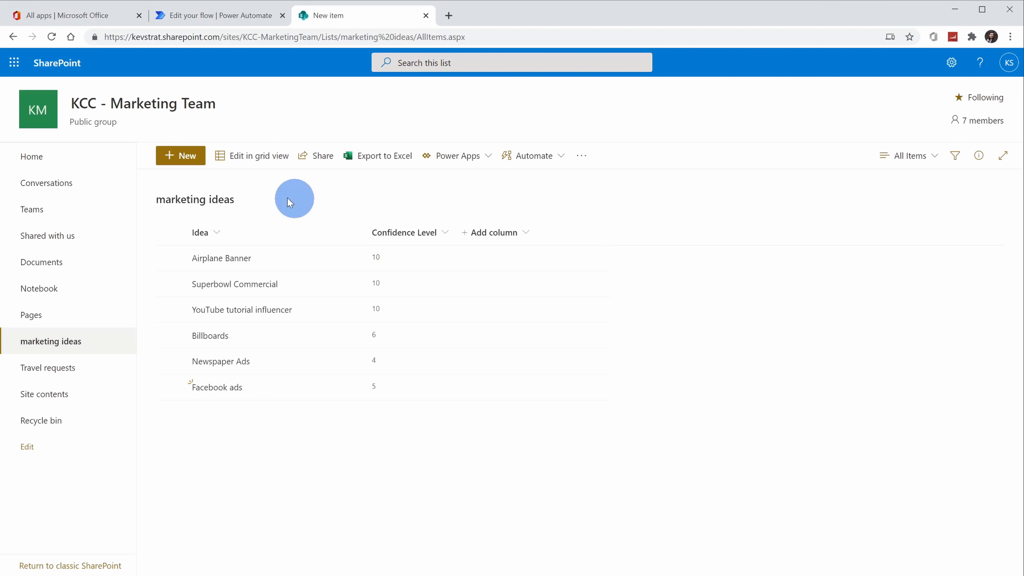
Create and save a new list item with Idea 'Bake the world's largest cookie' and Confidence Level 10.
{"action": "left_click", "coordinate": [180, 155]}
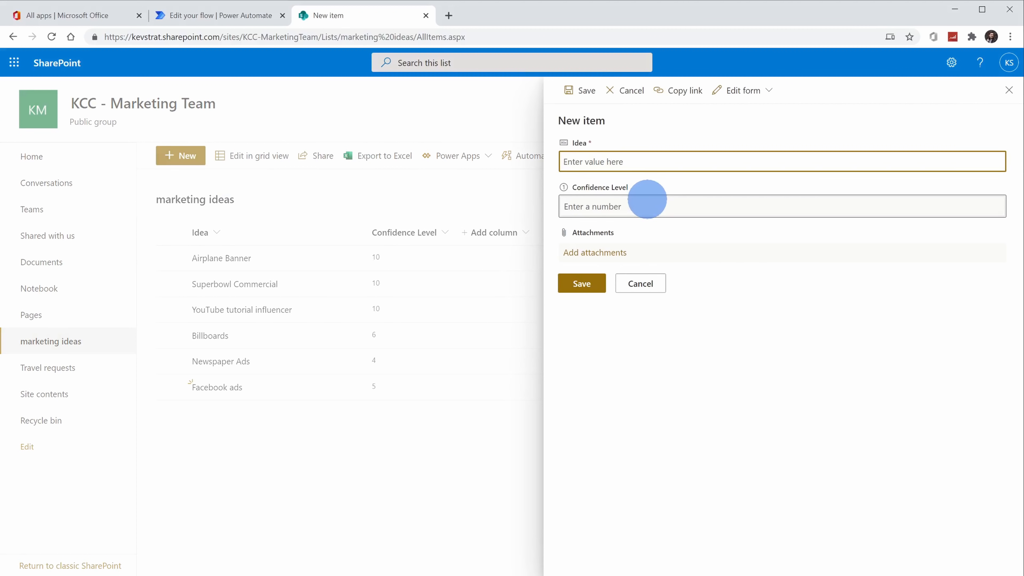
{"action": "type", "text": "Bake the world's largest cookie"}
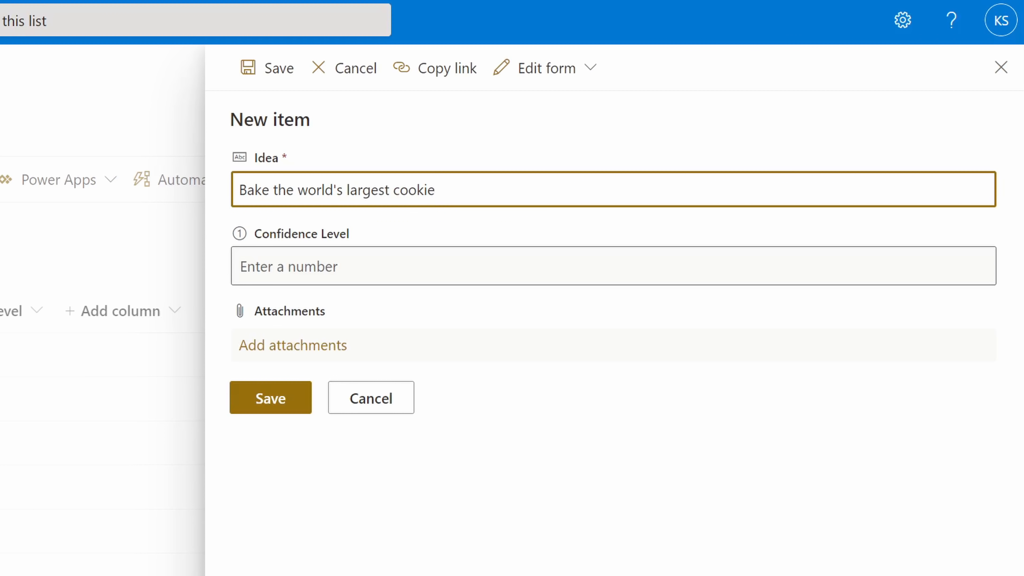
{"action": "left_click", "coordinate": [431, 190]}
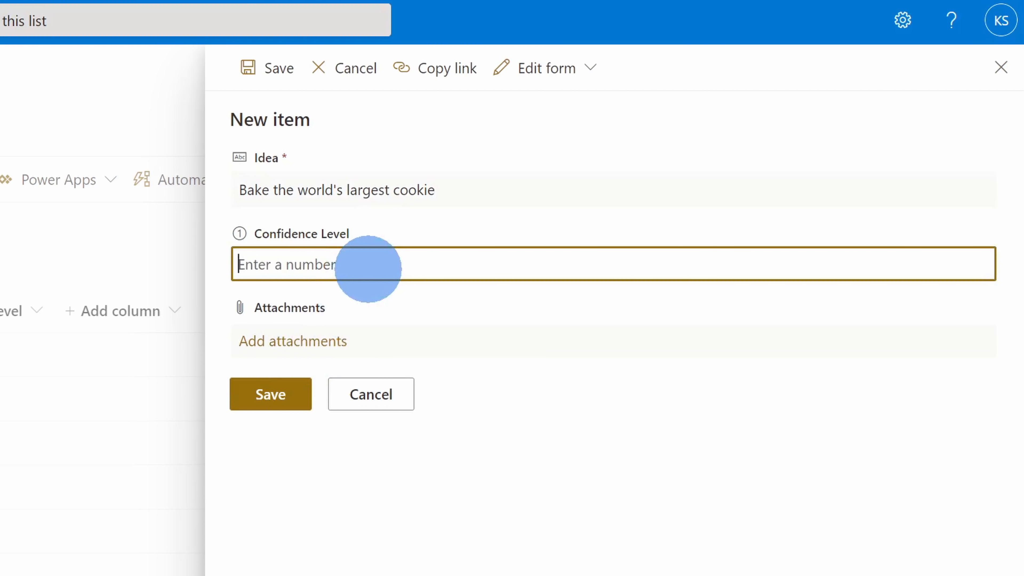
{"action": "type", "text": "10"}
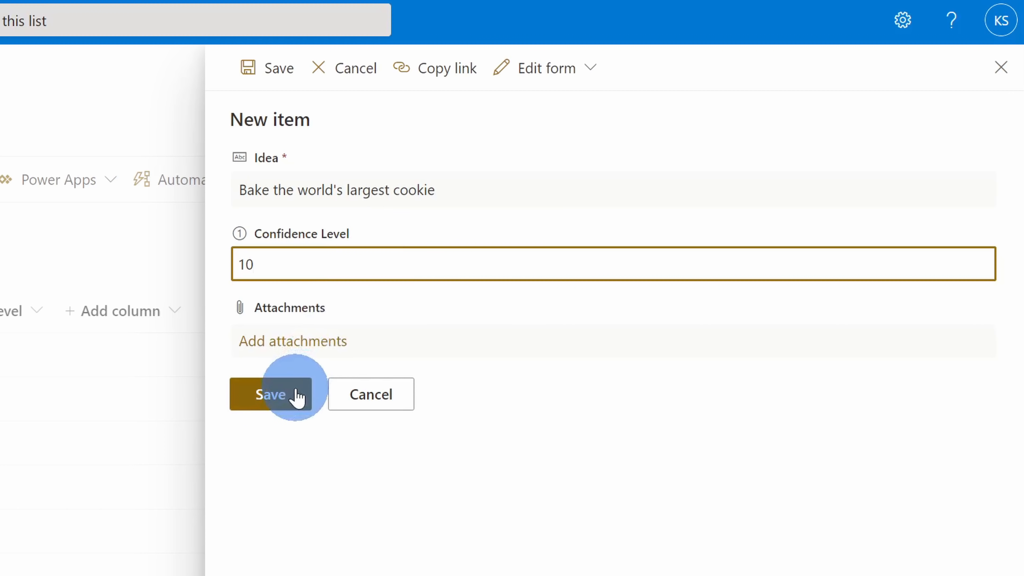
{"action": "left_click", "coordinate": [270, 393]}
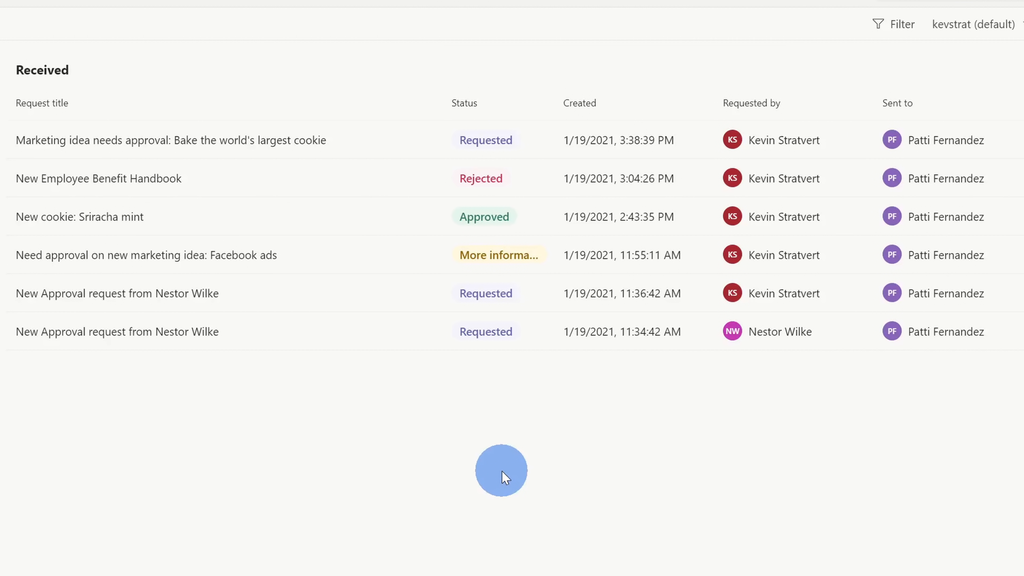
{"action": "mouse_move", "coordinate": [239, 161]}
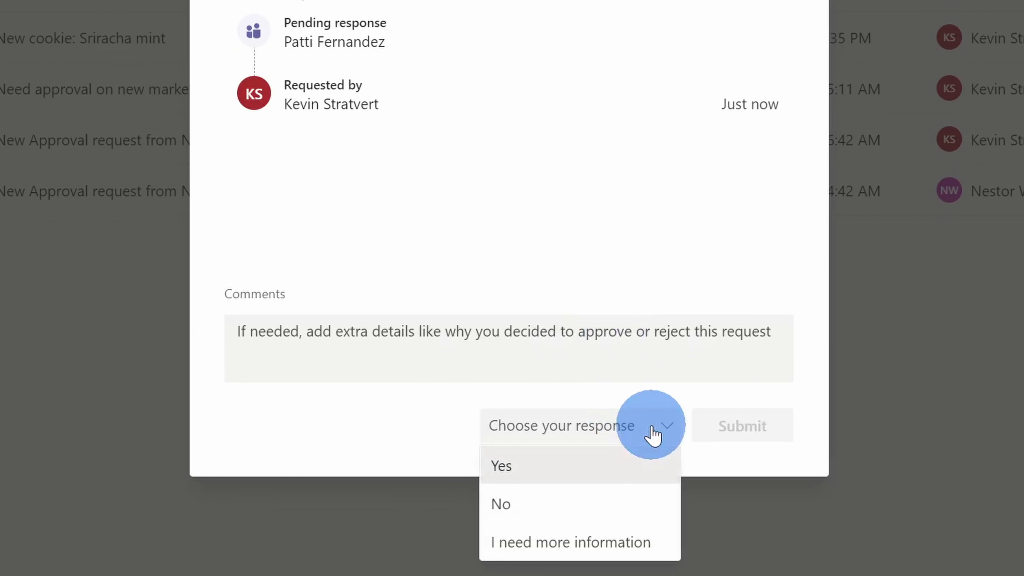
{"action": "mouse_move", "coordinate": [607, 467]}
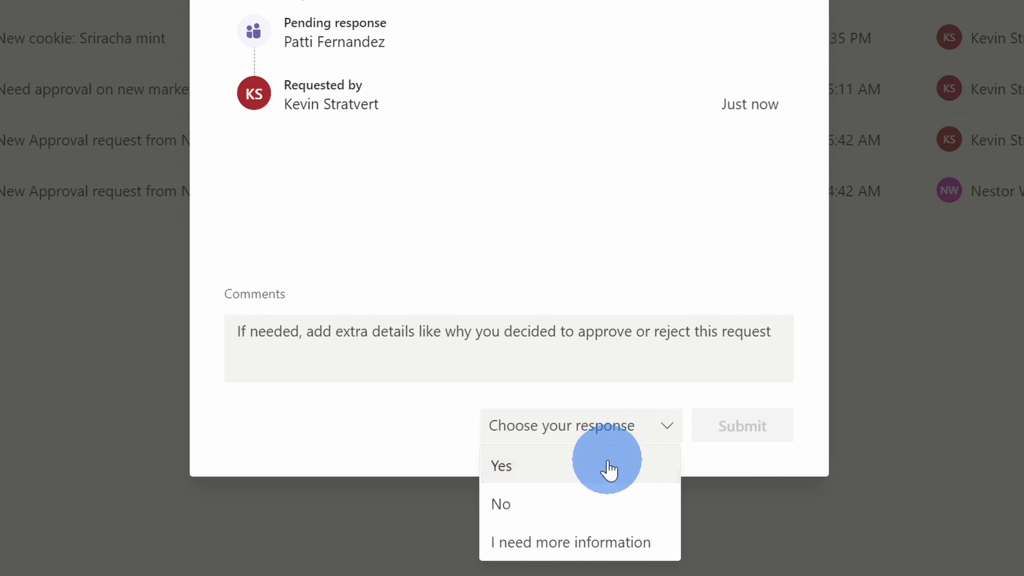